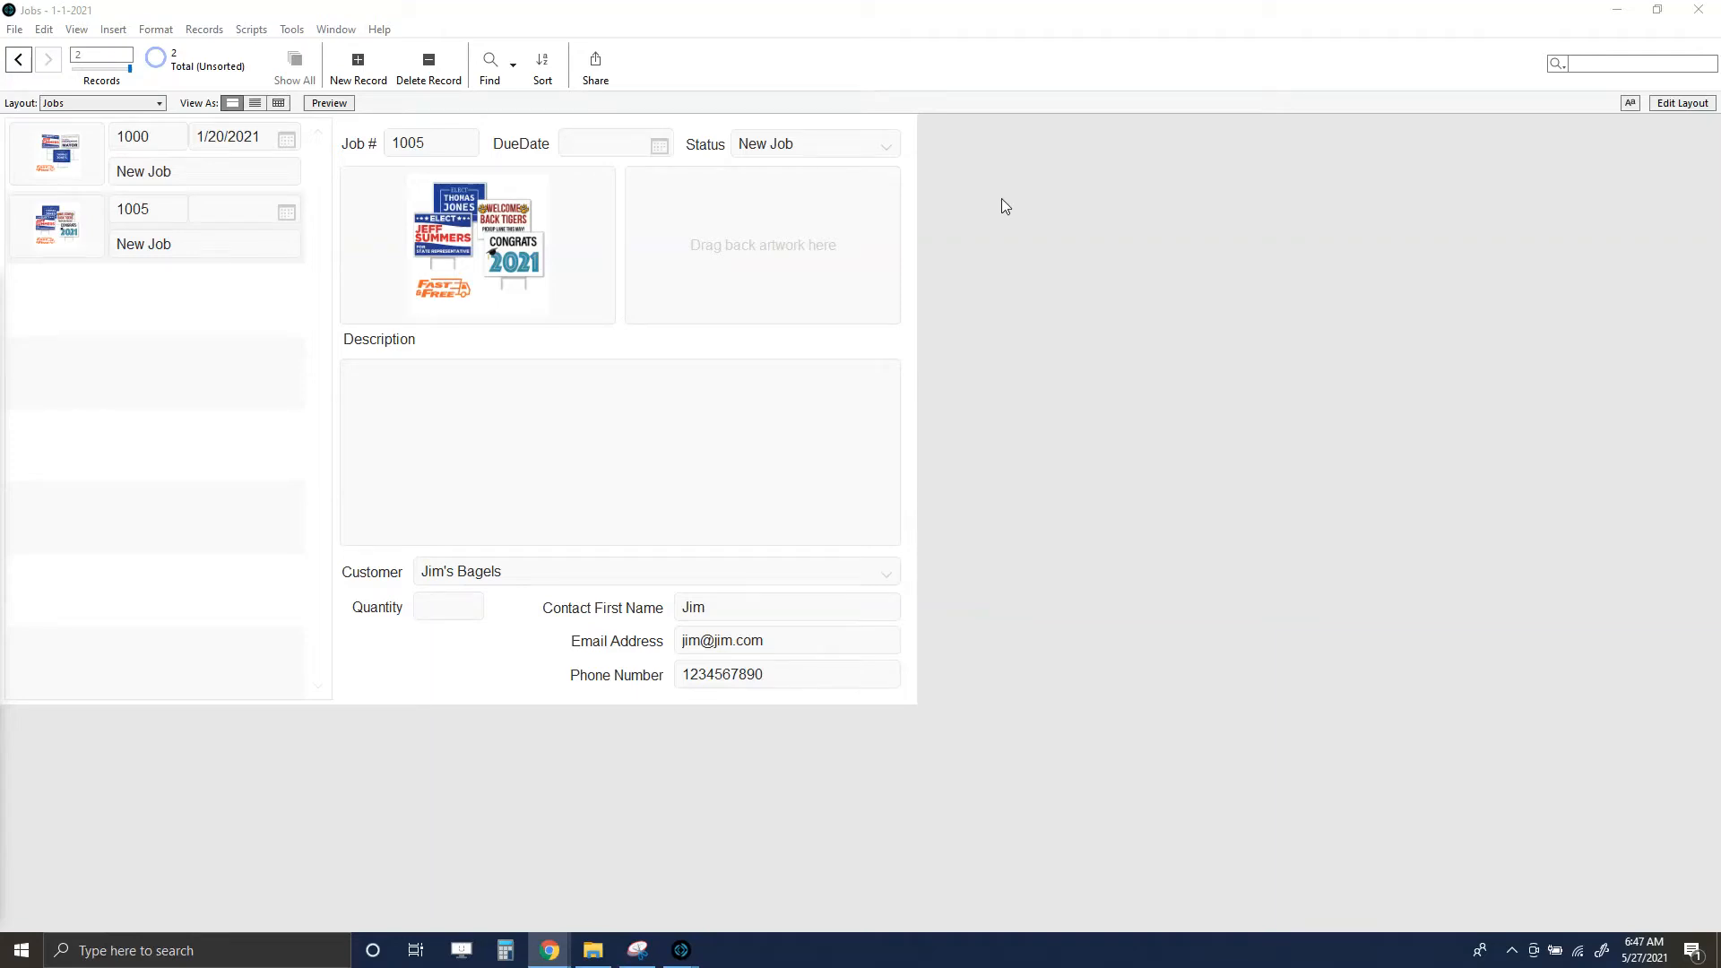
- Add a new empty script named 'Test Script' in the Script Workspace
{"action": "left_click", "coordinate": [766, 413]}
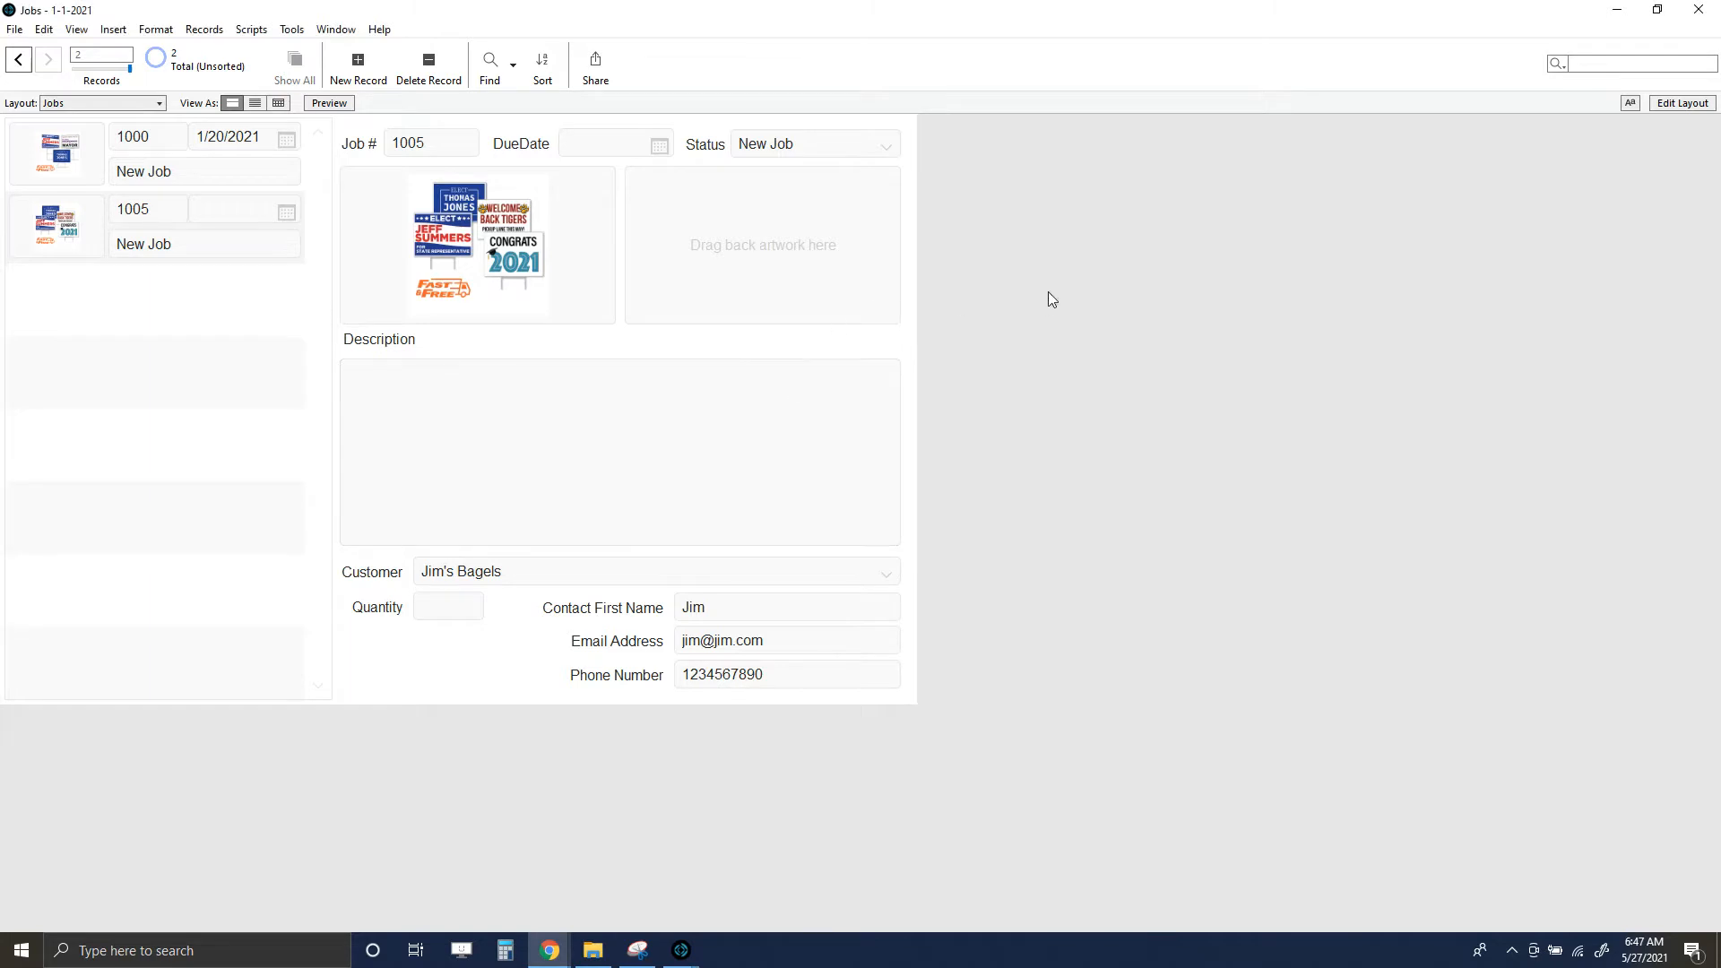
{"action": "mouse_move", "coordinate": [1010, 278]}
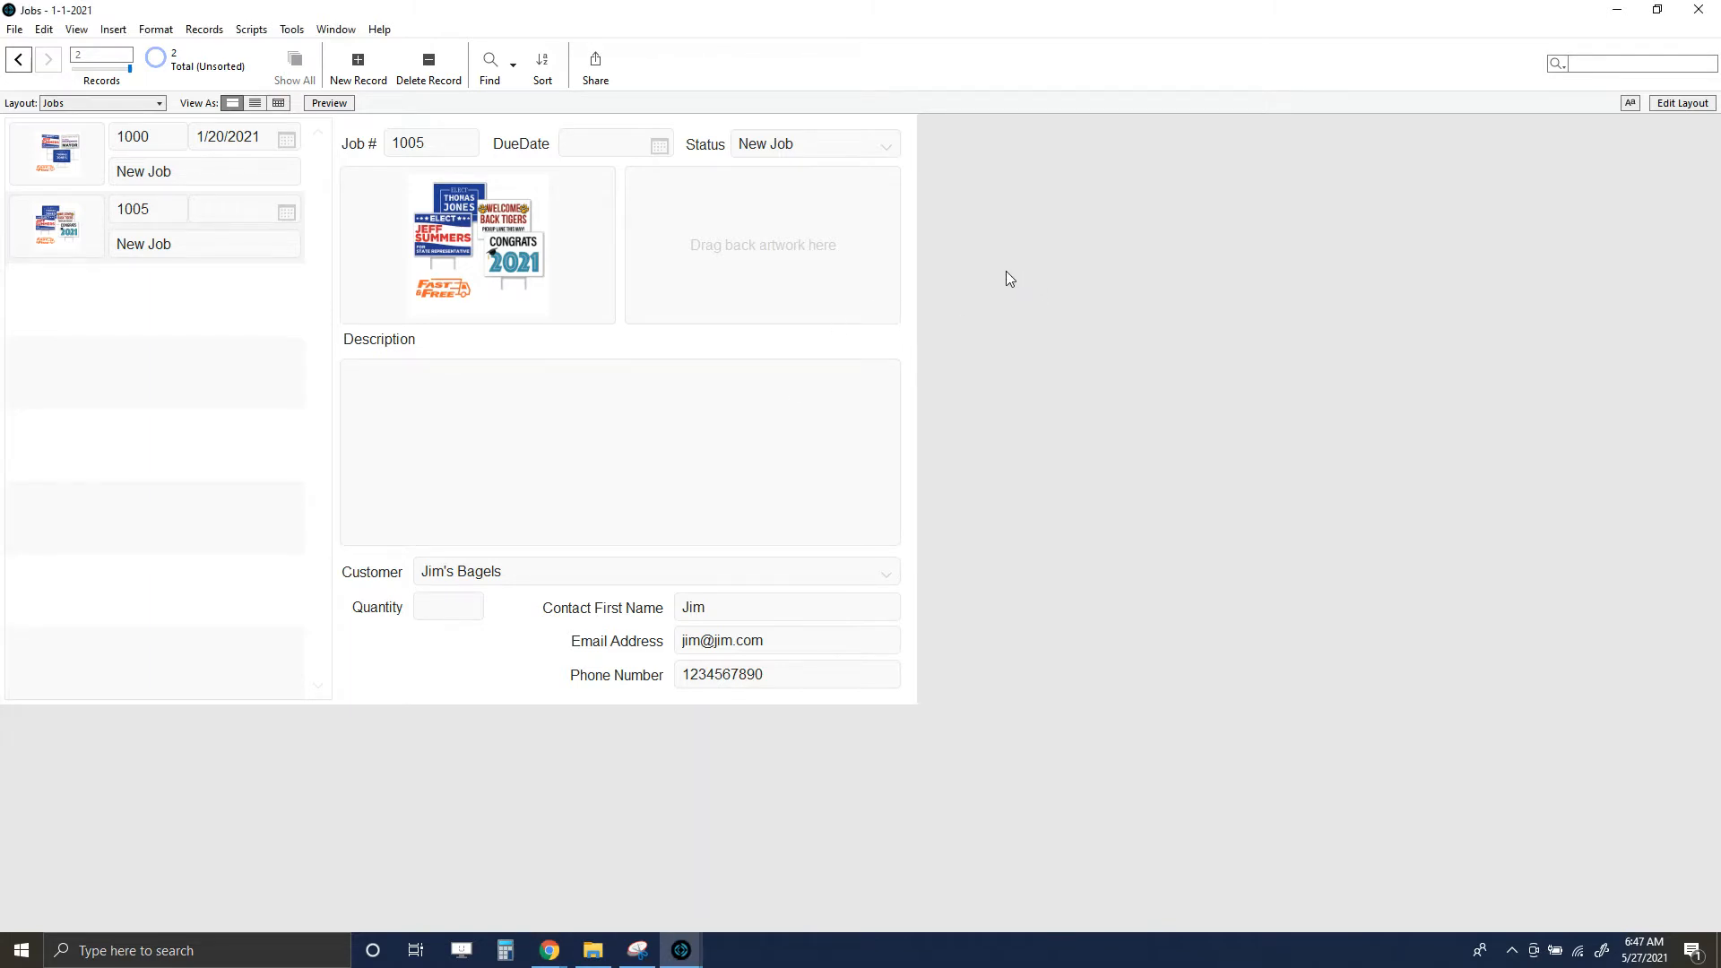
{"action": "mouse_move", "coordinate": [570, 178]}
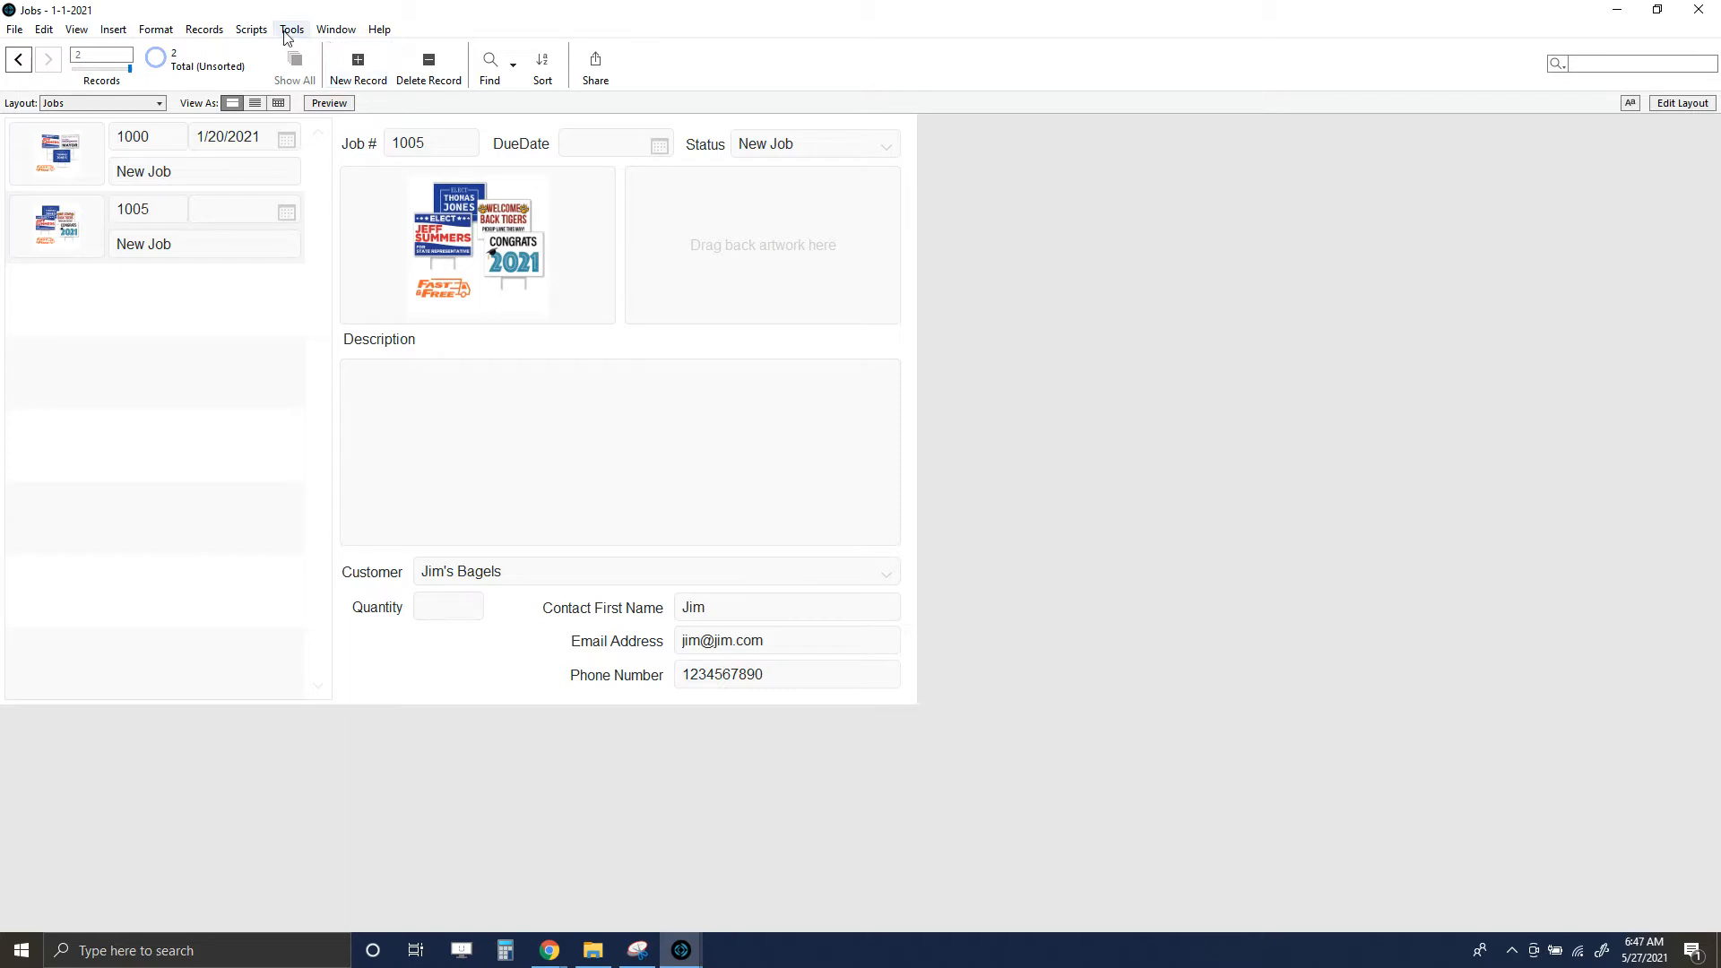
{"action": "mouse_move", "coordinate": [251, 30]}
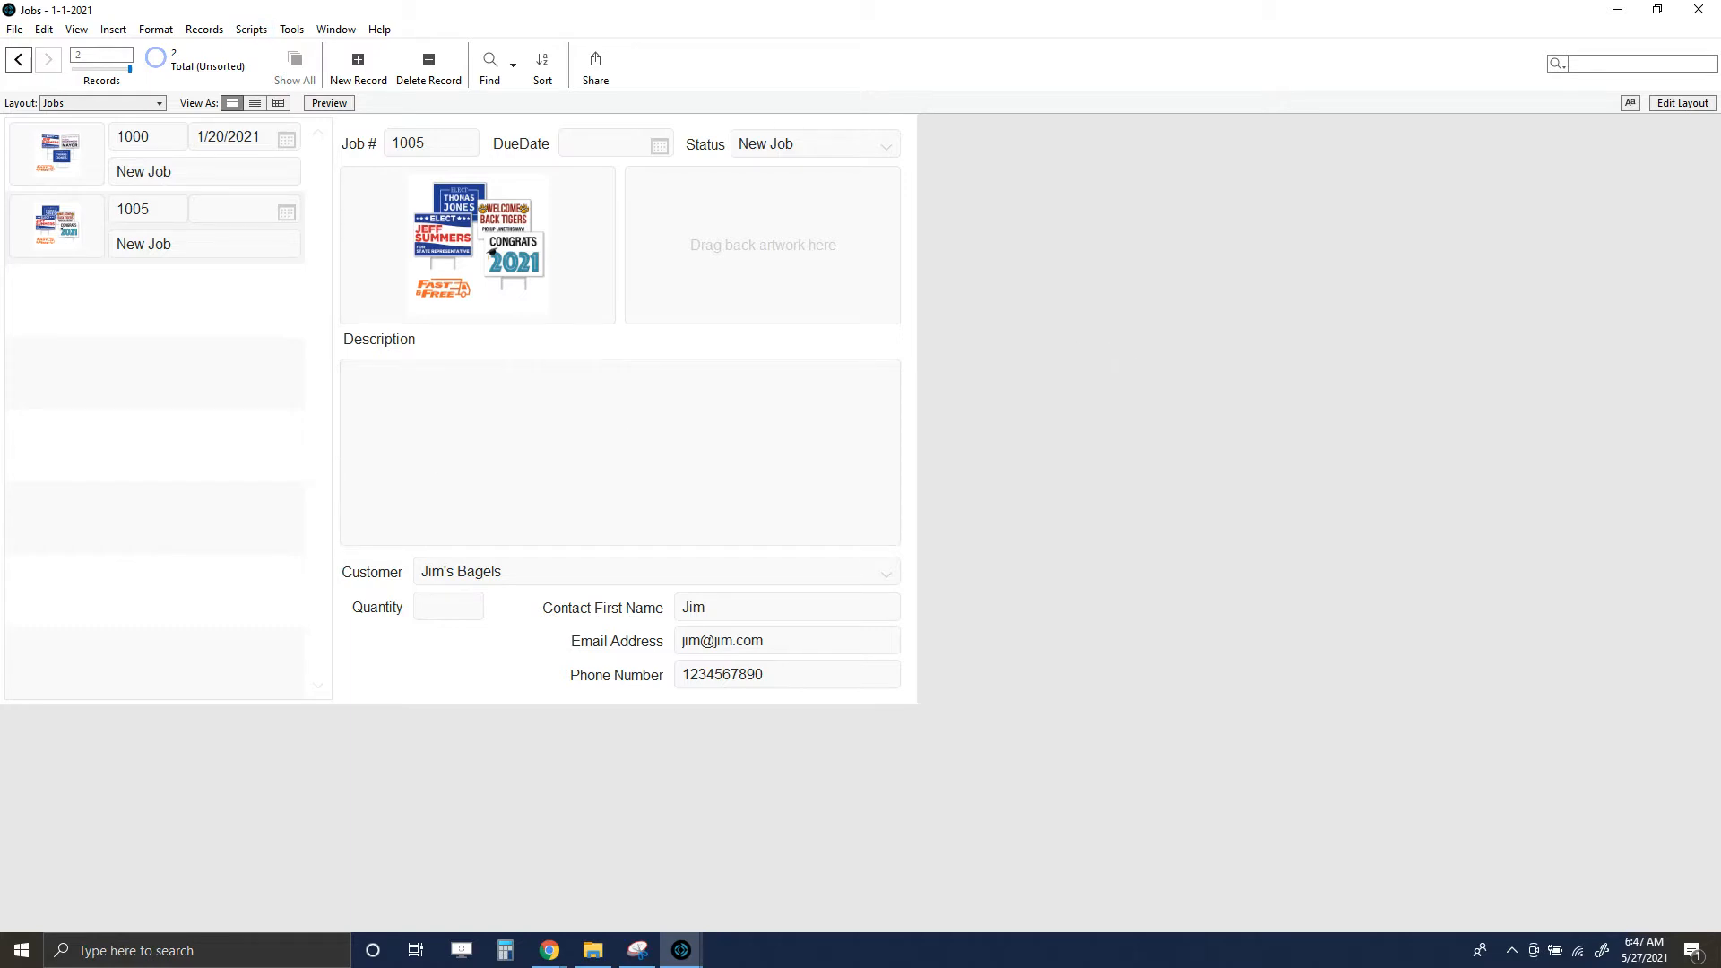
{"action": "mouse_move", "coordinate": [1040, 319]}
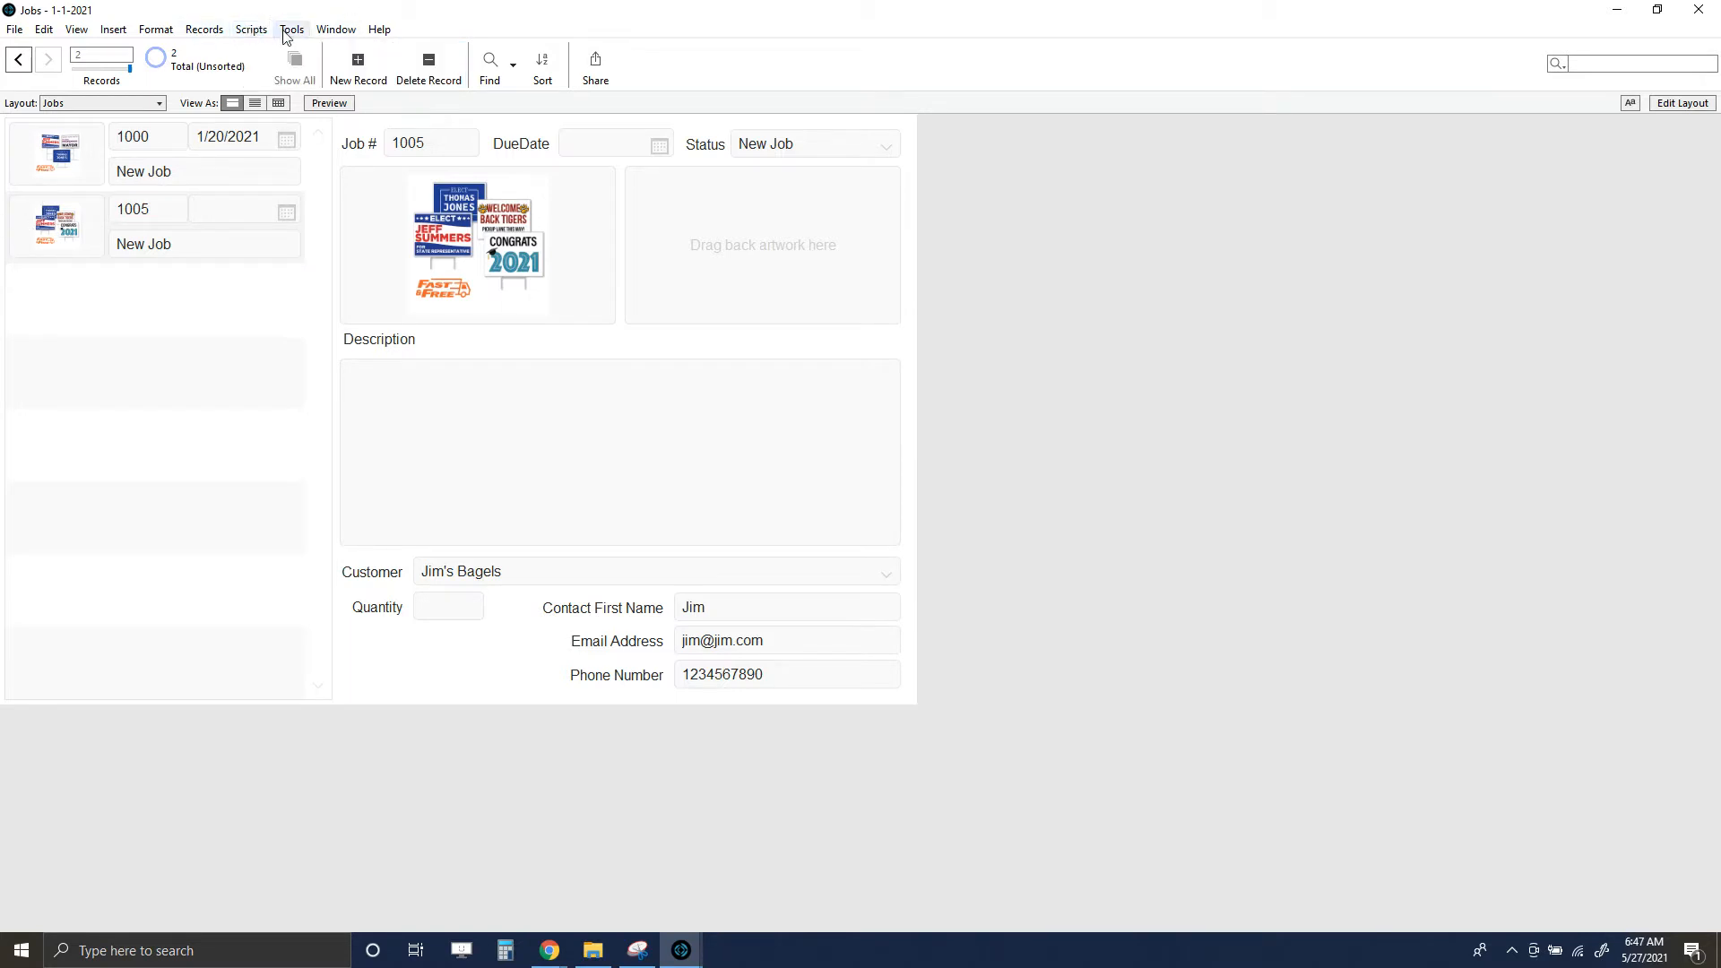
{"action": "left_click", "coordinate": [296, 50]}
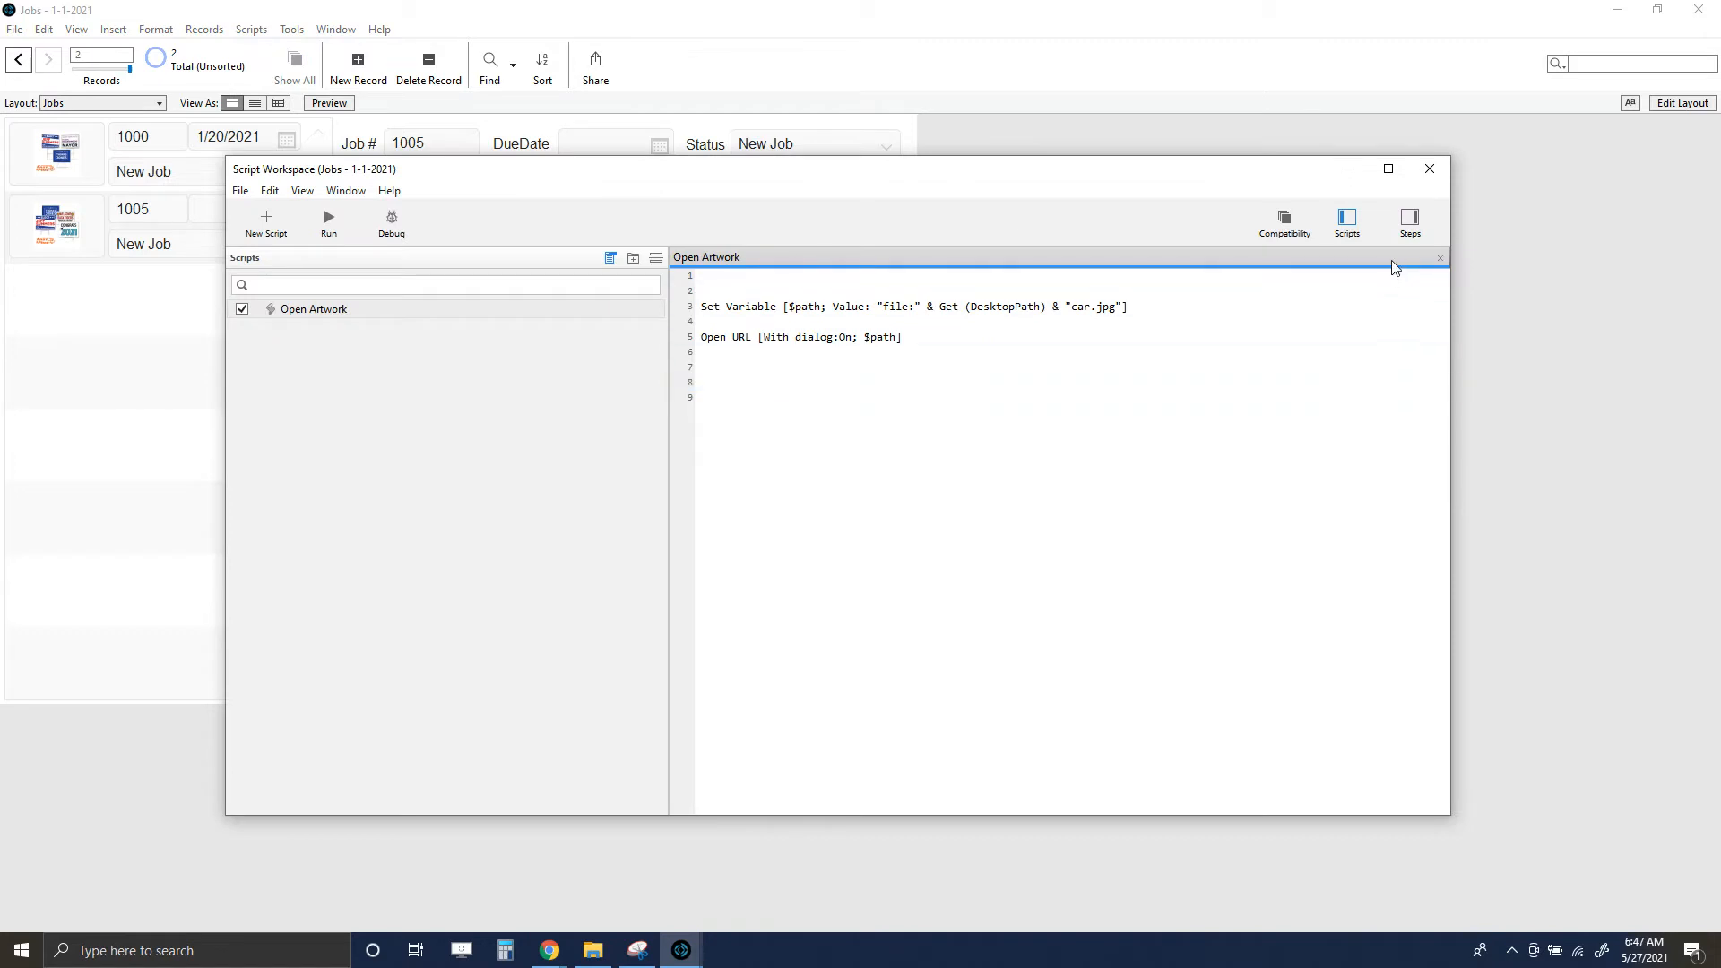
{"action": "mouse_move", "coordinate": [455, 292]}
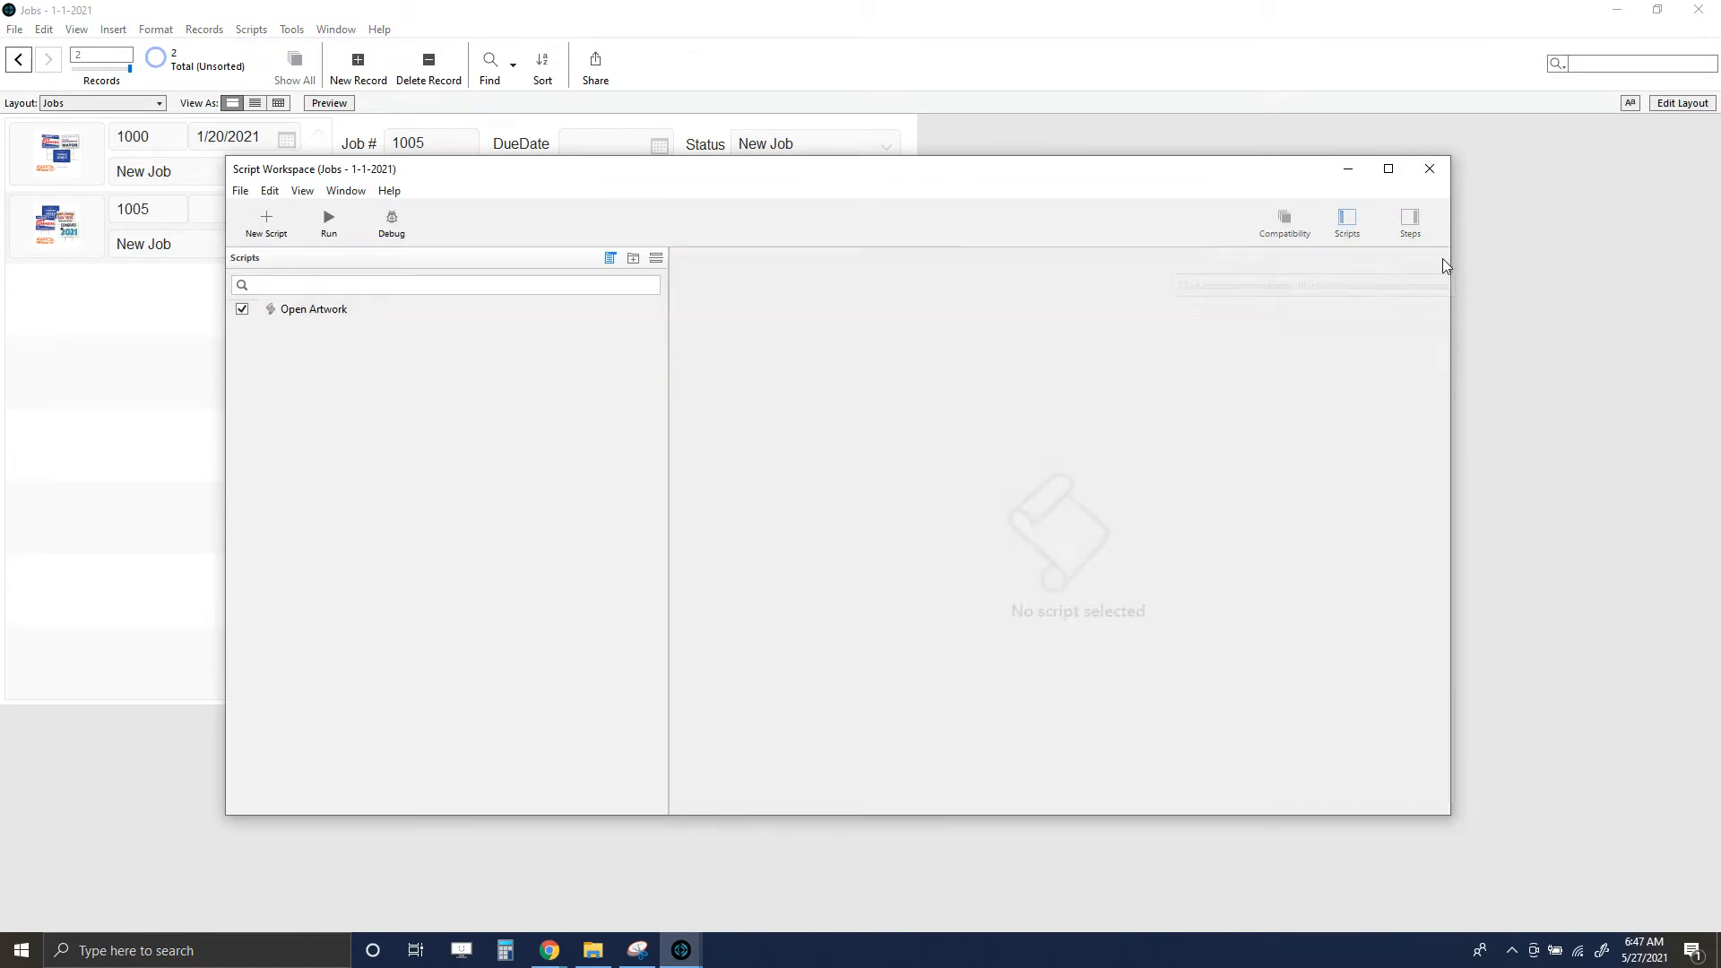
{"action": "left_click", "coordinate": [265, 218]}
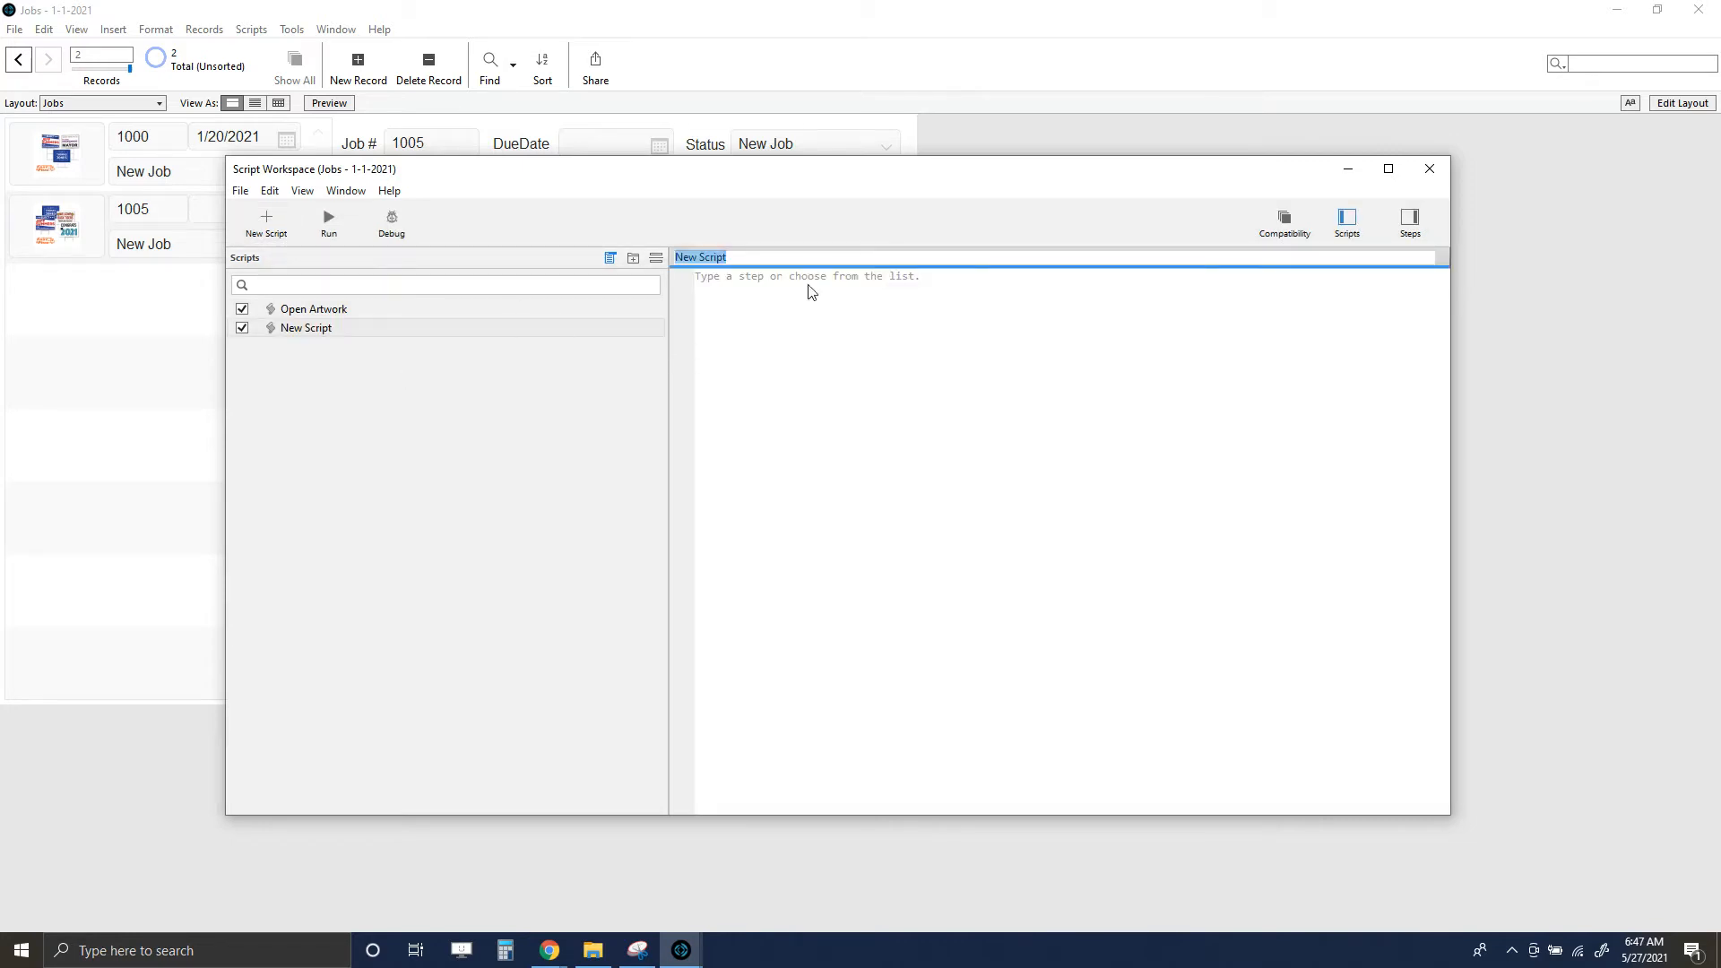
{"action": "type", "text": "Test"}
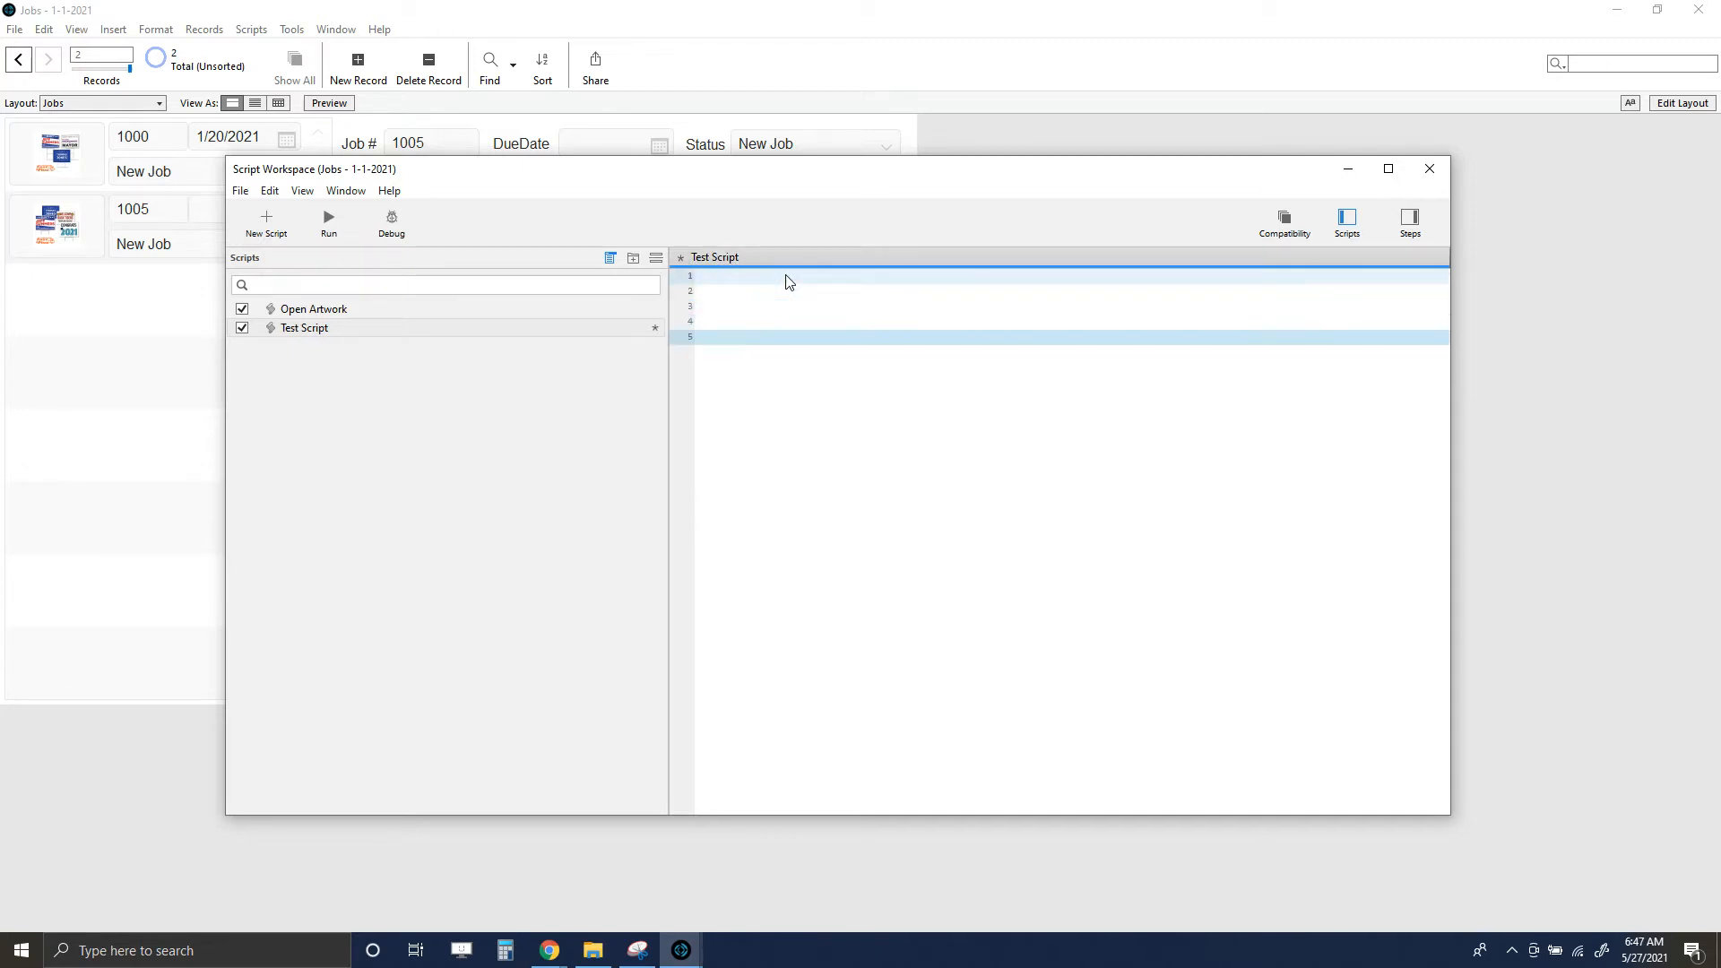
- Add a Set Variable step to Test Script with the variable name $path
{"action": "type", "text": "Set"}
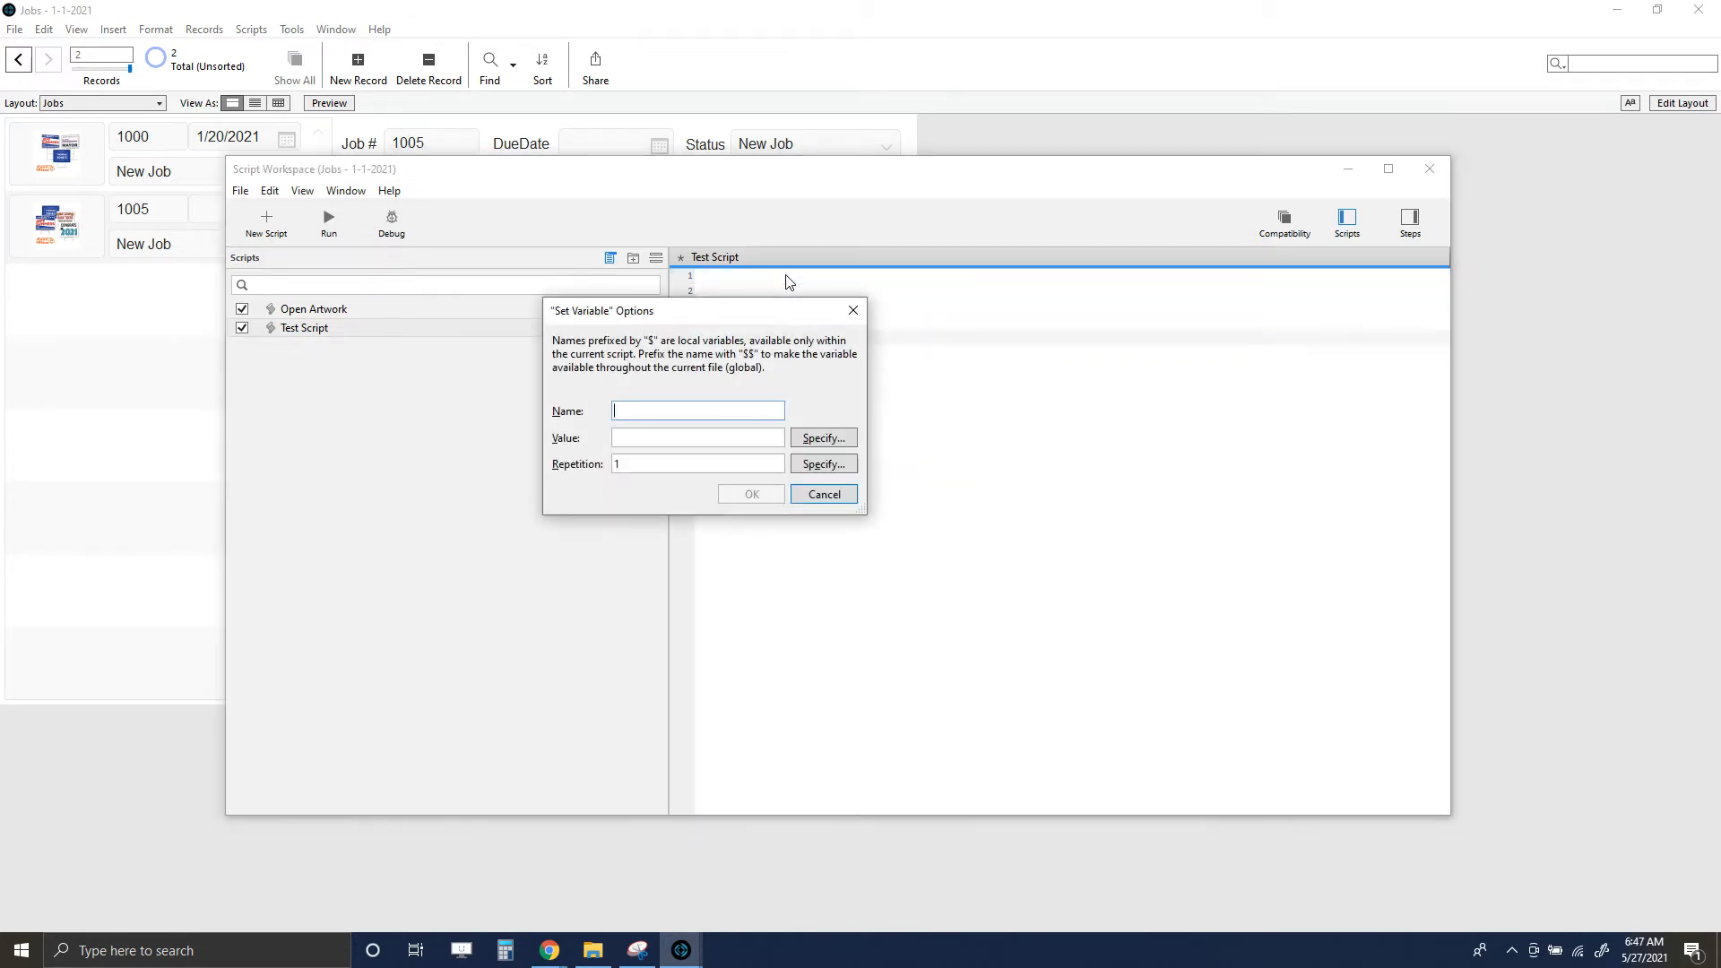
{"action": "type", "text": "$"}
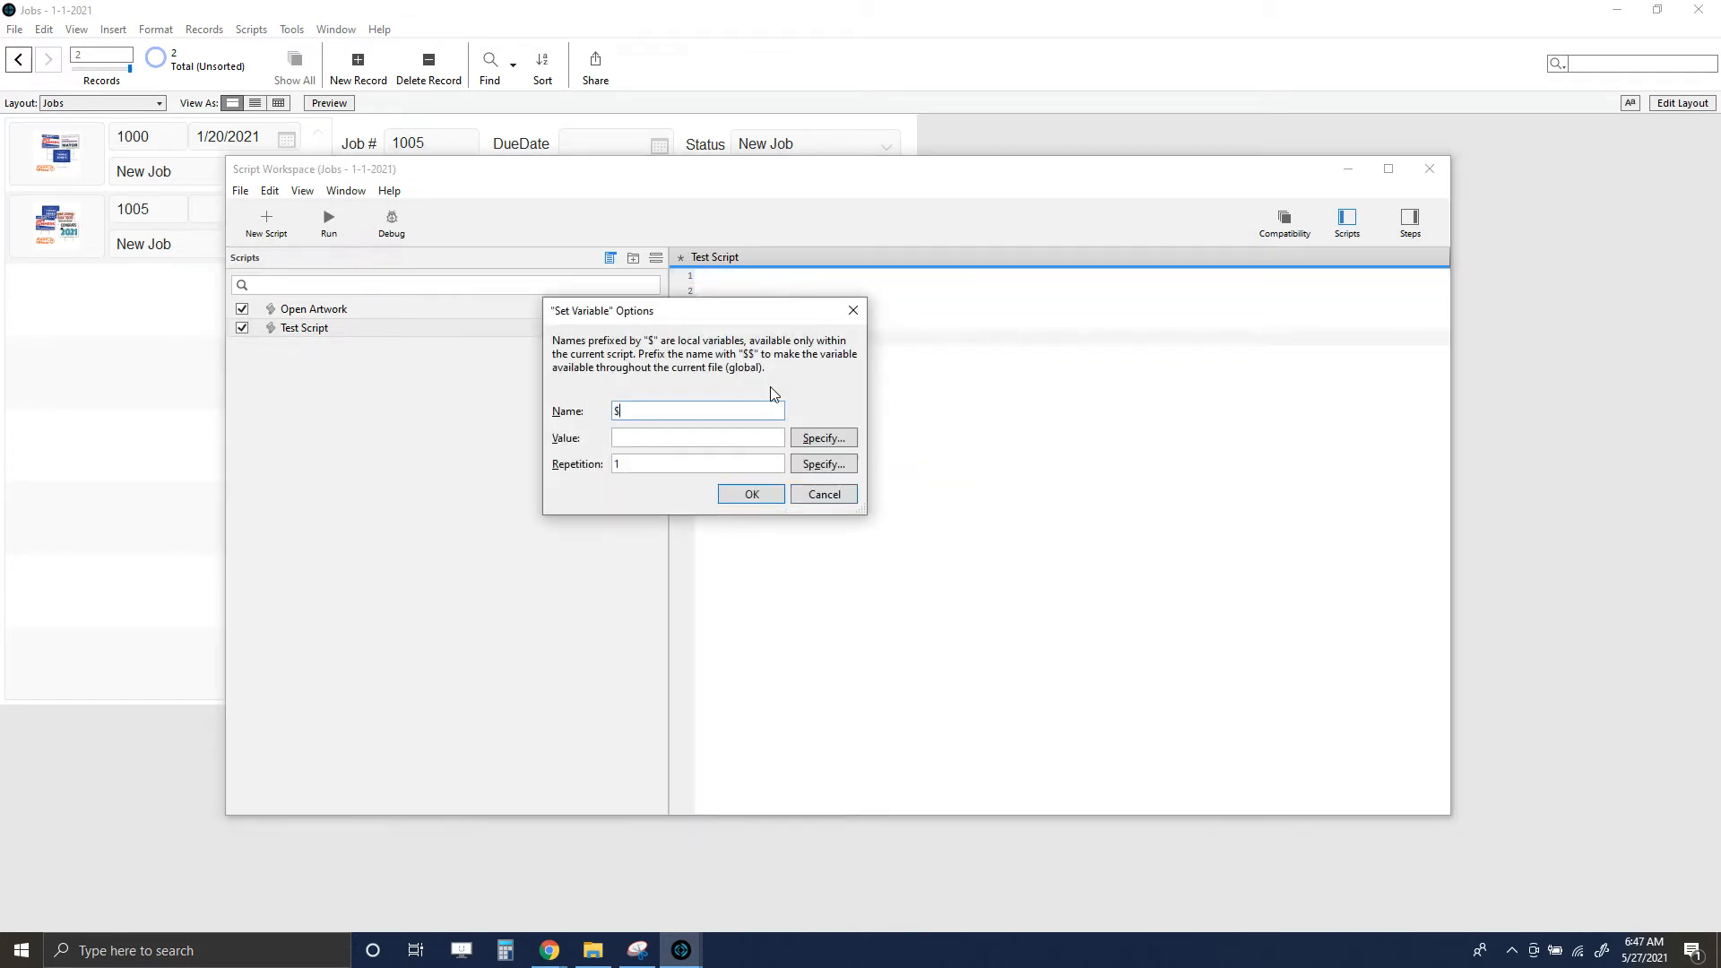
{"action": "type", "text": "path"}
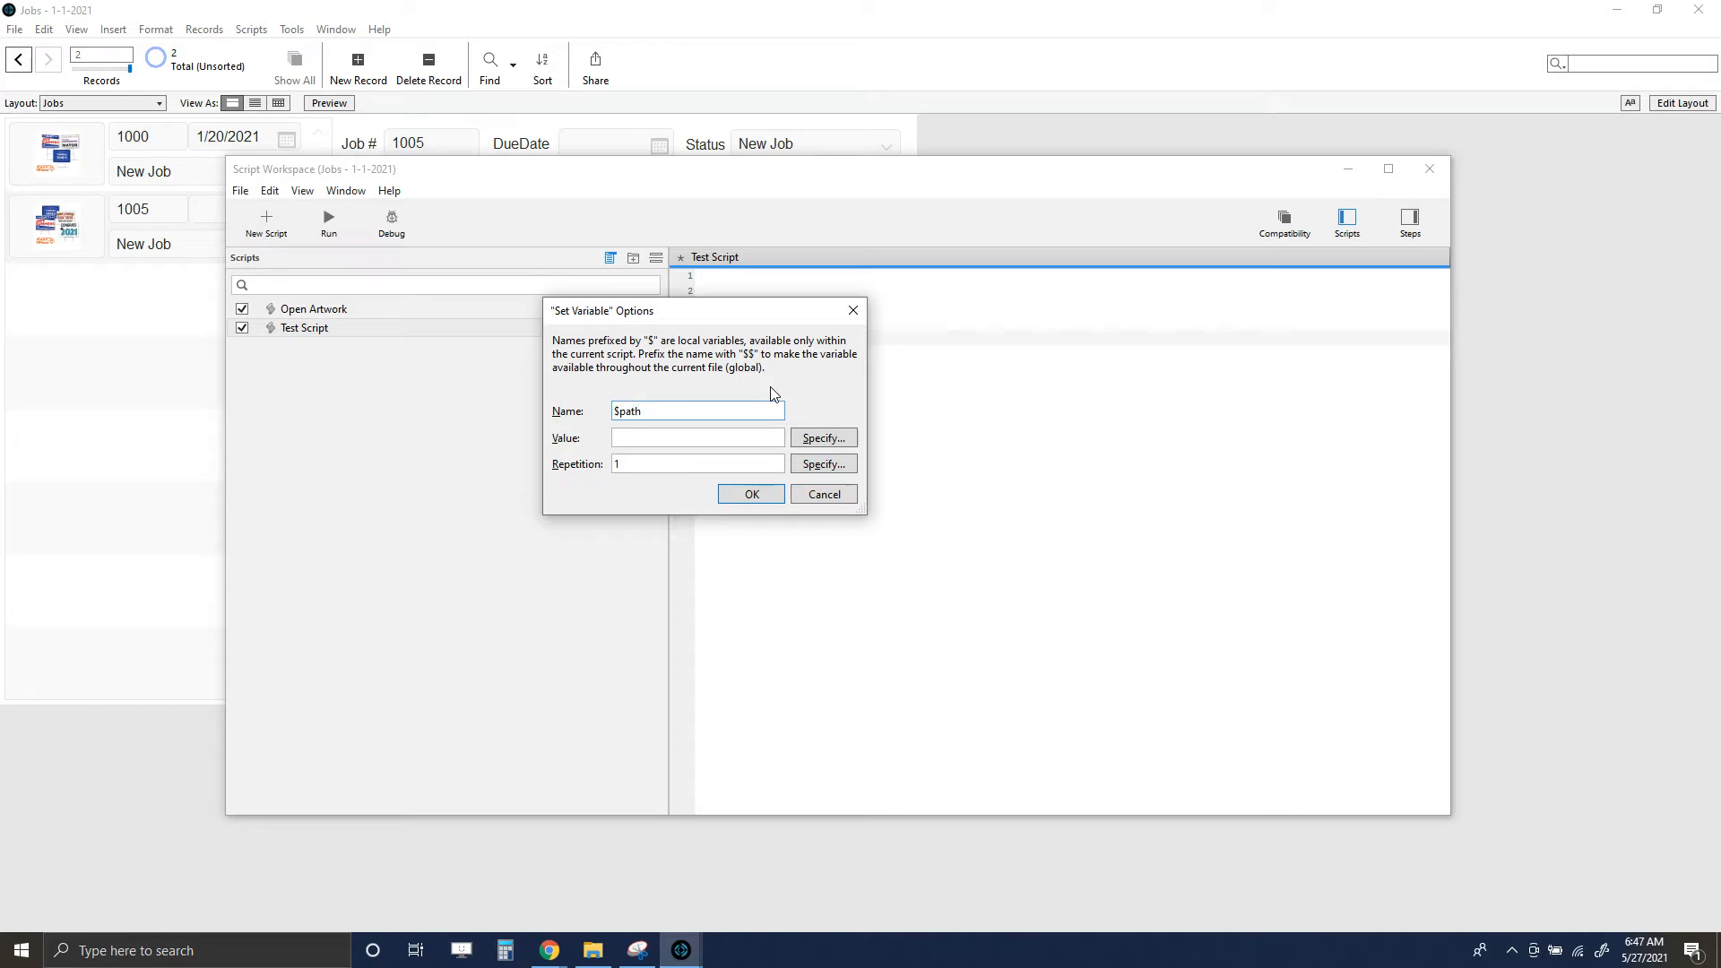
{"action": "left_click", "coordinate": [698, 437]}
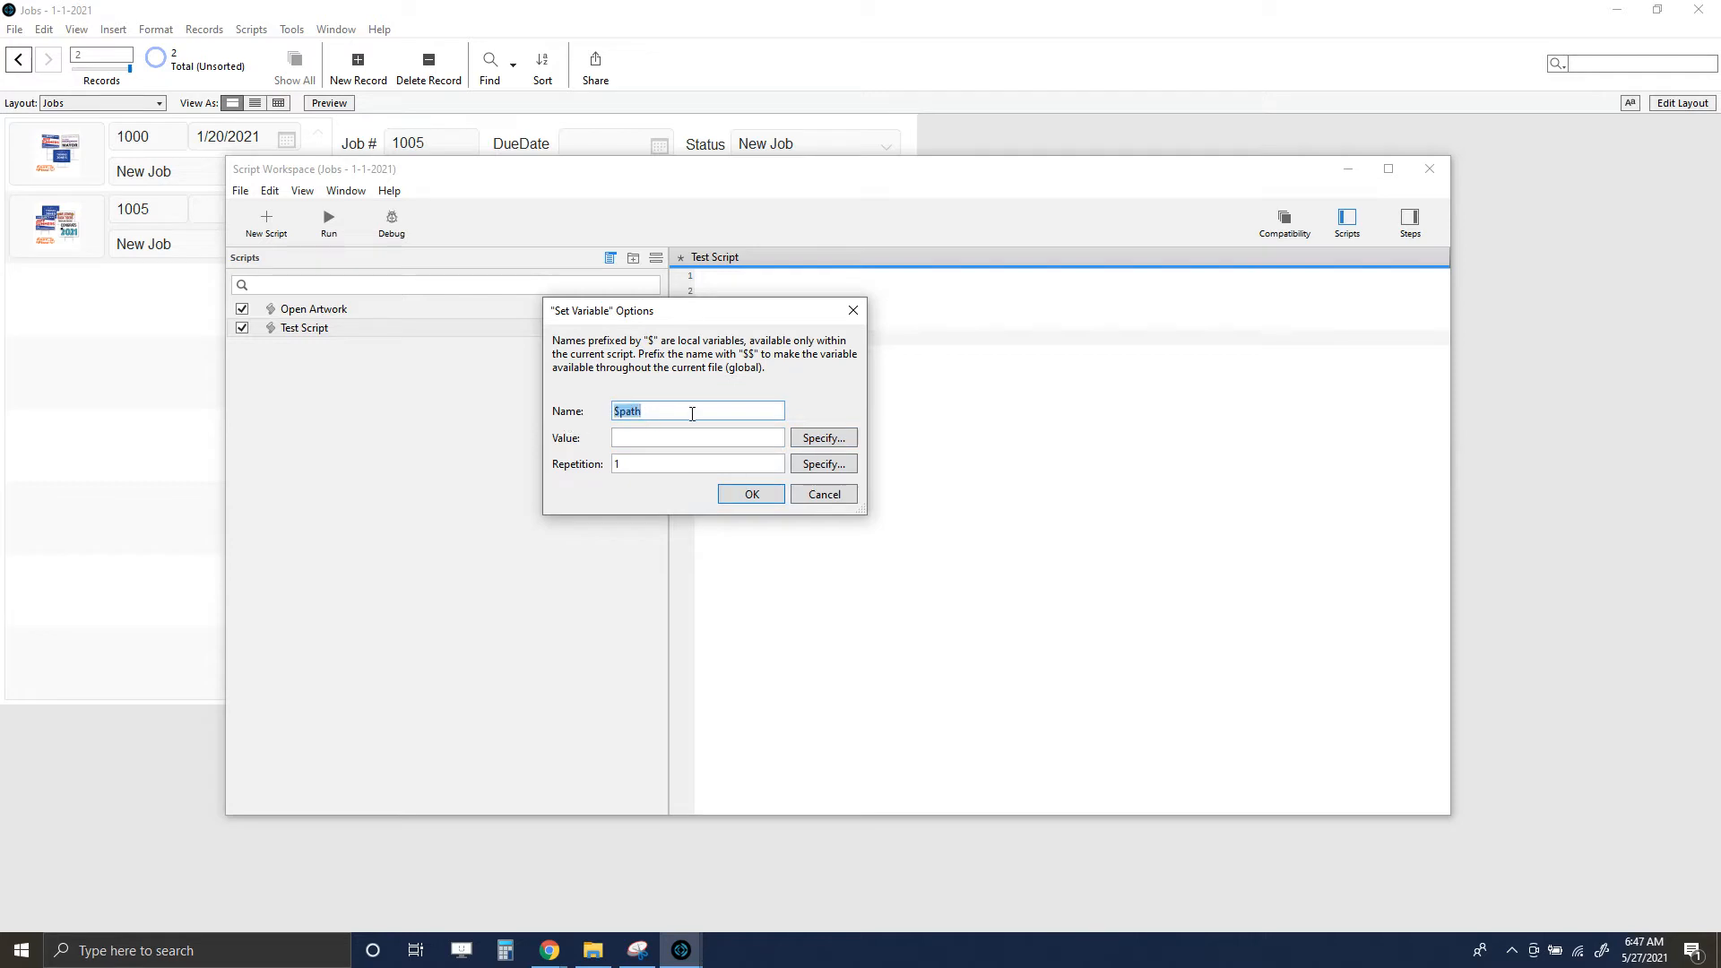
- Enter the $path value calculation get (DesktopPath) & "car.jpg"
{"action": "left_click", "coordinate": [823, 437]}
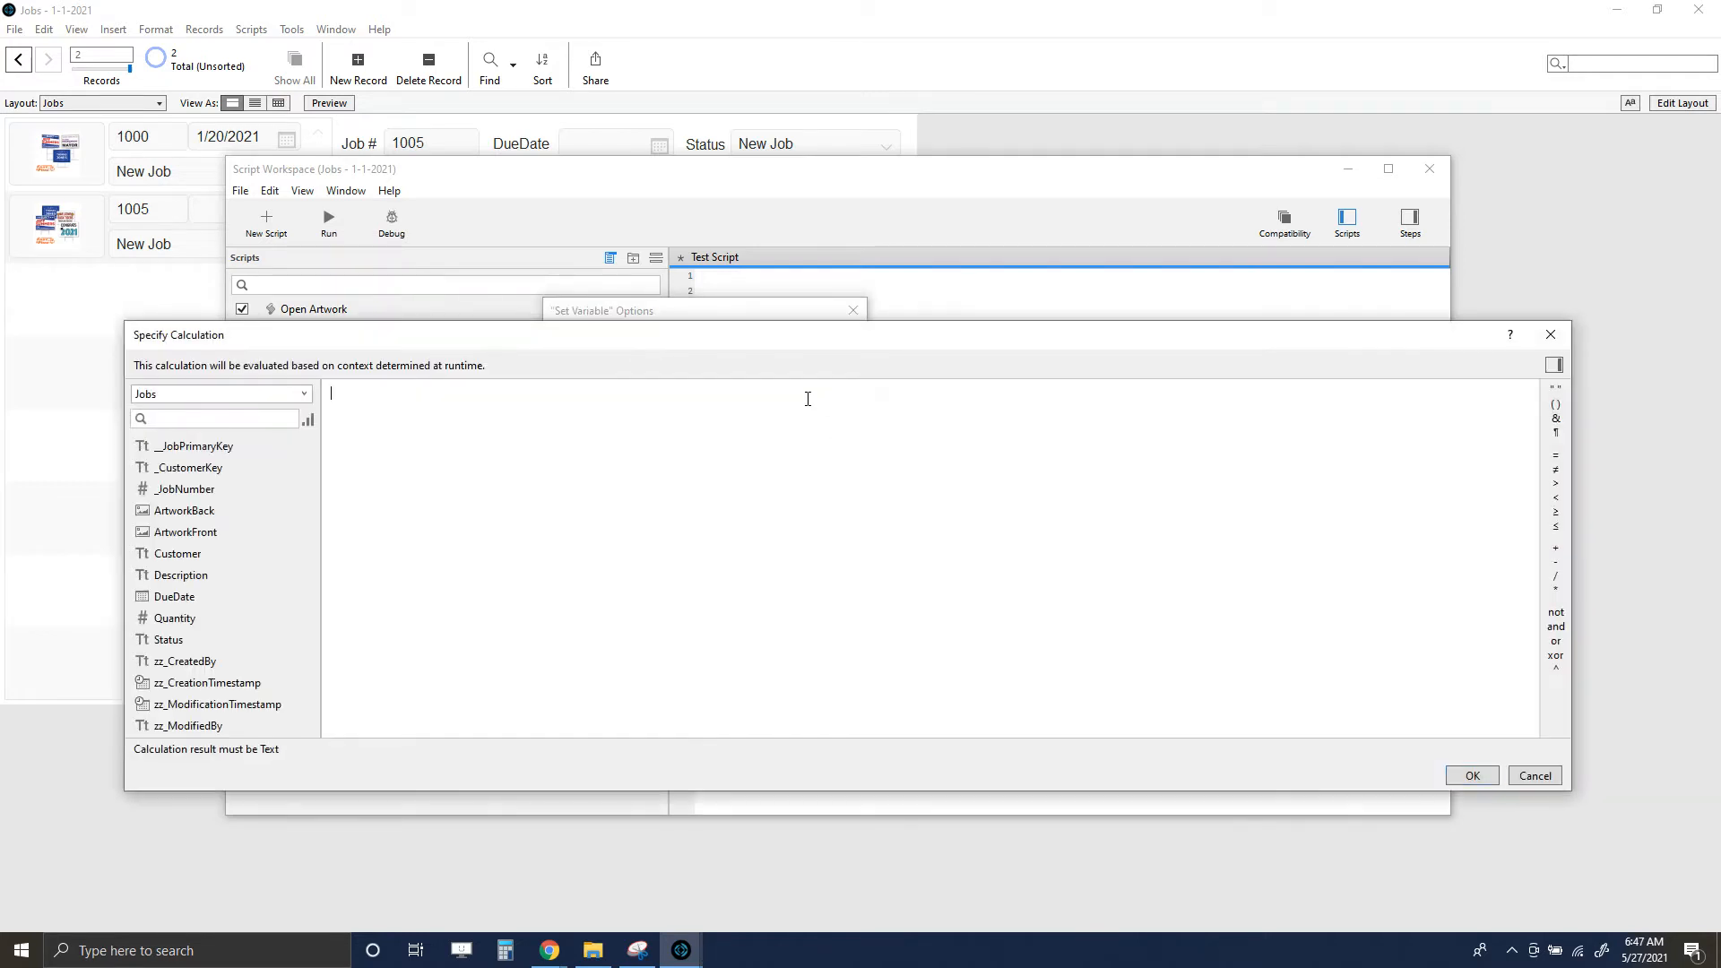
{"action": "mouse_move", "coordinate": [791, 392]}
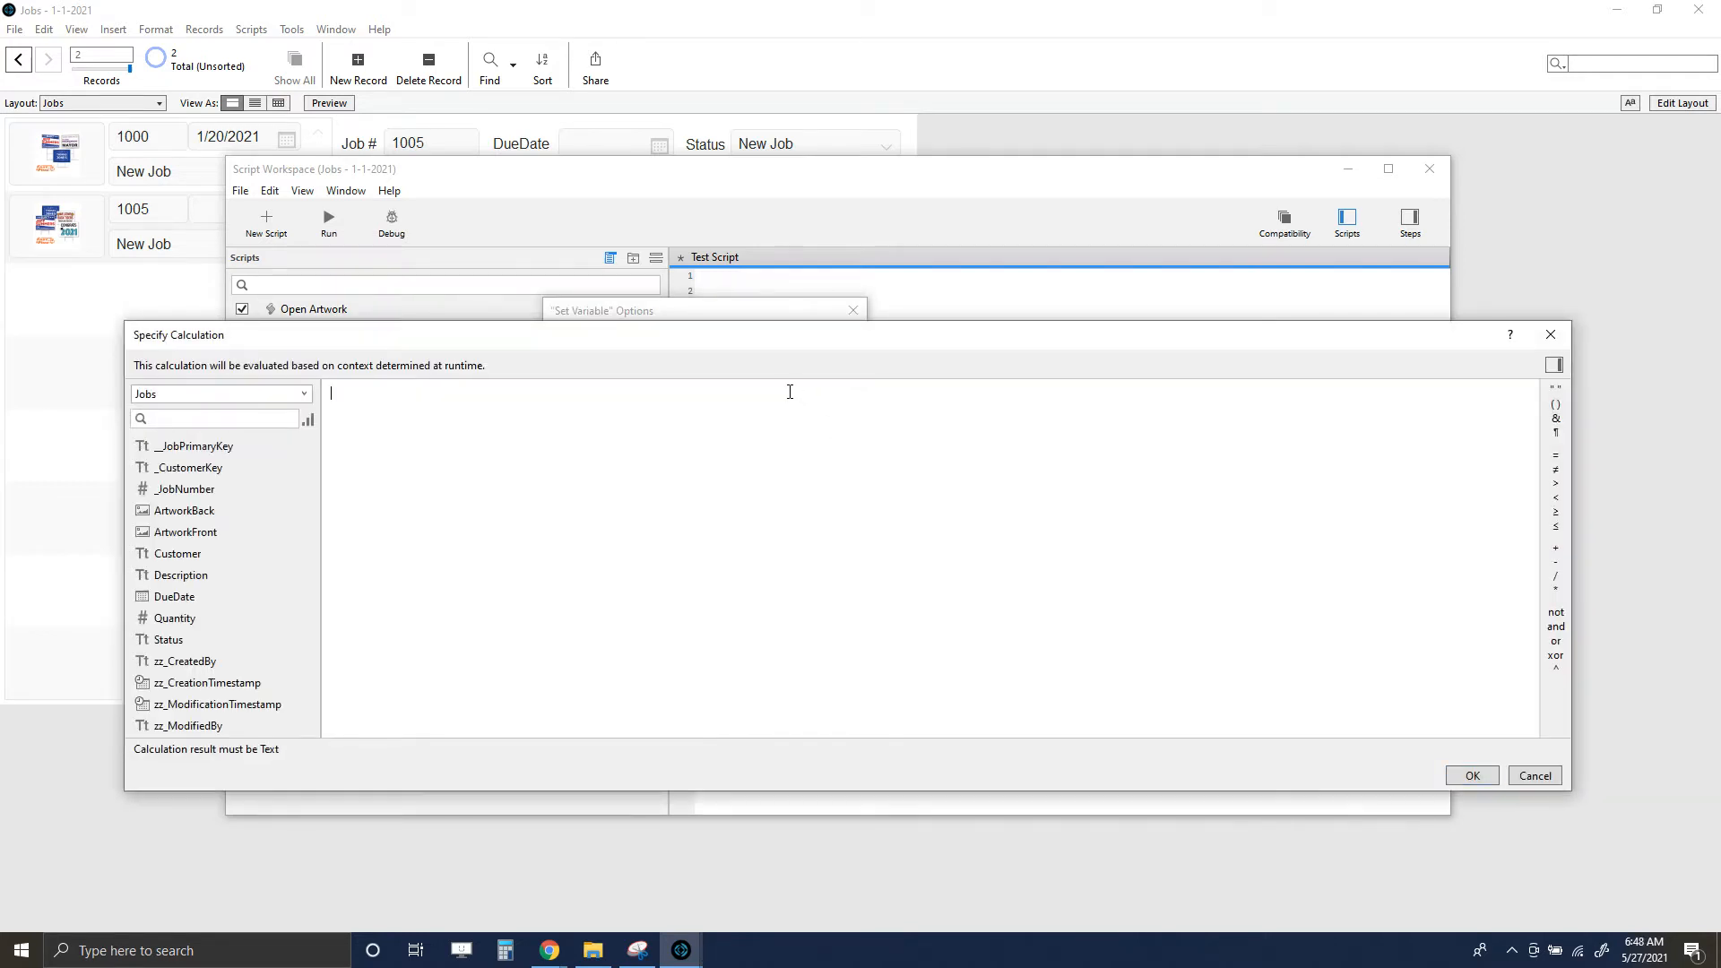
{"action": "type", "text": "get (DesktopPath"}
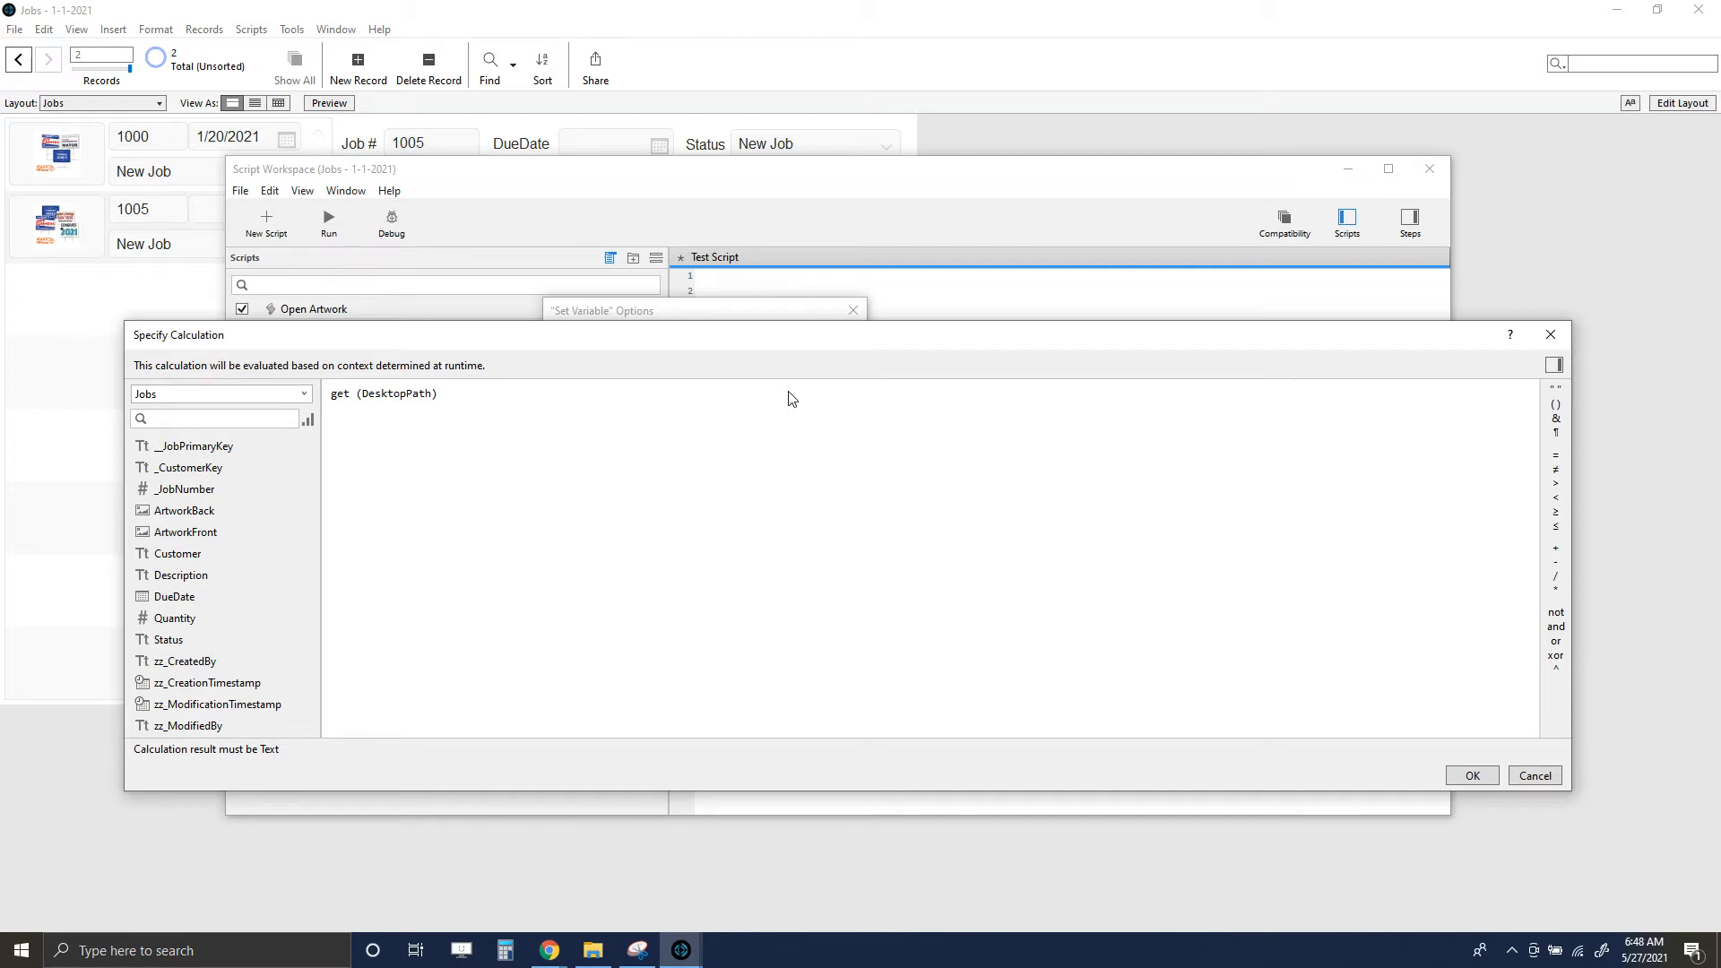
{"action": "left_click", "coordinate": [439, 392]}
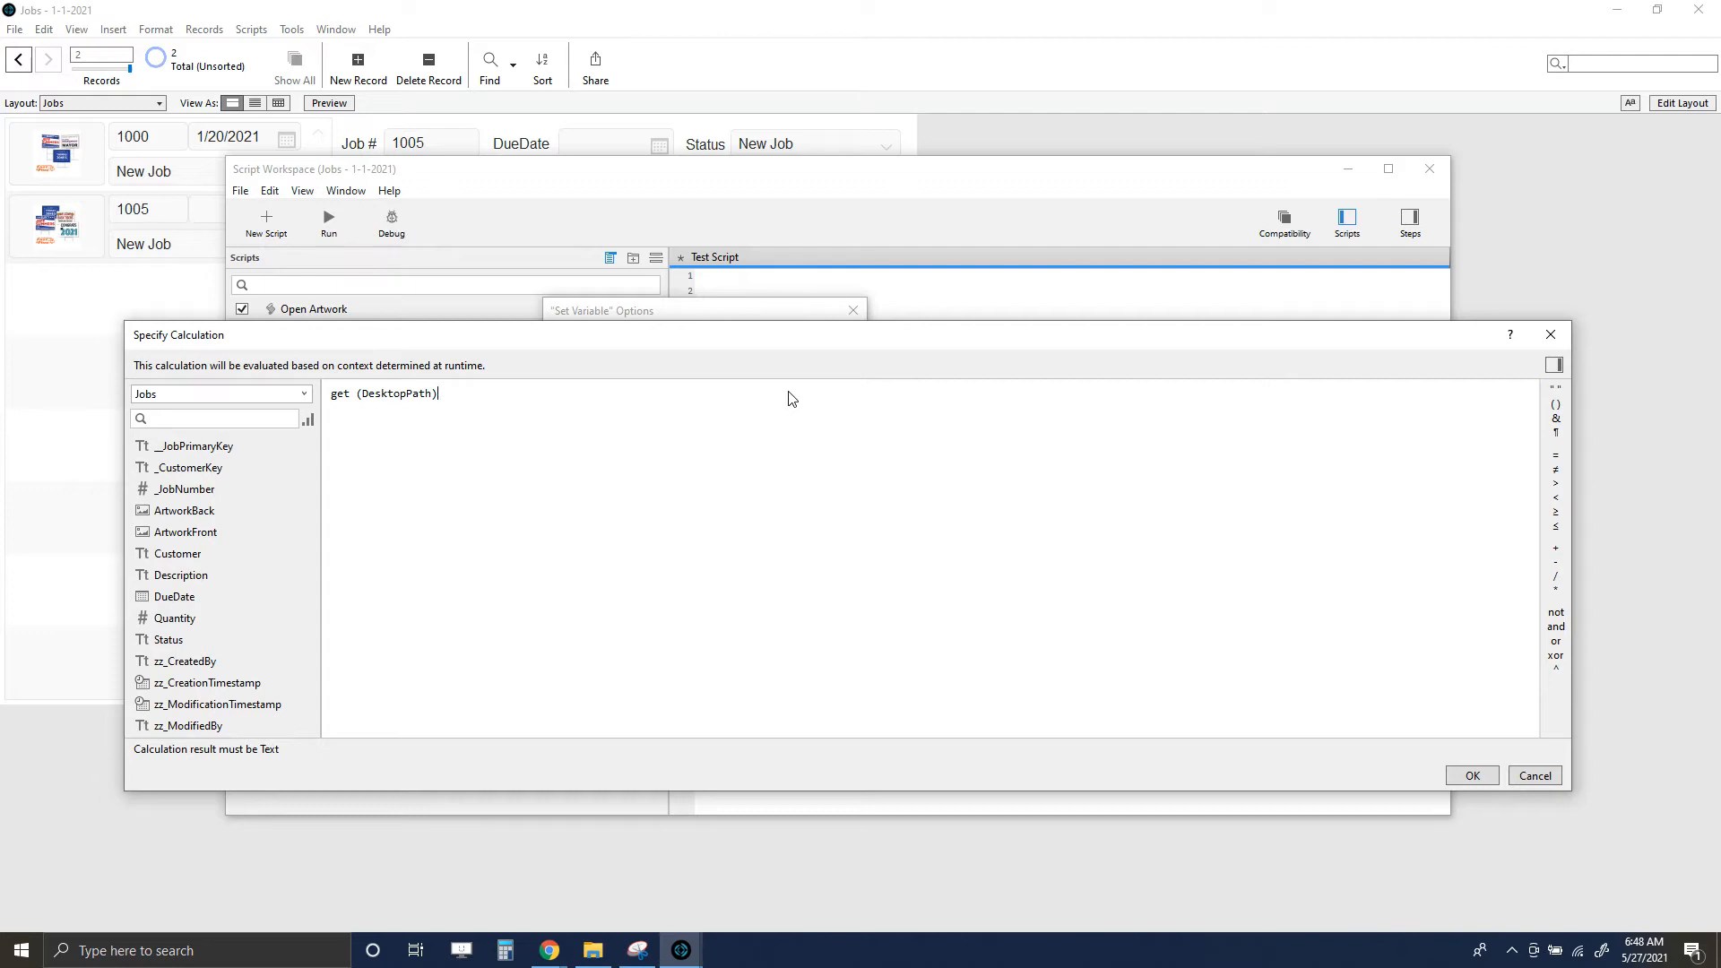
{"action": "mouse_move", "coordinate": [601, 393]}
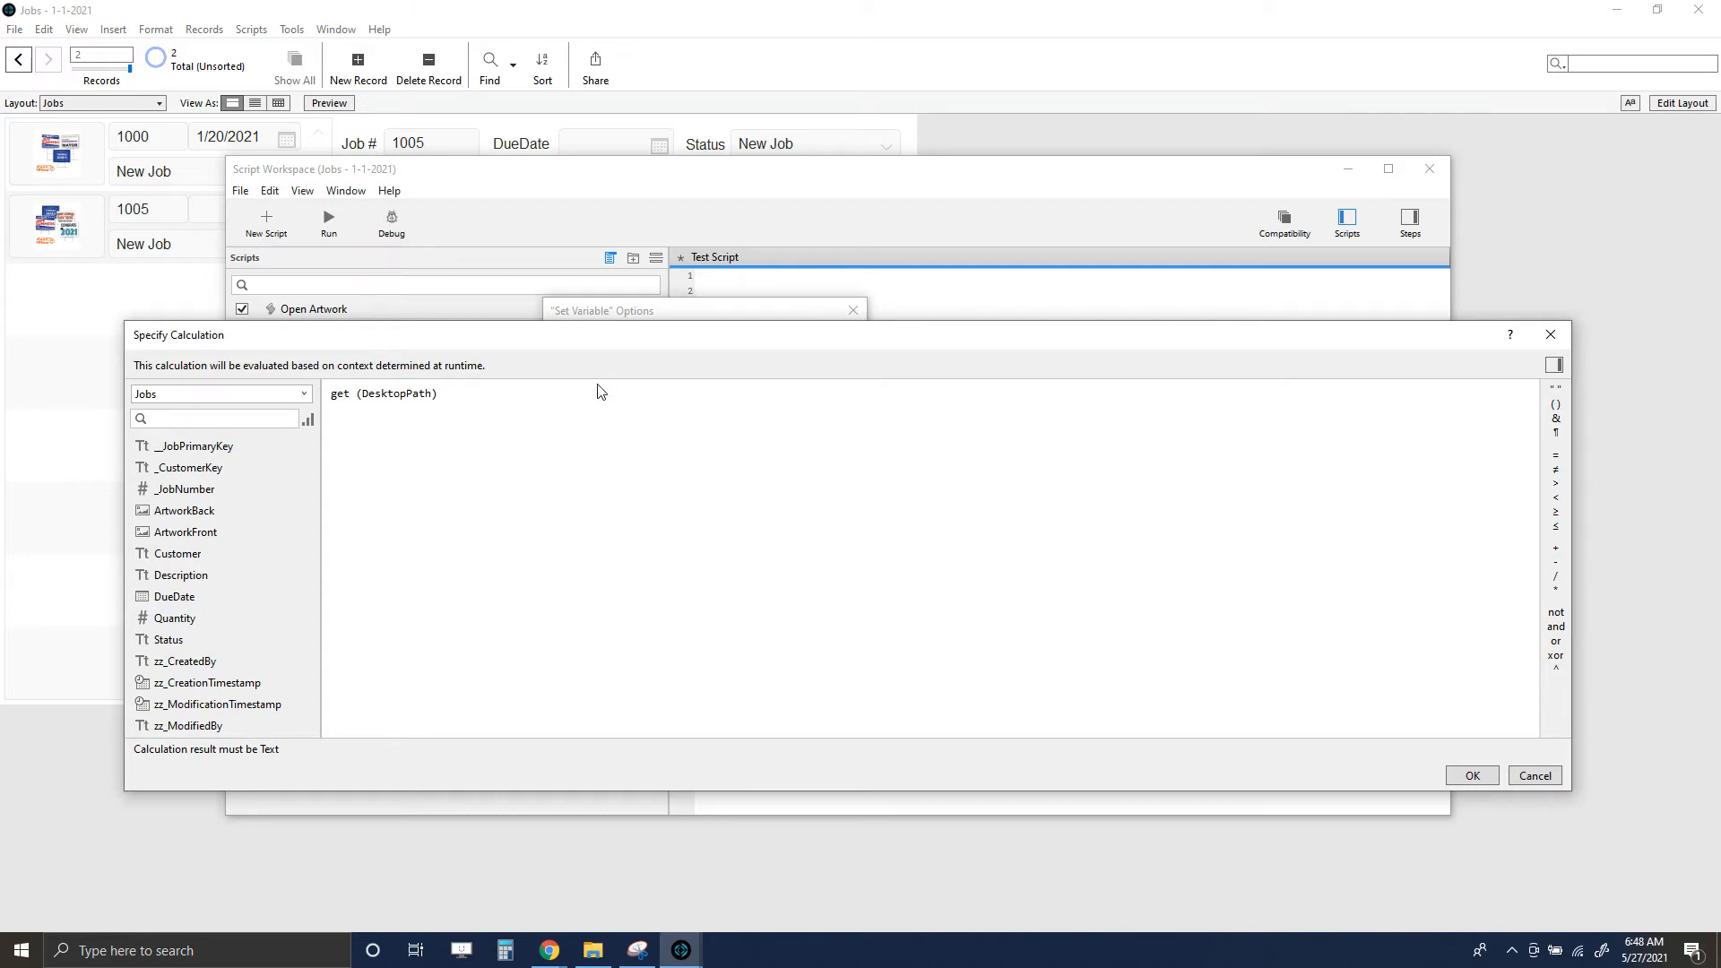
{"action": "type", "text": "&"}
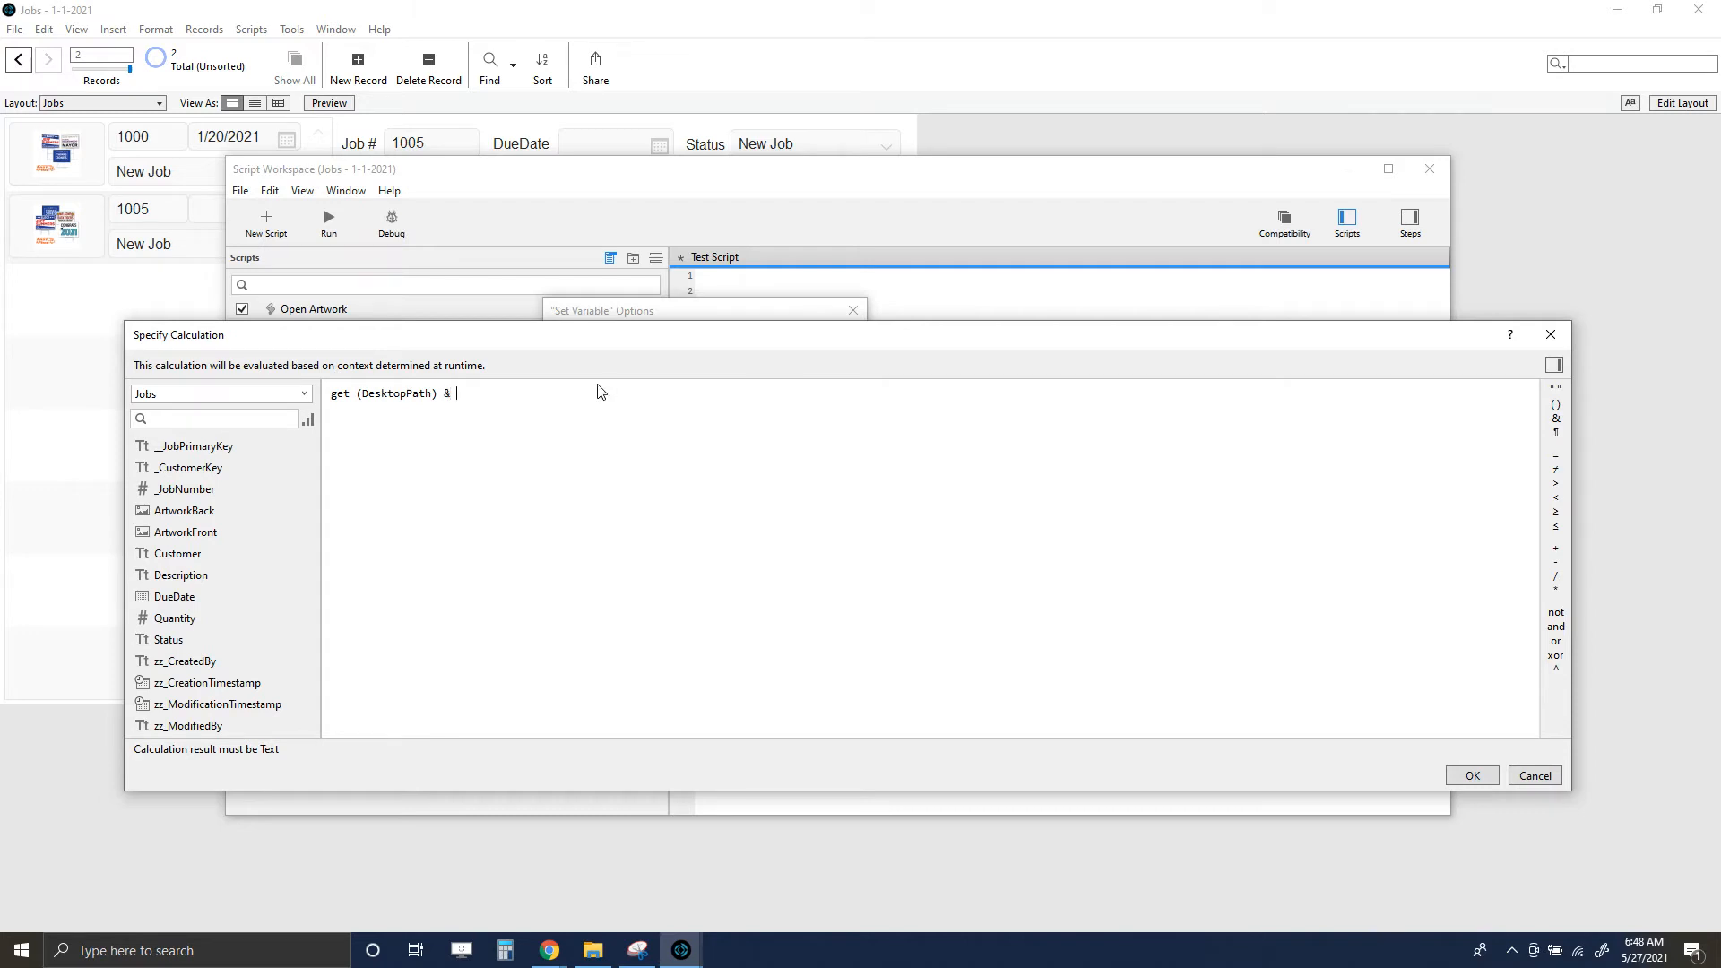
{"action": "type", "text": "\"car."}
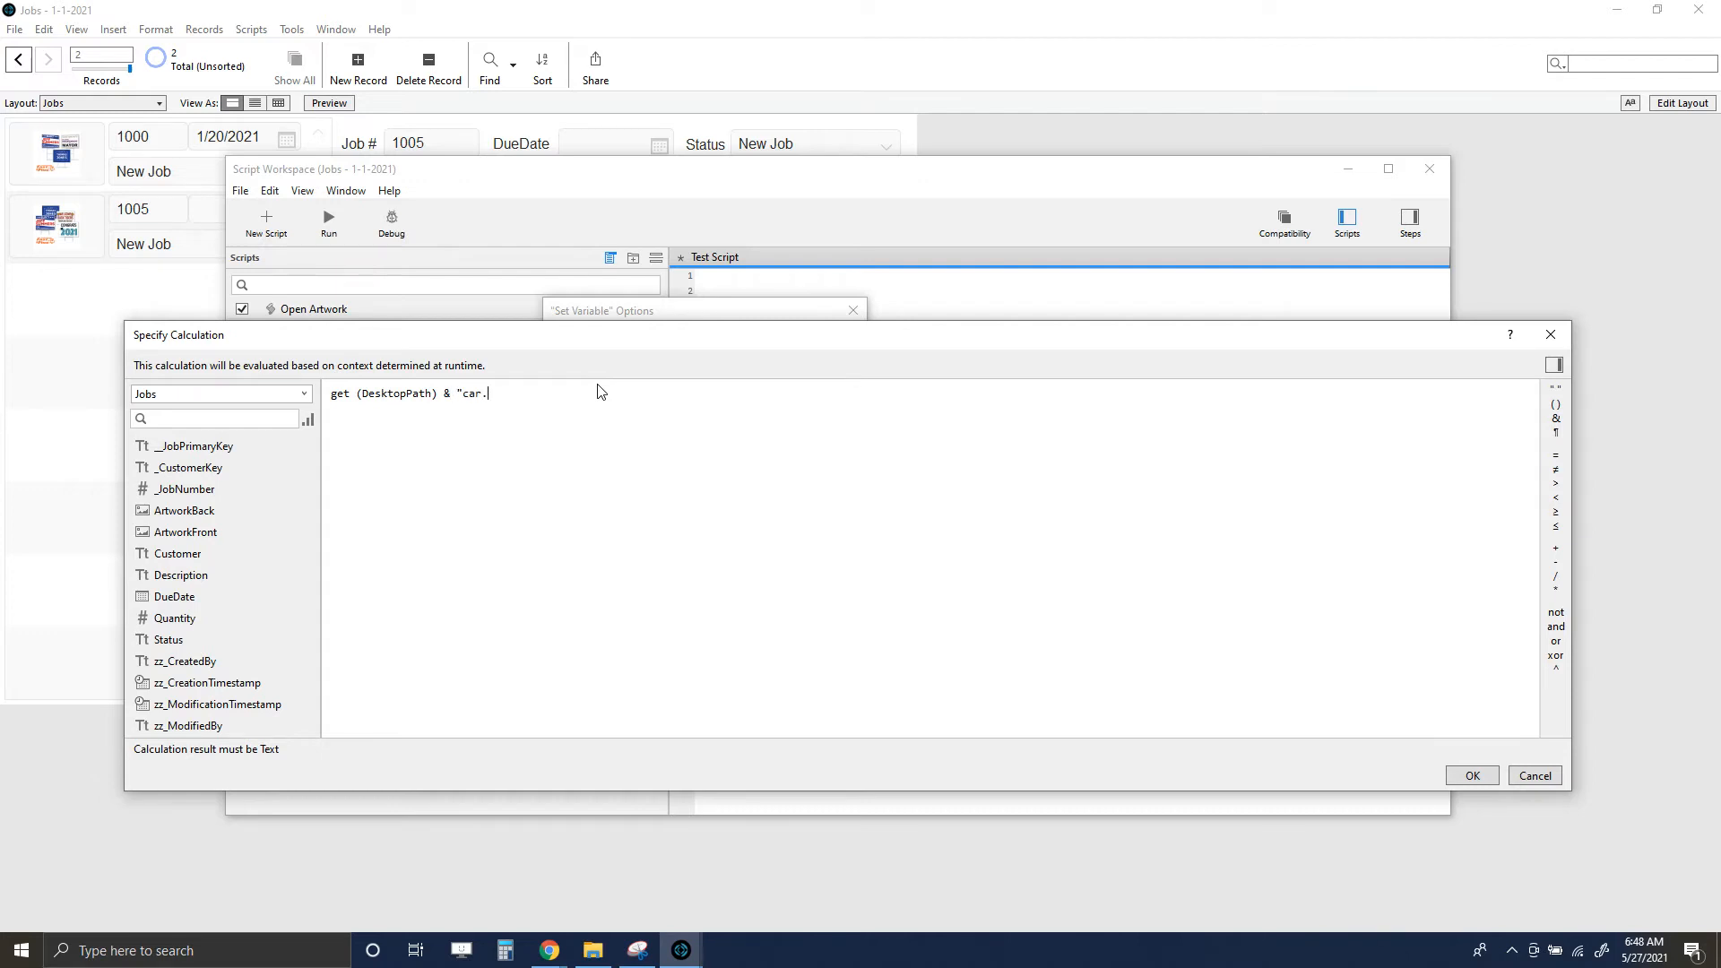
{"action": "type", "text": "jpg"}
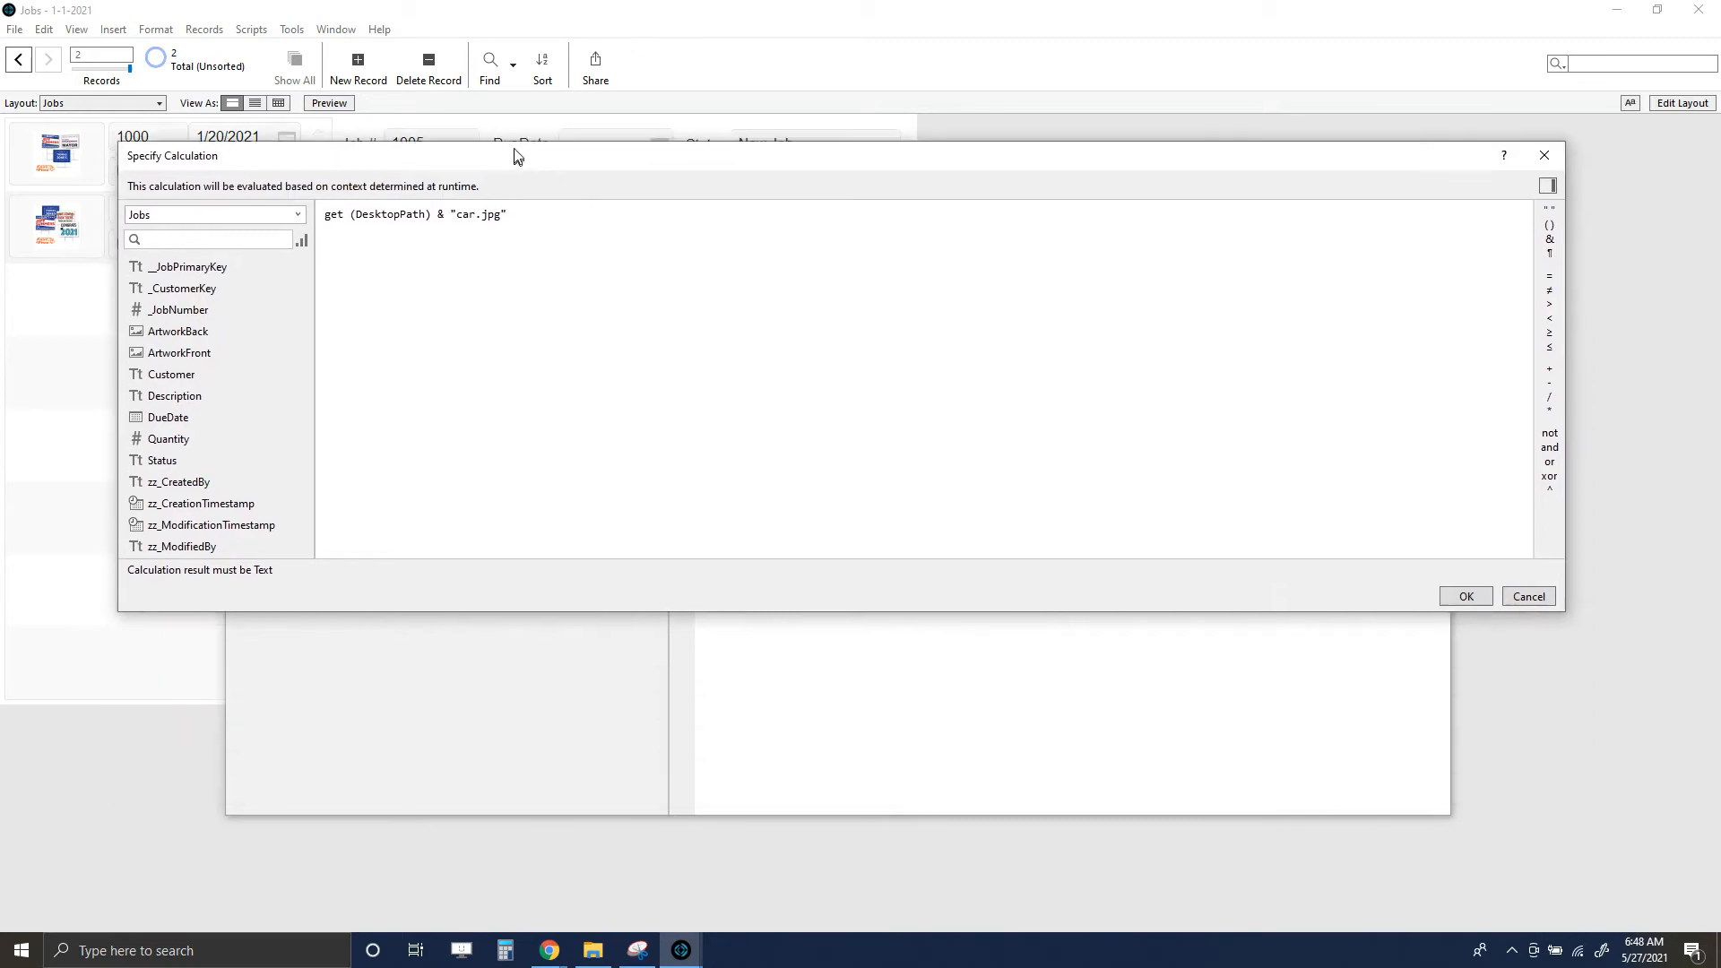
- Confirm the Set Variable $path step and add an Open URL step with URL $path
{"action": "left_click", "coordinate": [1465, 595]}
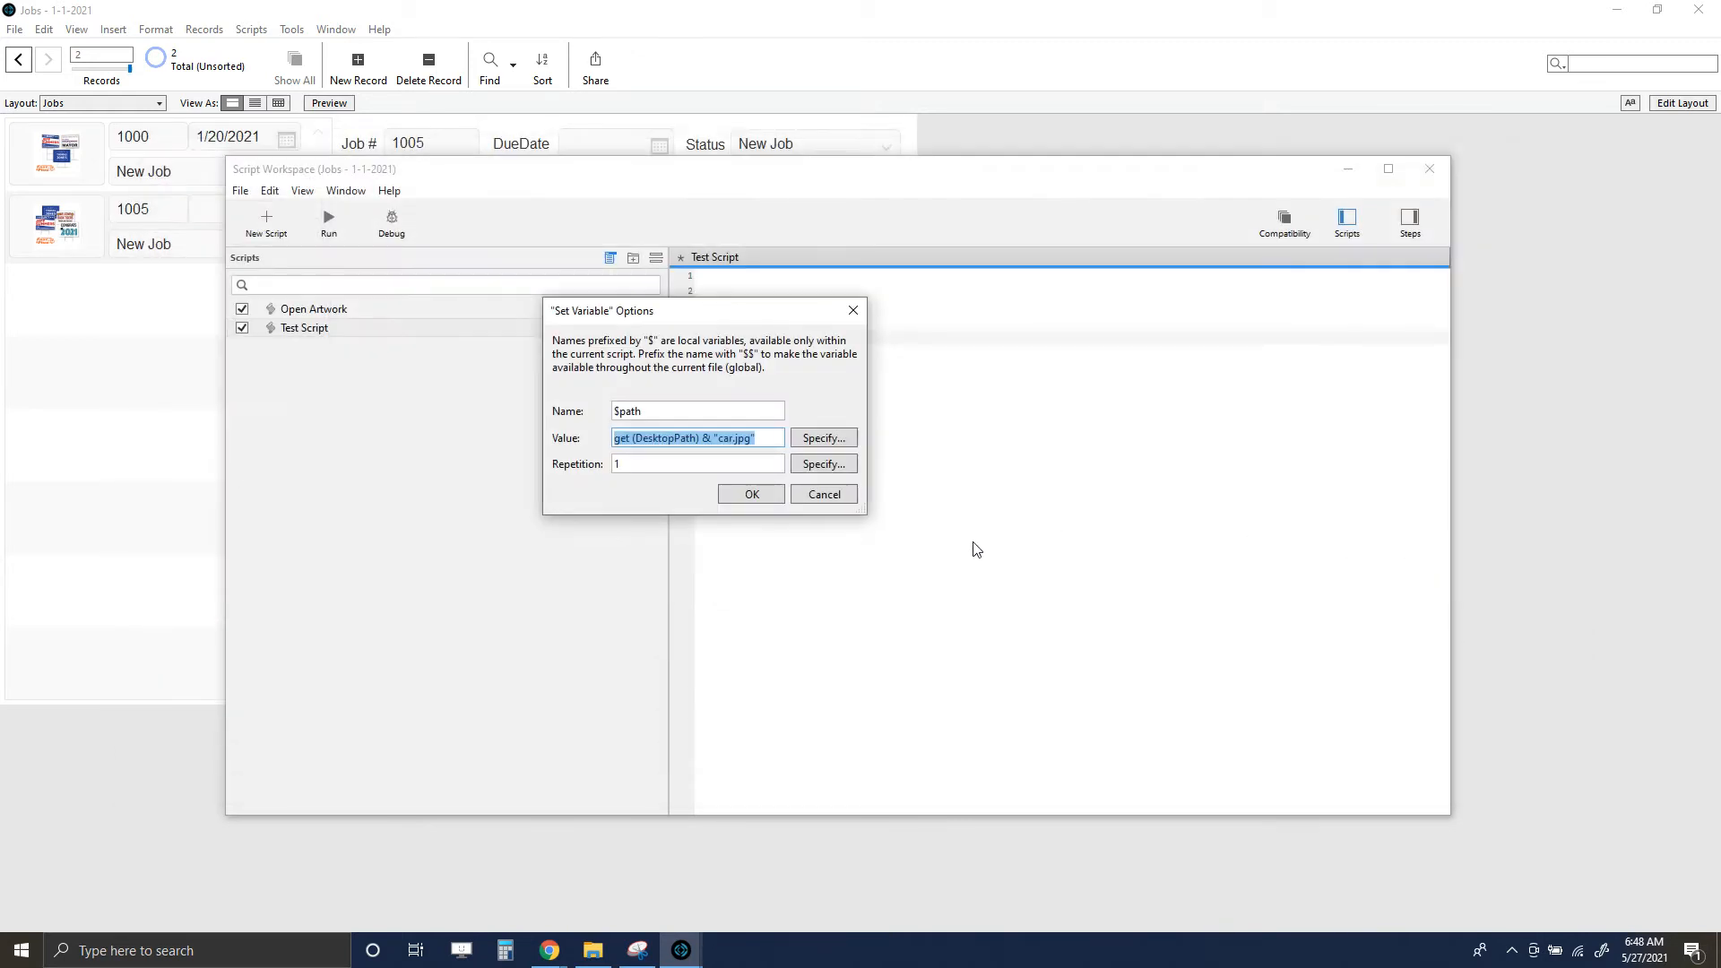
{"action": "left_click", "coordinate": [751, 493]}
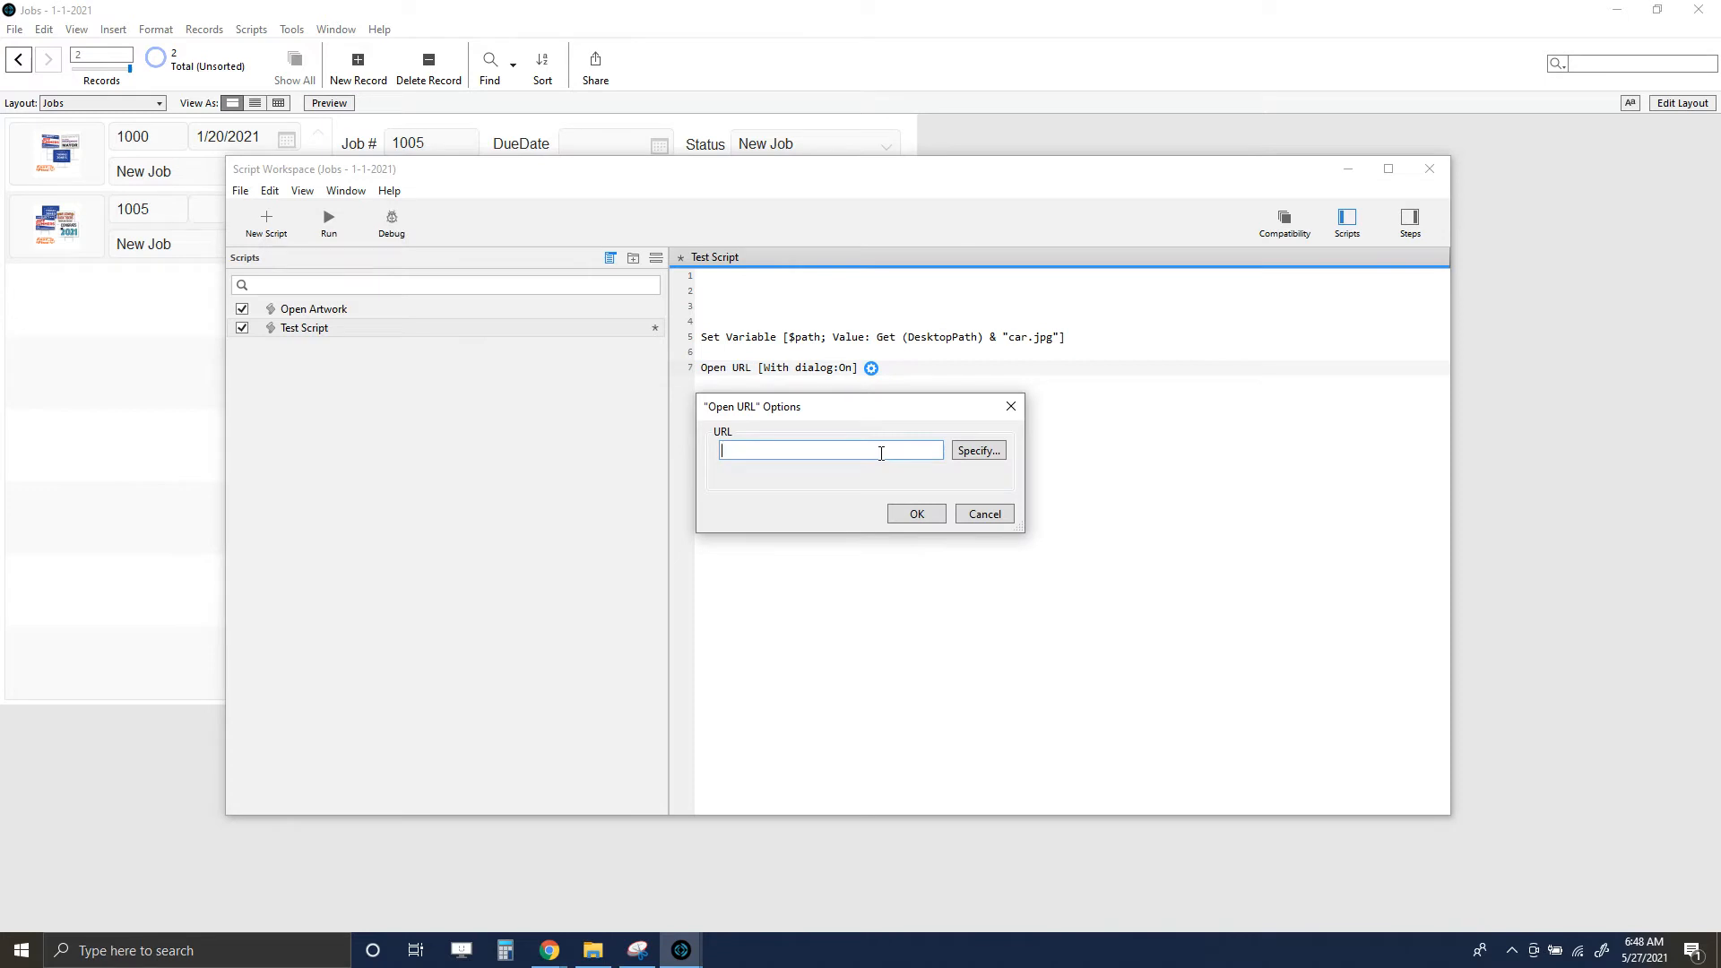
{"action": "type", "text": "$path"}
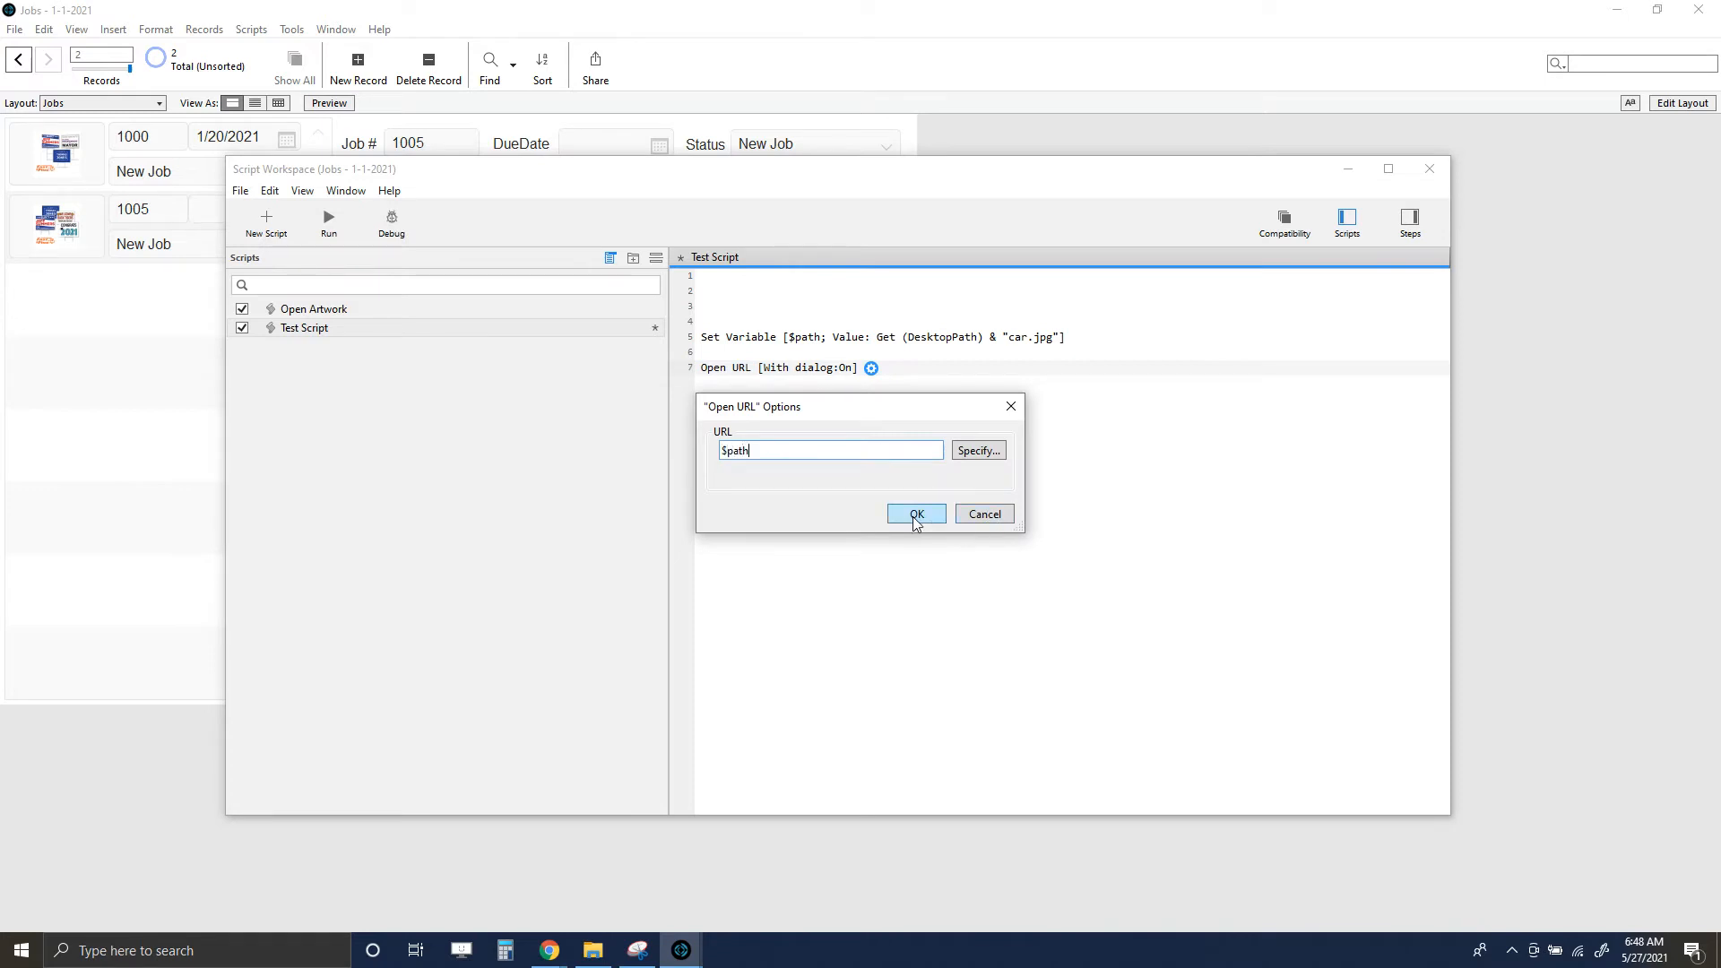
- Confirm the Open URL step and run Test Script a first time
{"action": "left_click", "coordinate": [916, 515]}
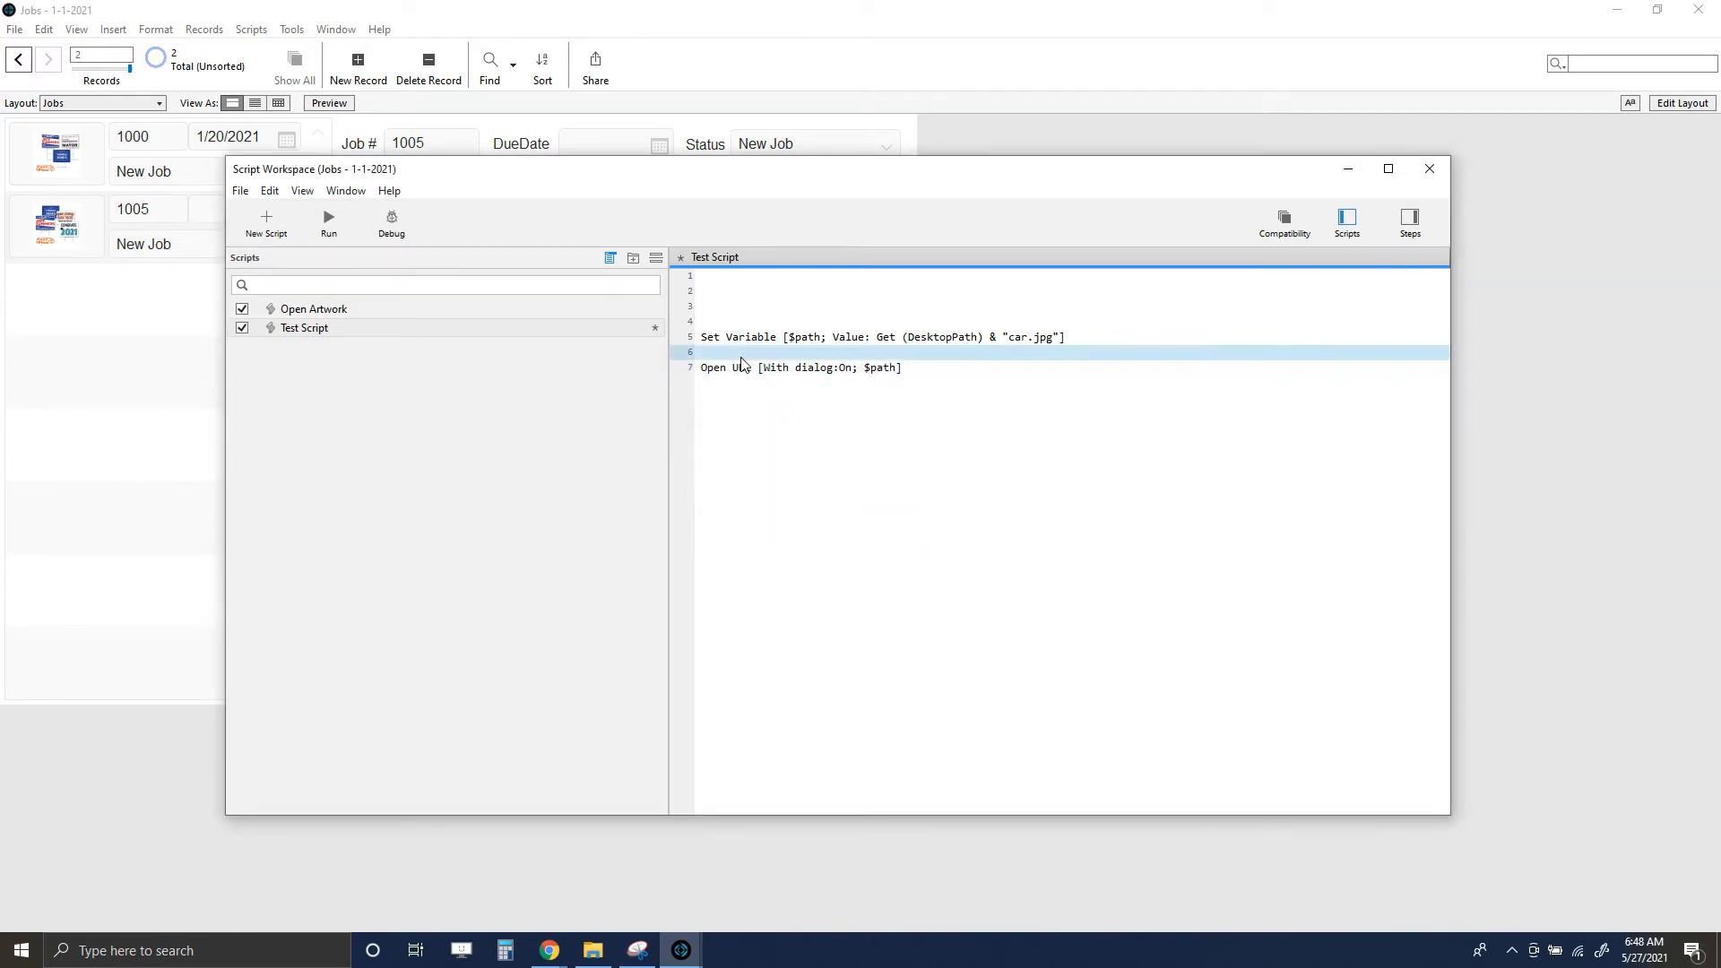
{"action": "mouse_move", "coordinate": [329, 219]}
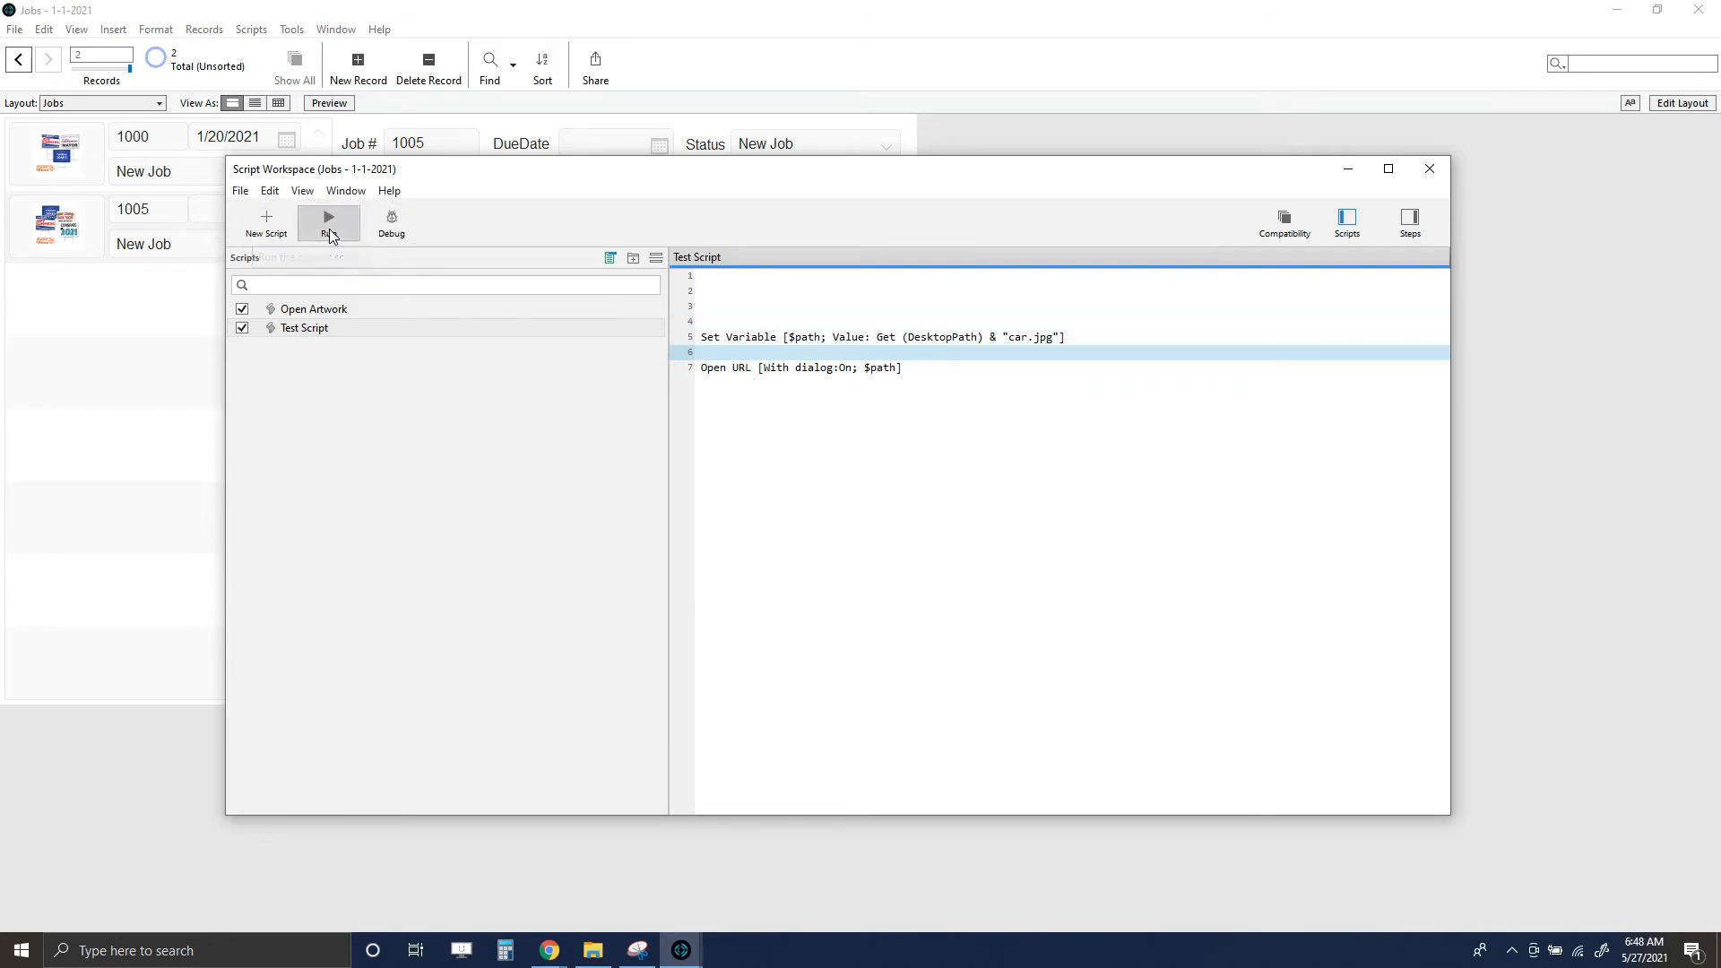
{"action": "left_click", "coordinate": [328, 219]}
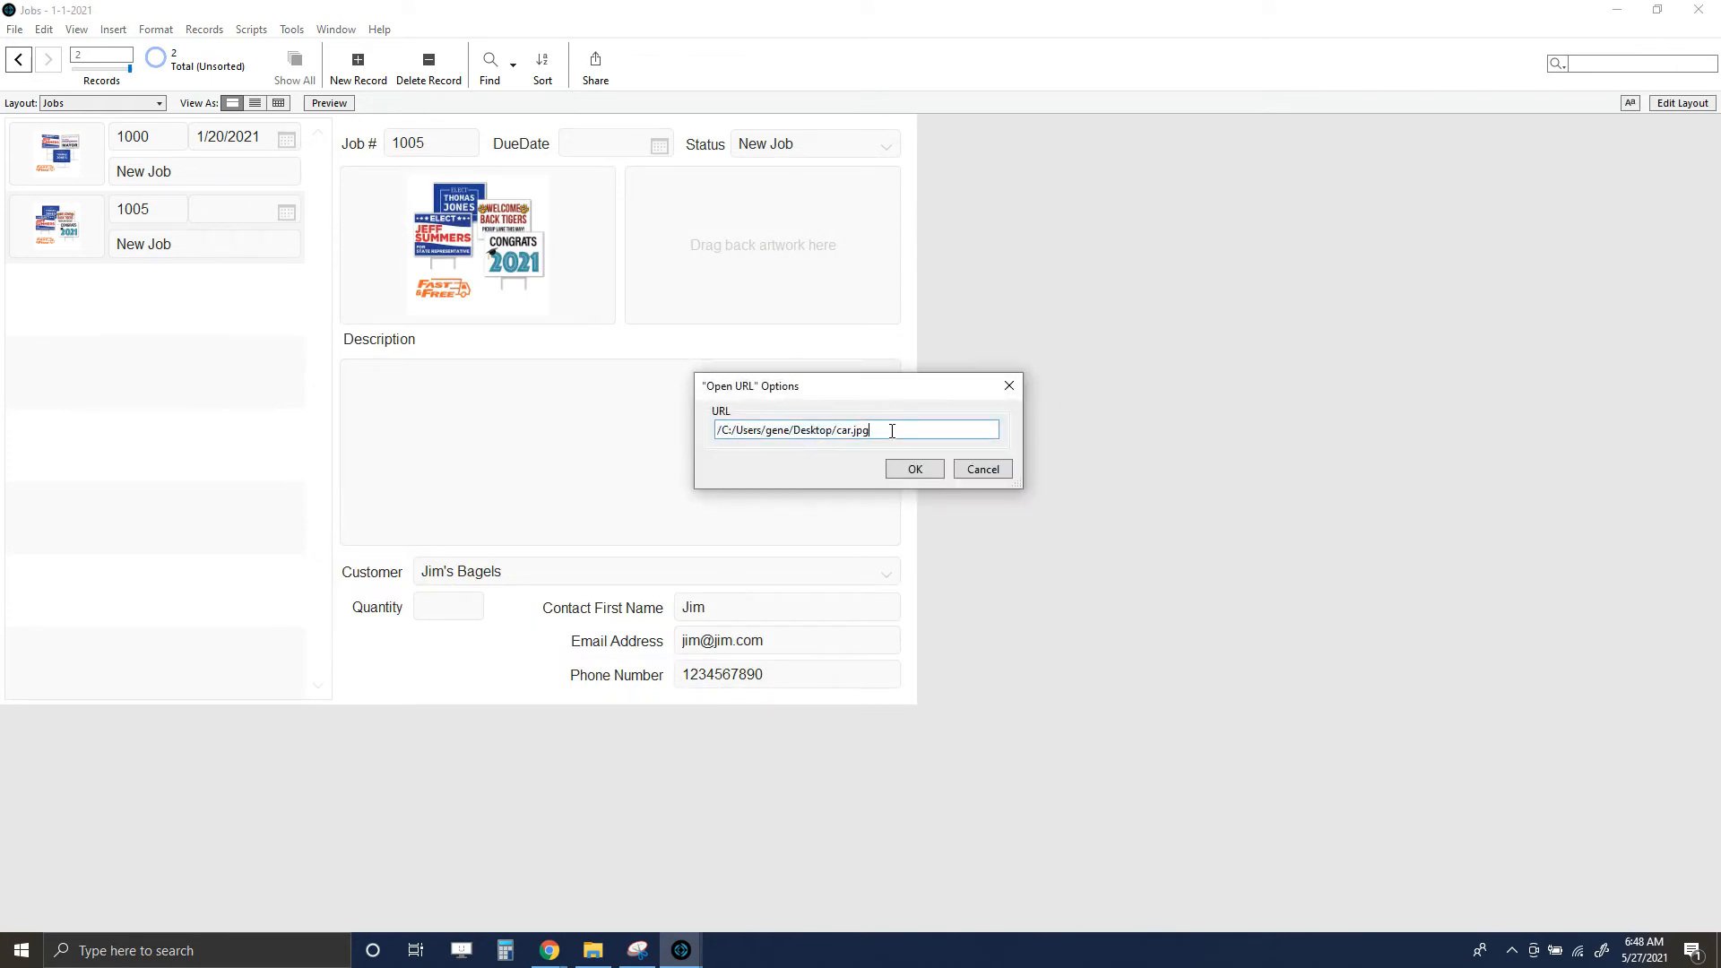
{"action": "left_click", "coordinate": [913, 468]}
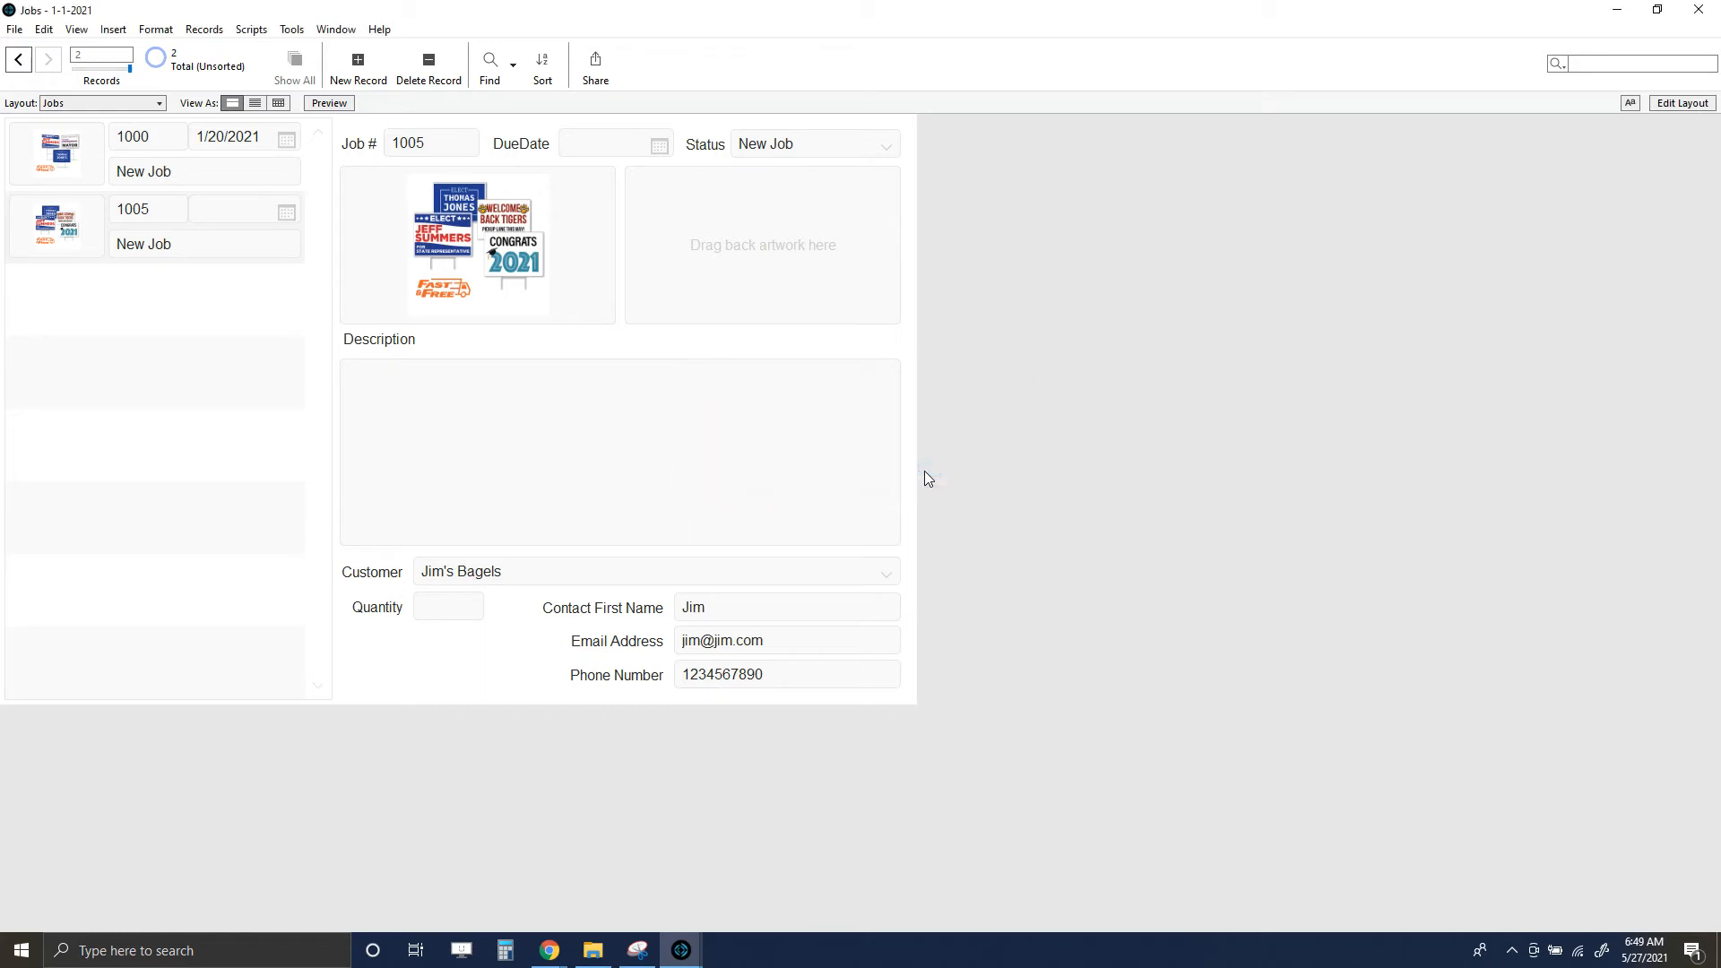
{"action": "mouse_move", "coordinate": [1084, 531]}
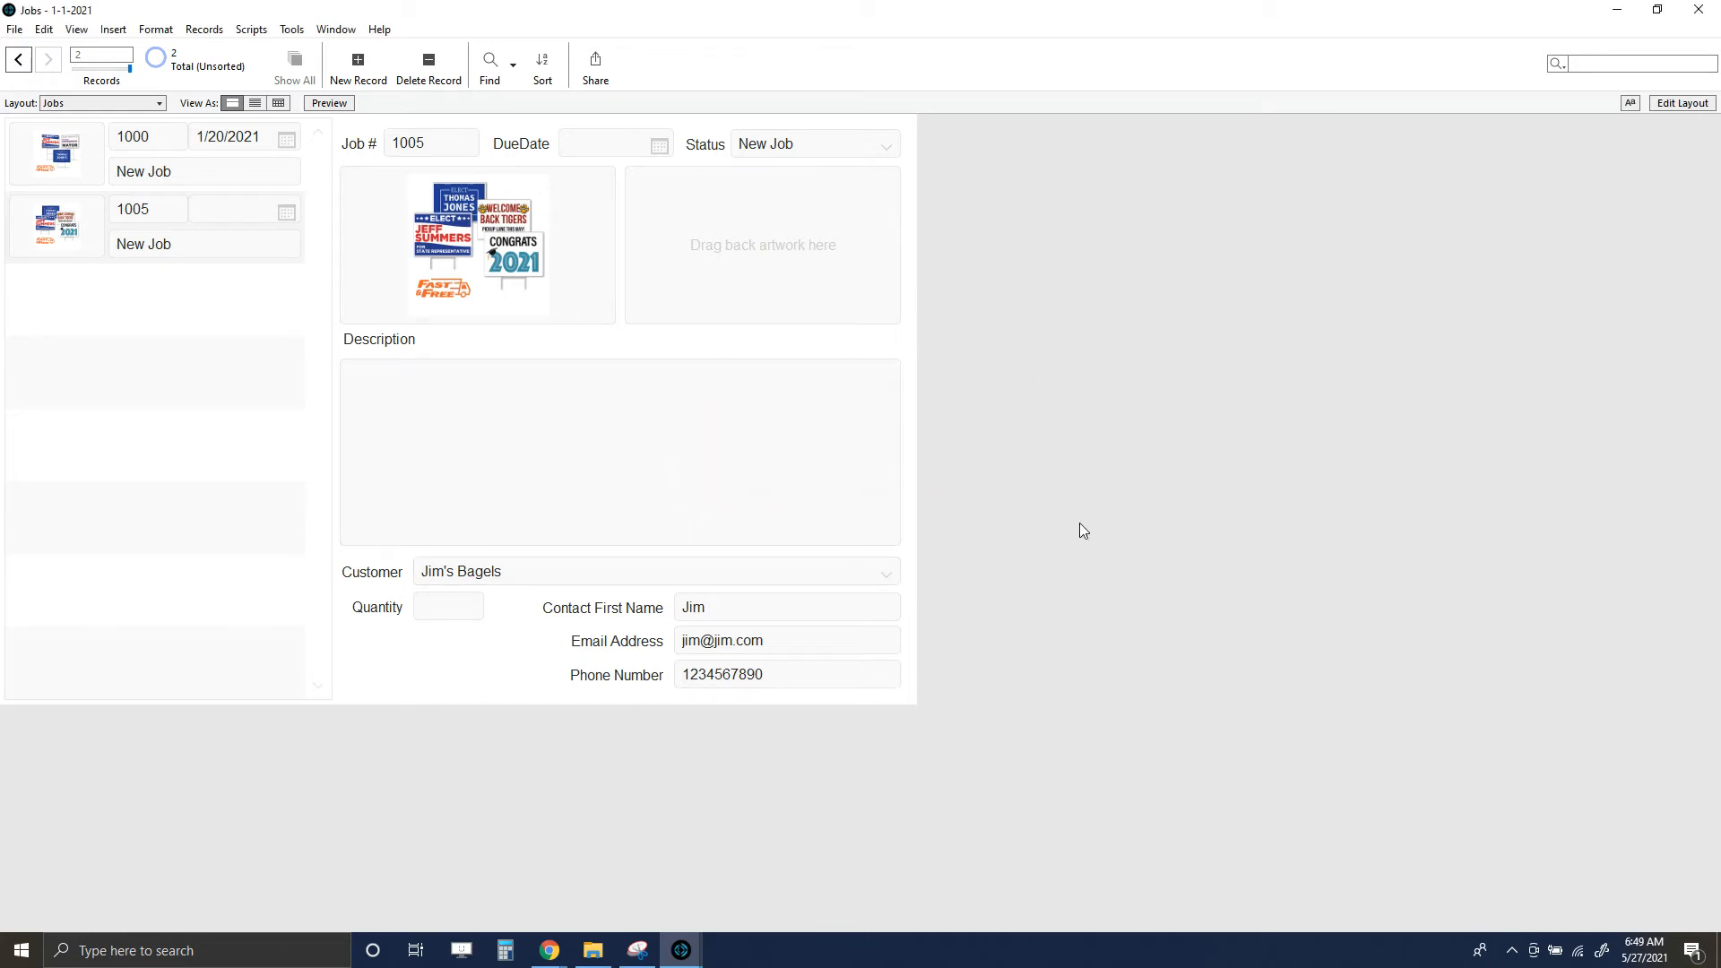
- Return to the Script Workspace and rerun Test Script, opening car.jpg in Photos
{"action": "left_click", "coordinate": [252, 29]}
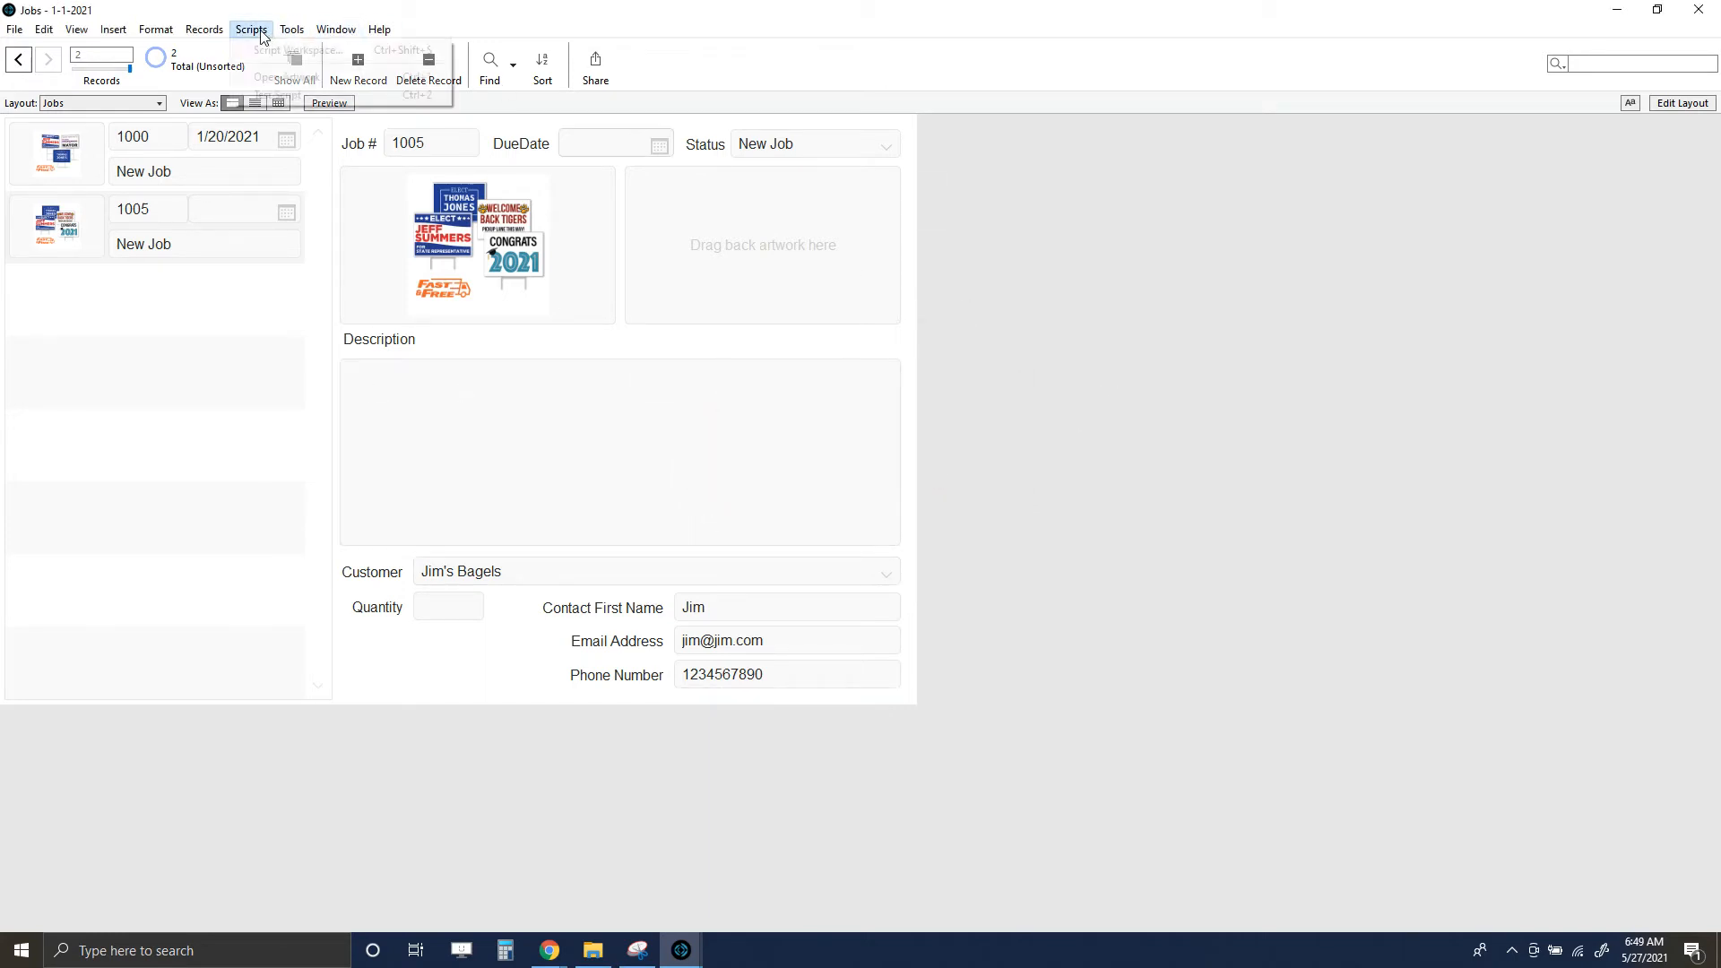
{"action": "left_click", "coordinate": [251, 28]}
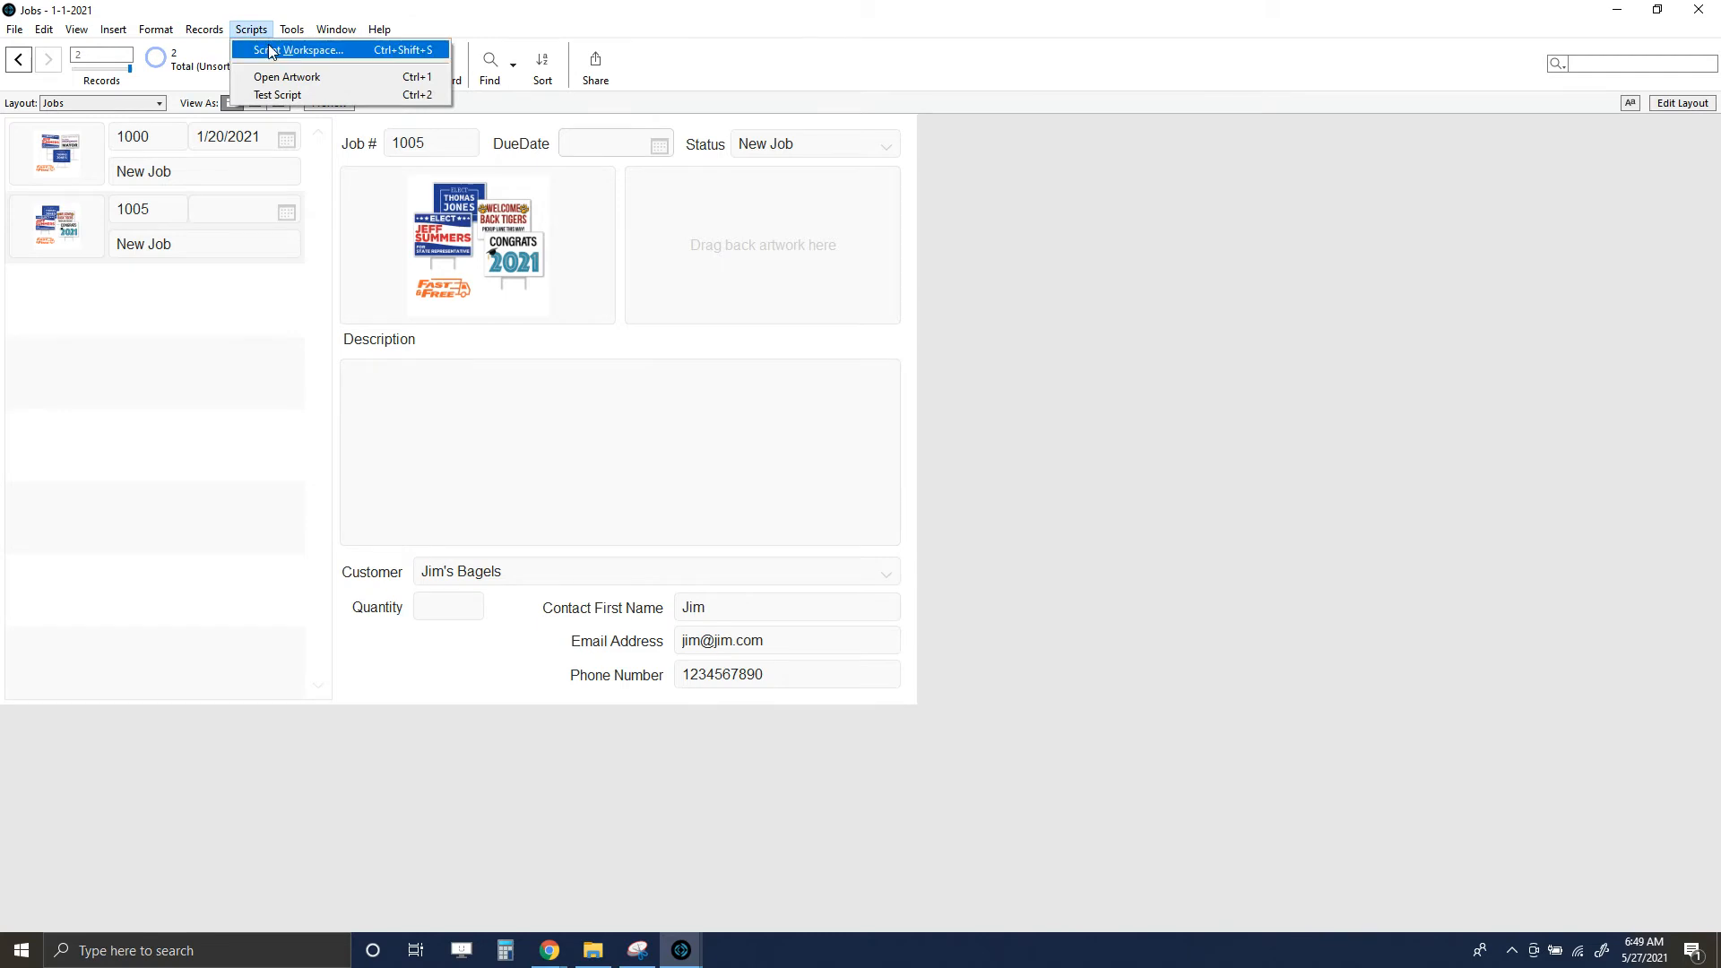
{"action": "left_click", "coordinate": [305, 51]}
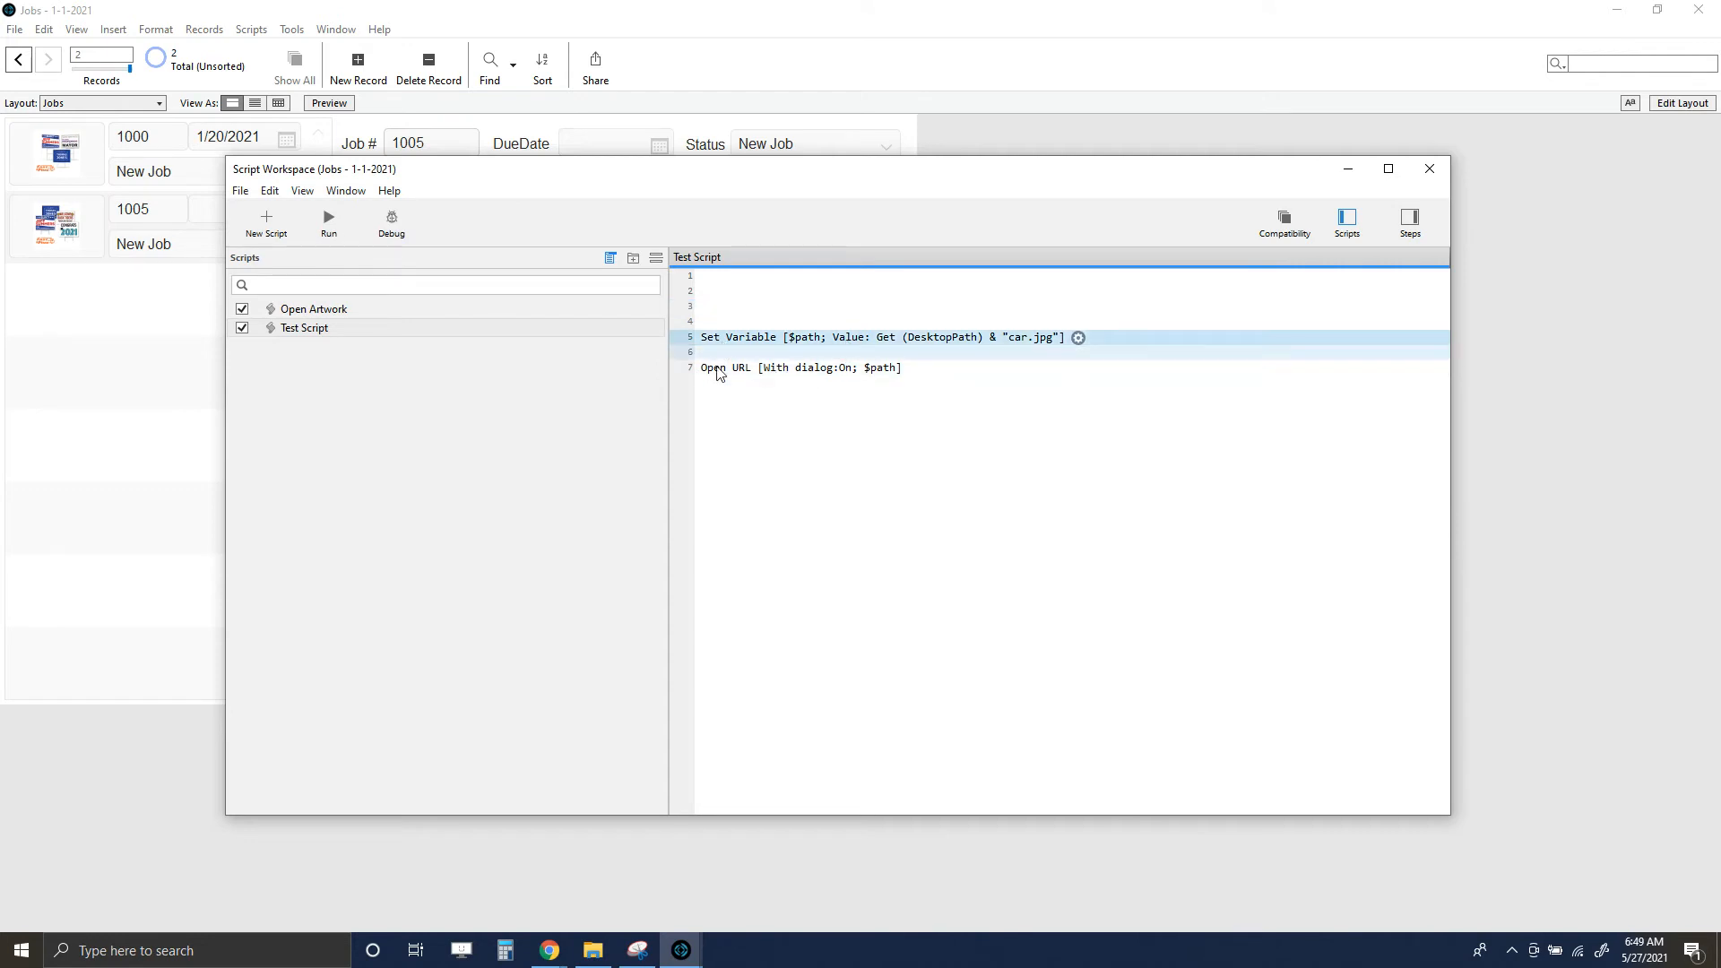
{"action": "left_click", "coordinate": [328, 219]}
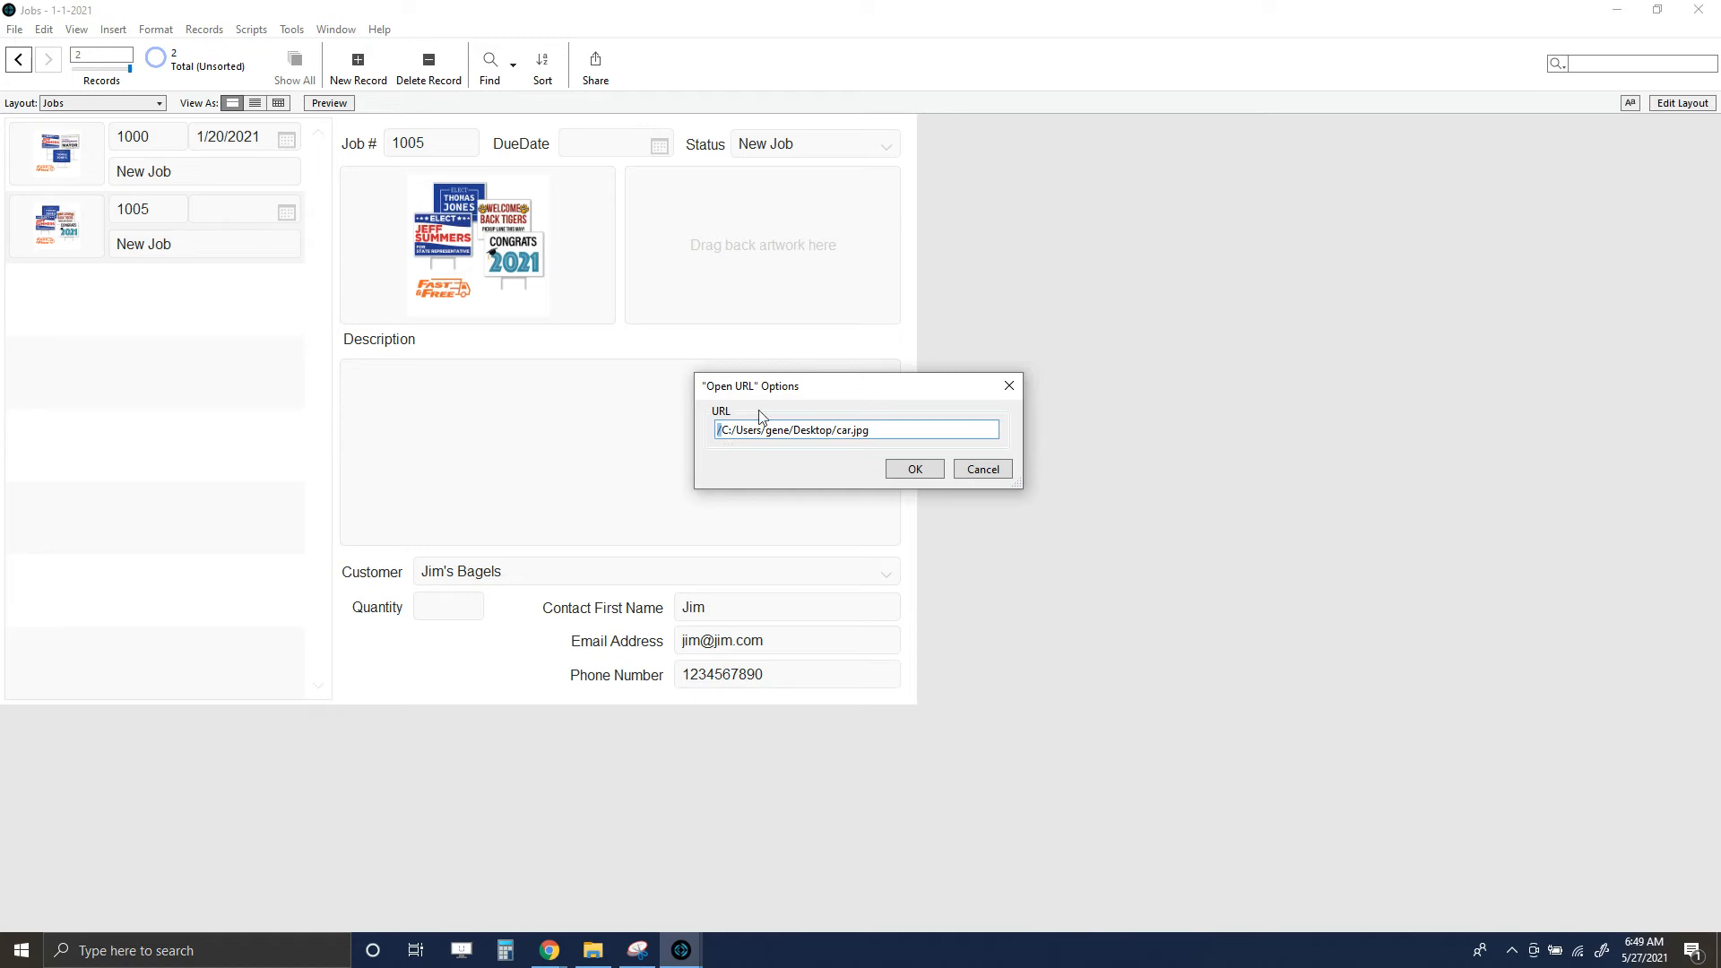
{"action": "left_click", "coordinate": [912, 468]}
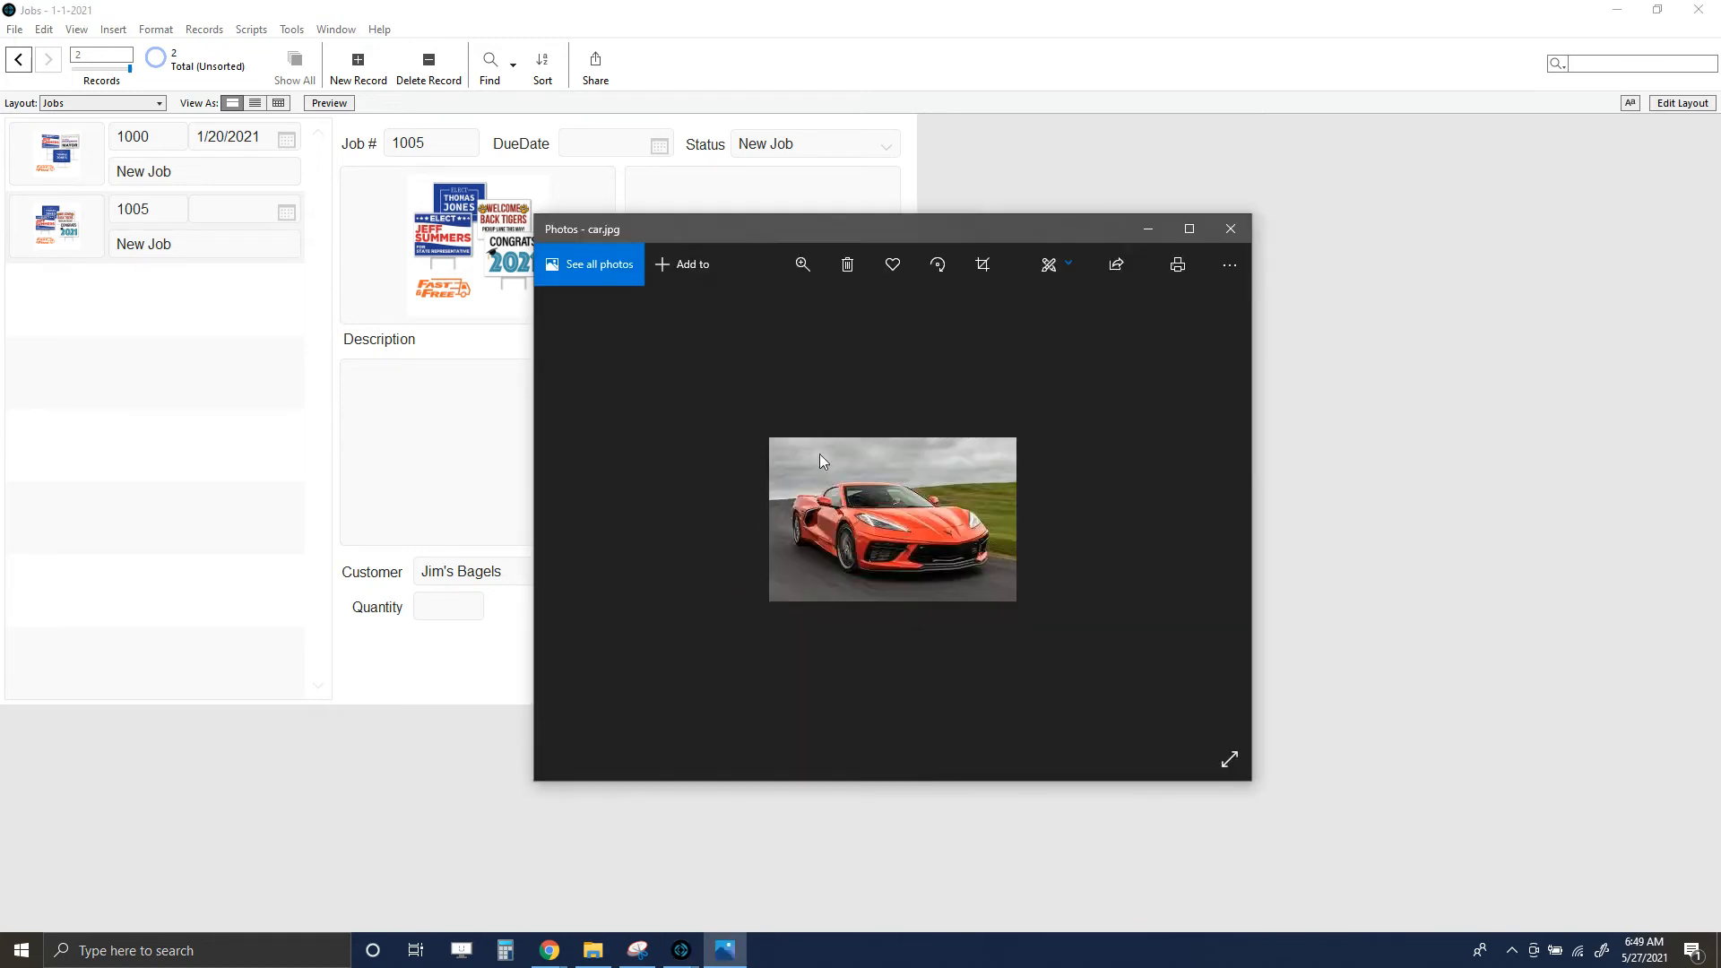
- Prefix the $path value with "file:" & before Get(DesktopPath)
{"action": "left_click", "coordinate": [1231, 228]}
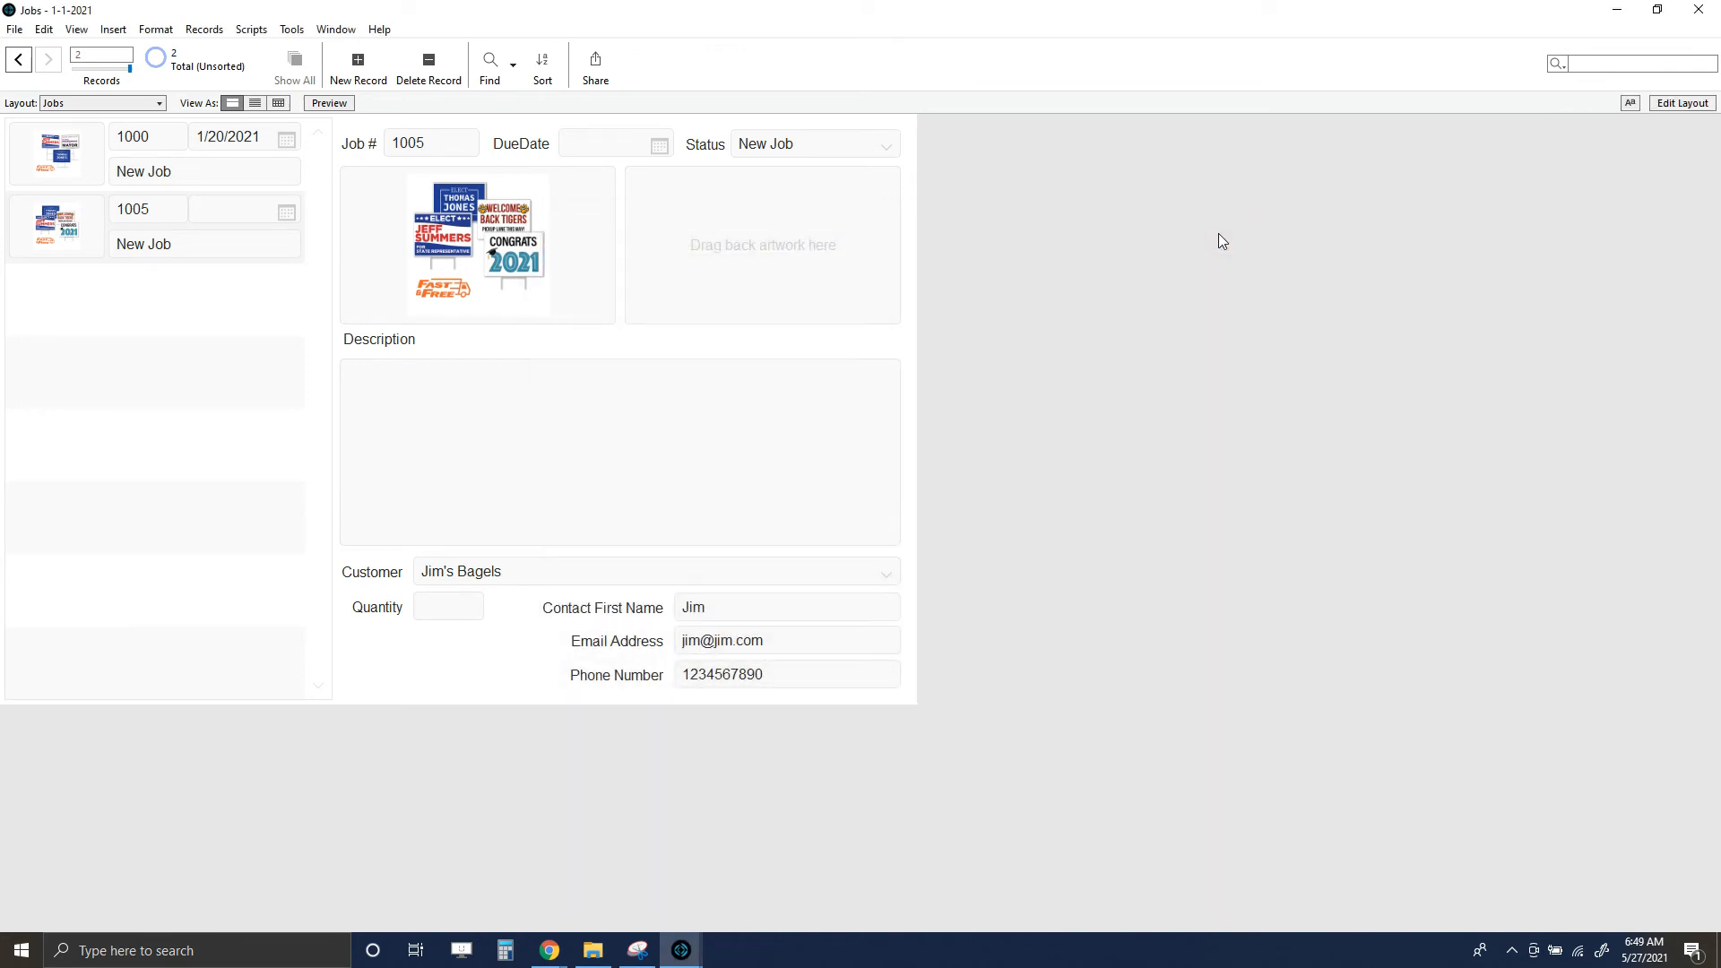
{"action": "mouse_move", "coordinate": [1015, 365]}
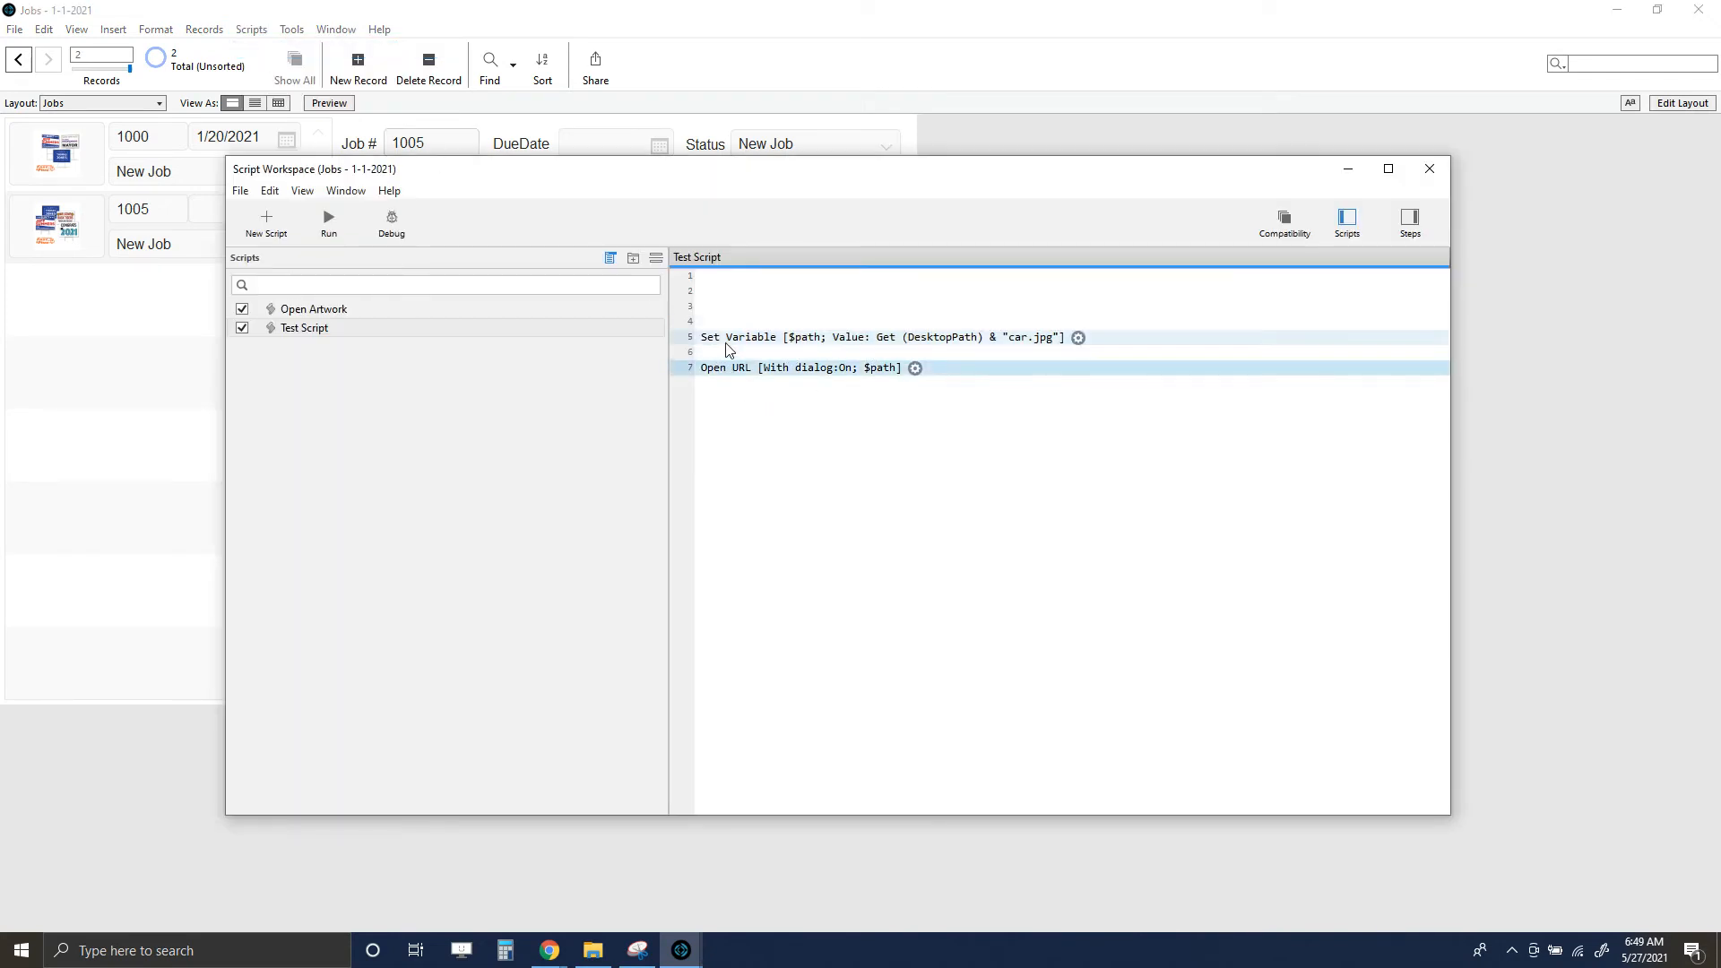
{"action": "double_click", "coordinate": [878, 337]}
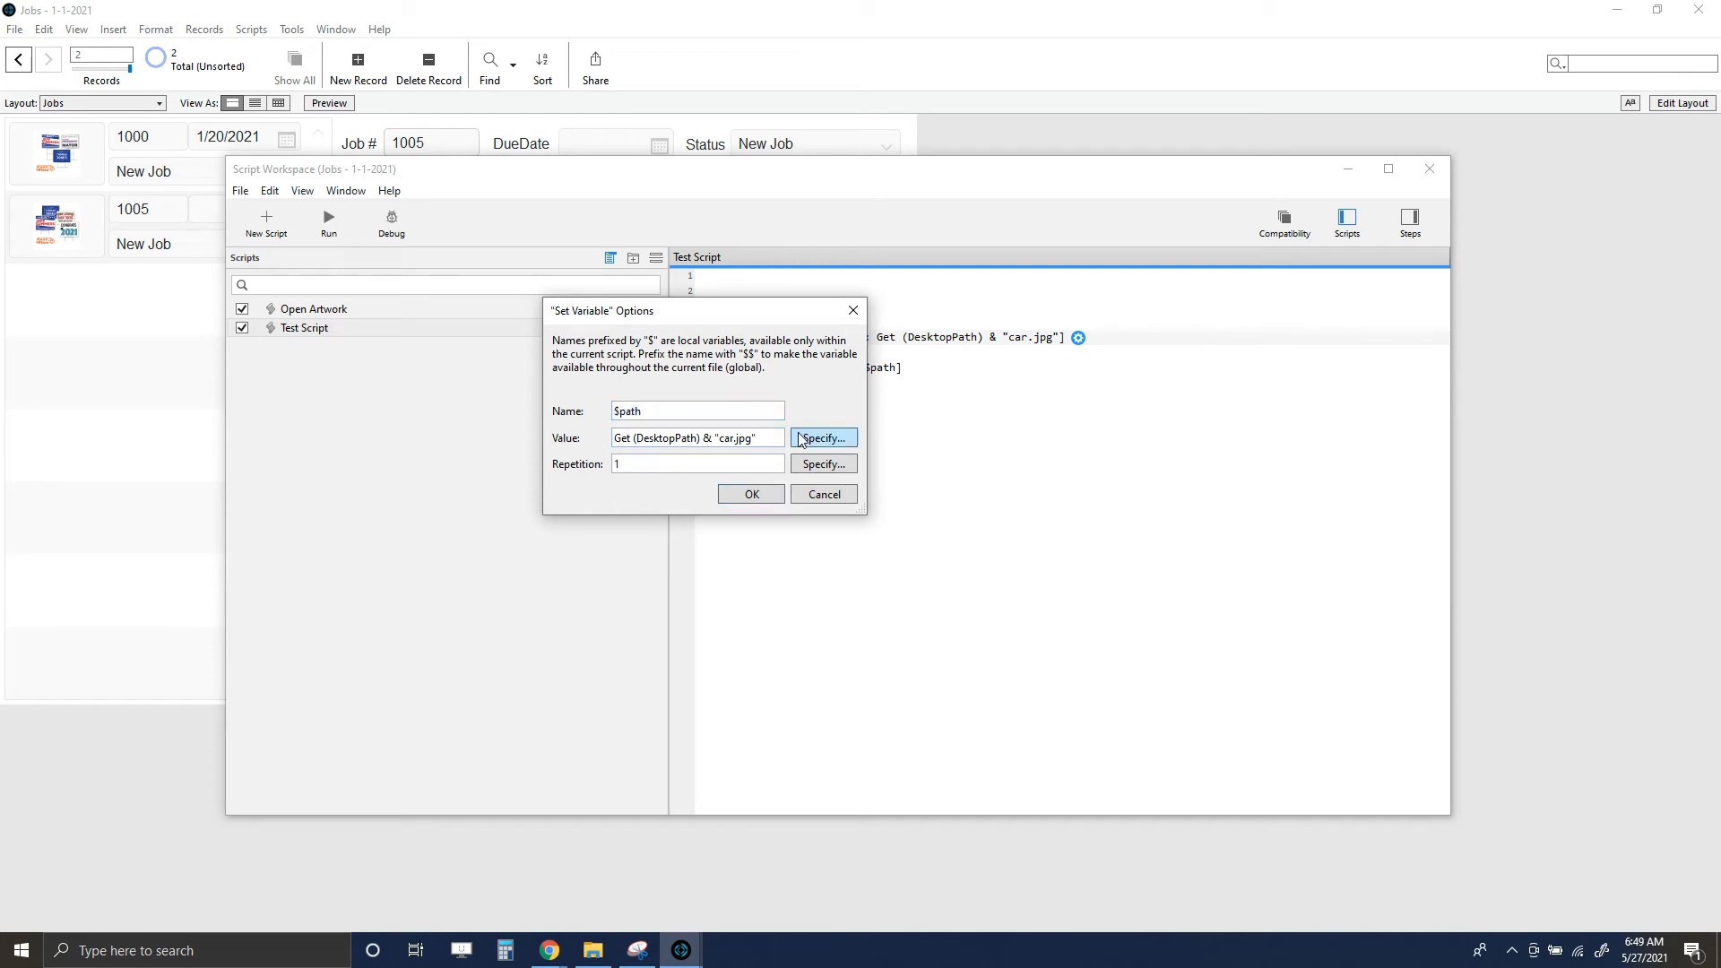
{"action": "left_click", "coordinate": [821, 437]}
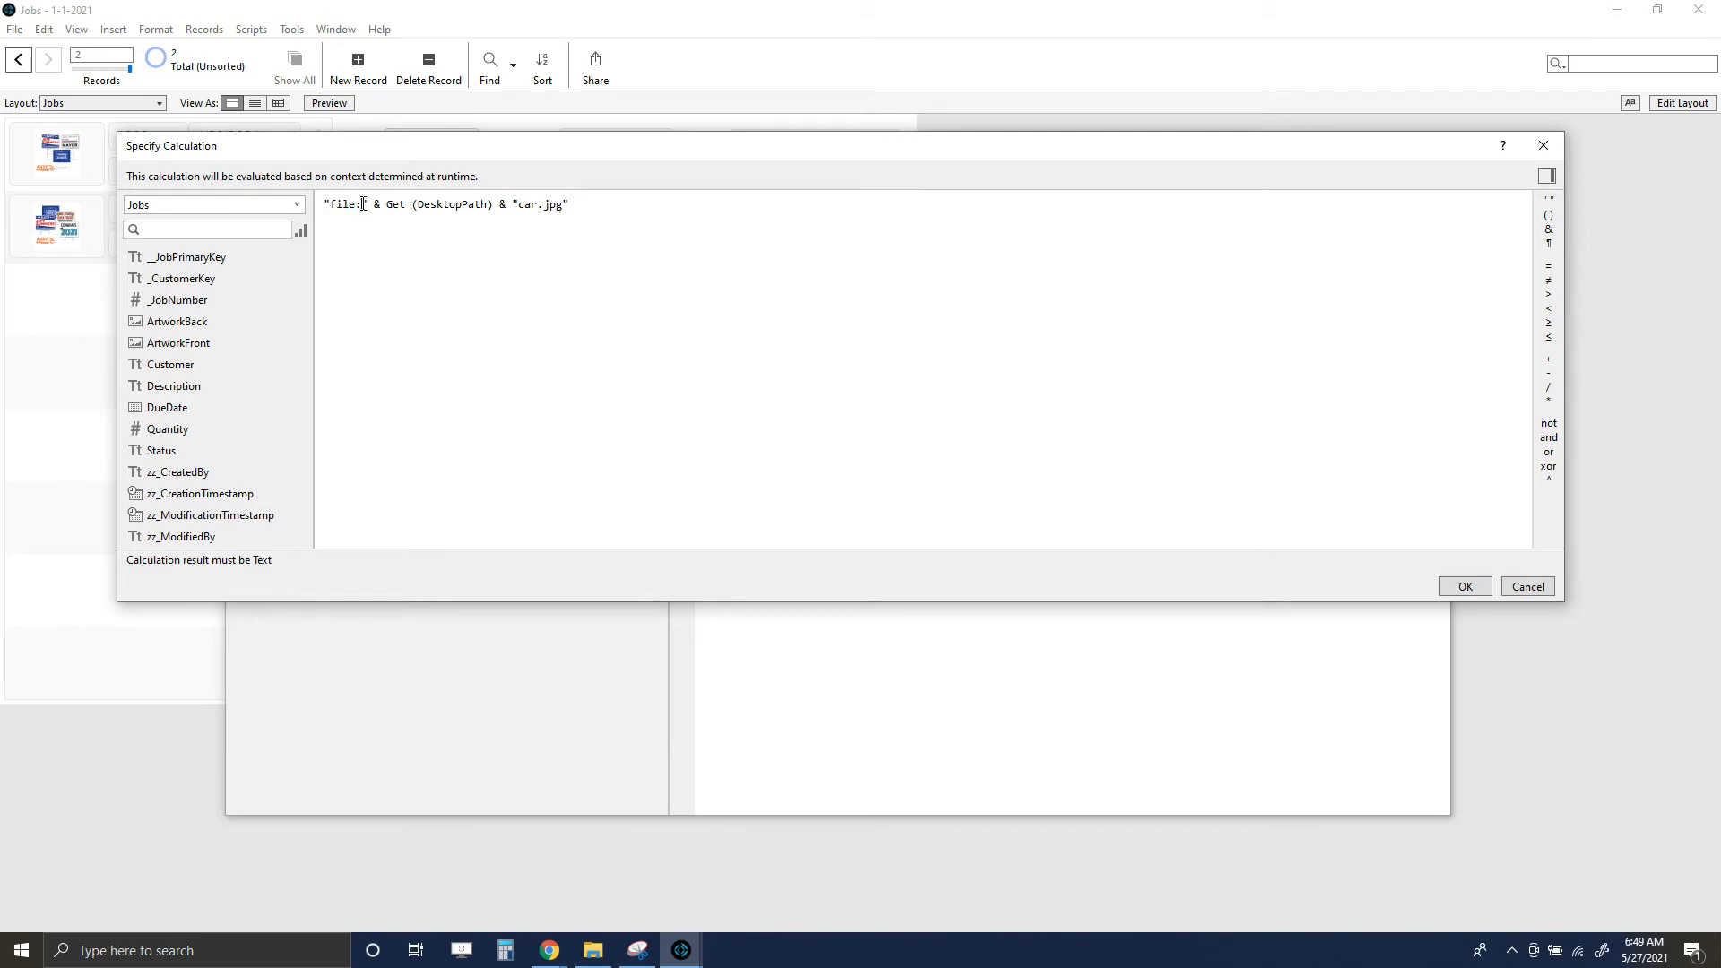
{"action": "double_click", "coordinate": [344, 204]}
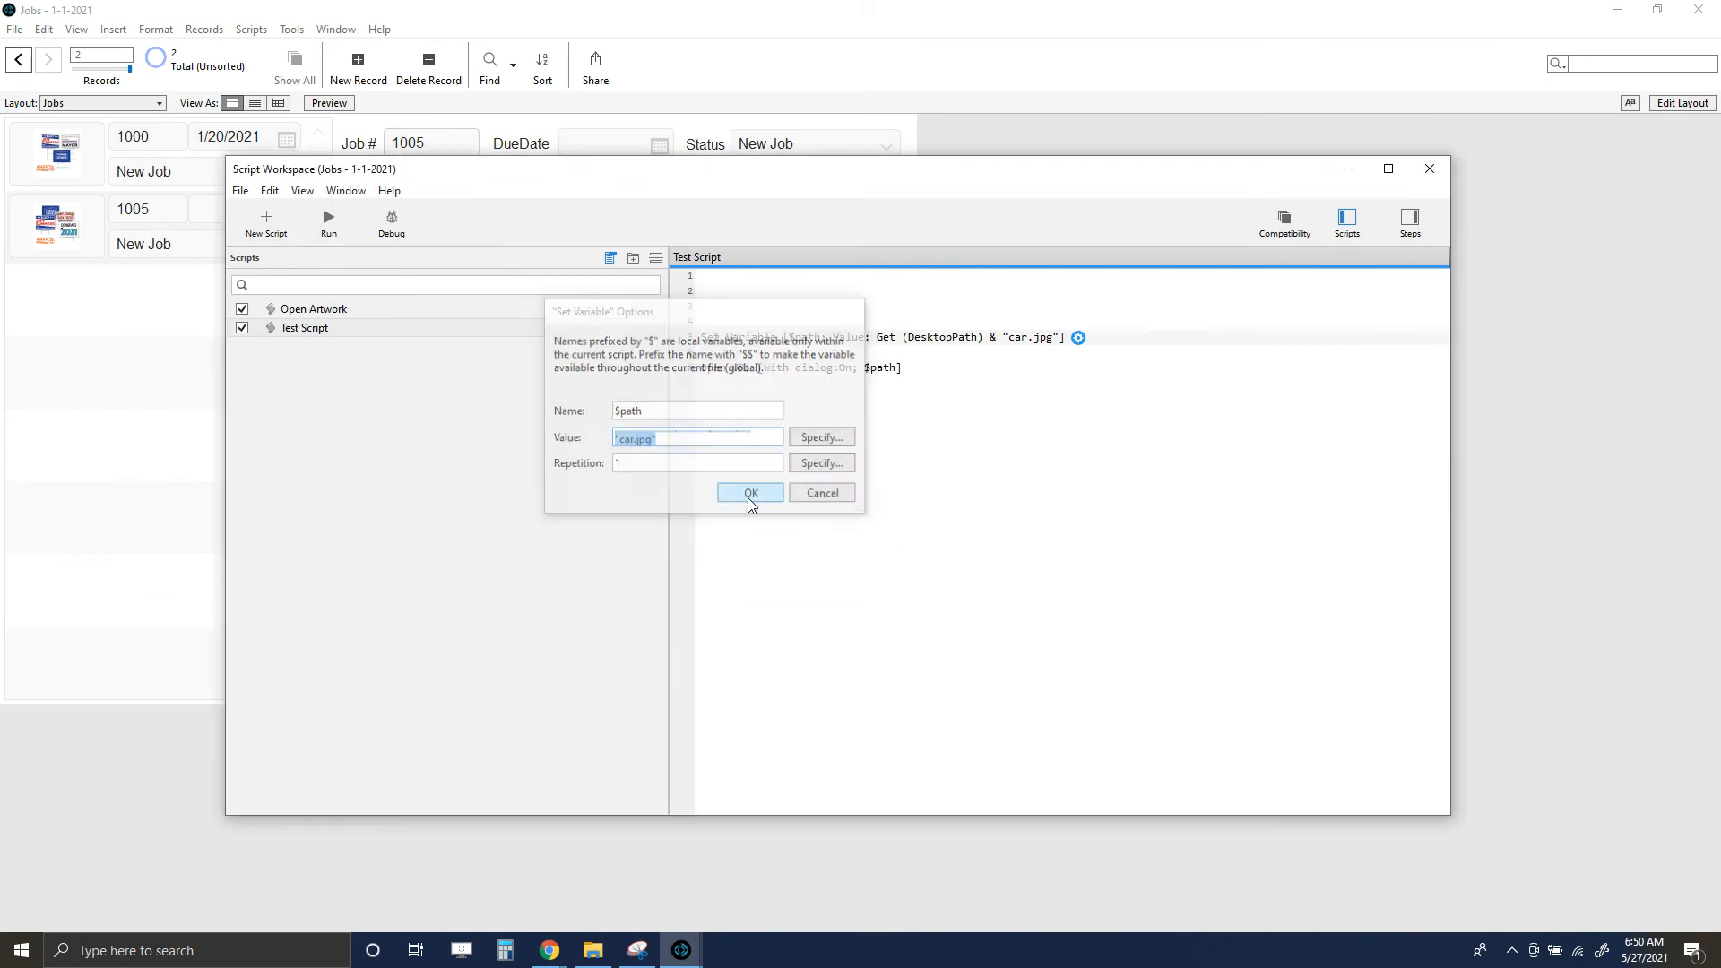
{"action": "left_click", "coordinate": [750, 492]}
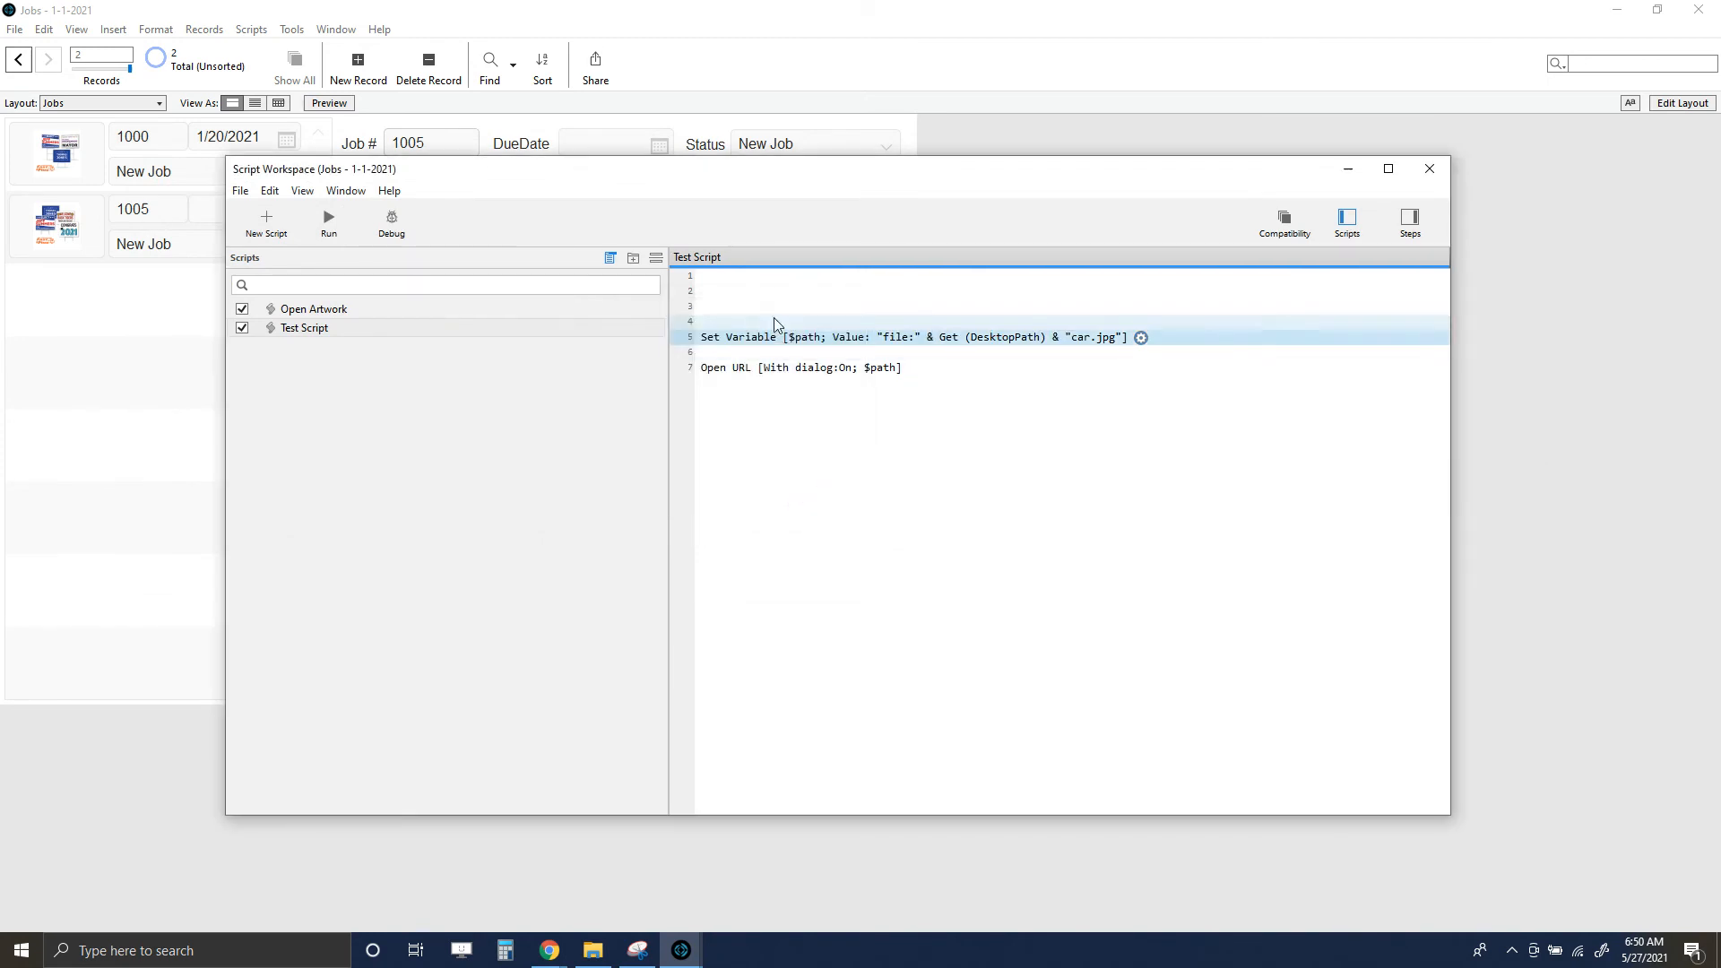
- Rerun Test Script so the file URL opens car.jpg again
{"action": "left_click", "coordinate": [326, 219]}
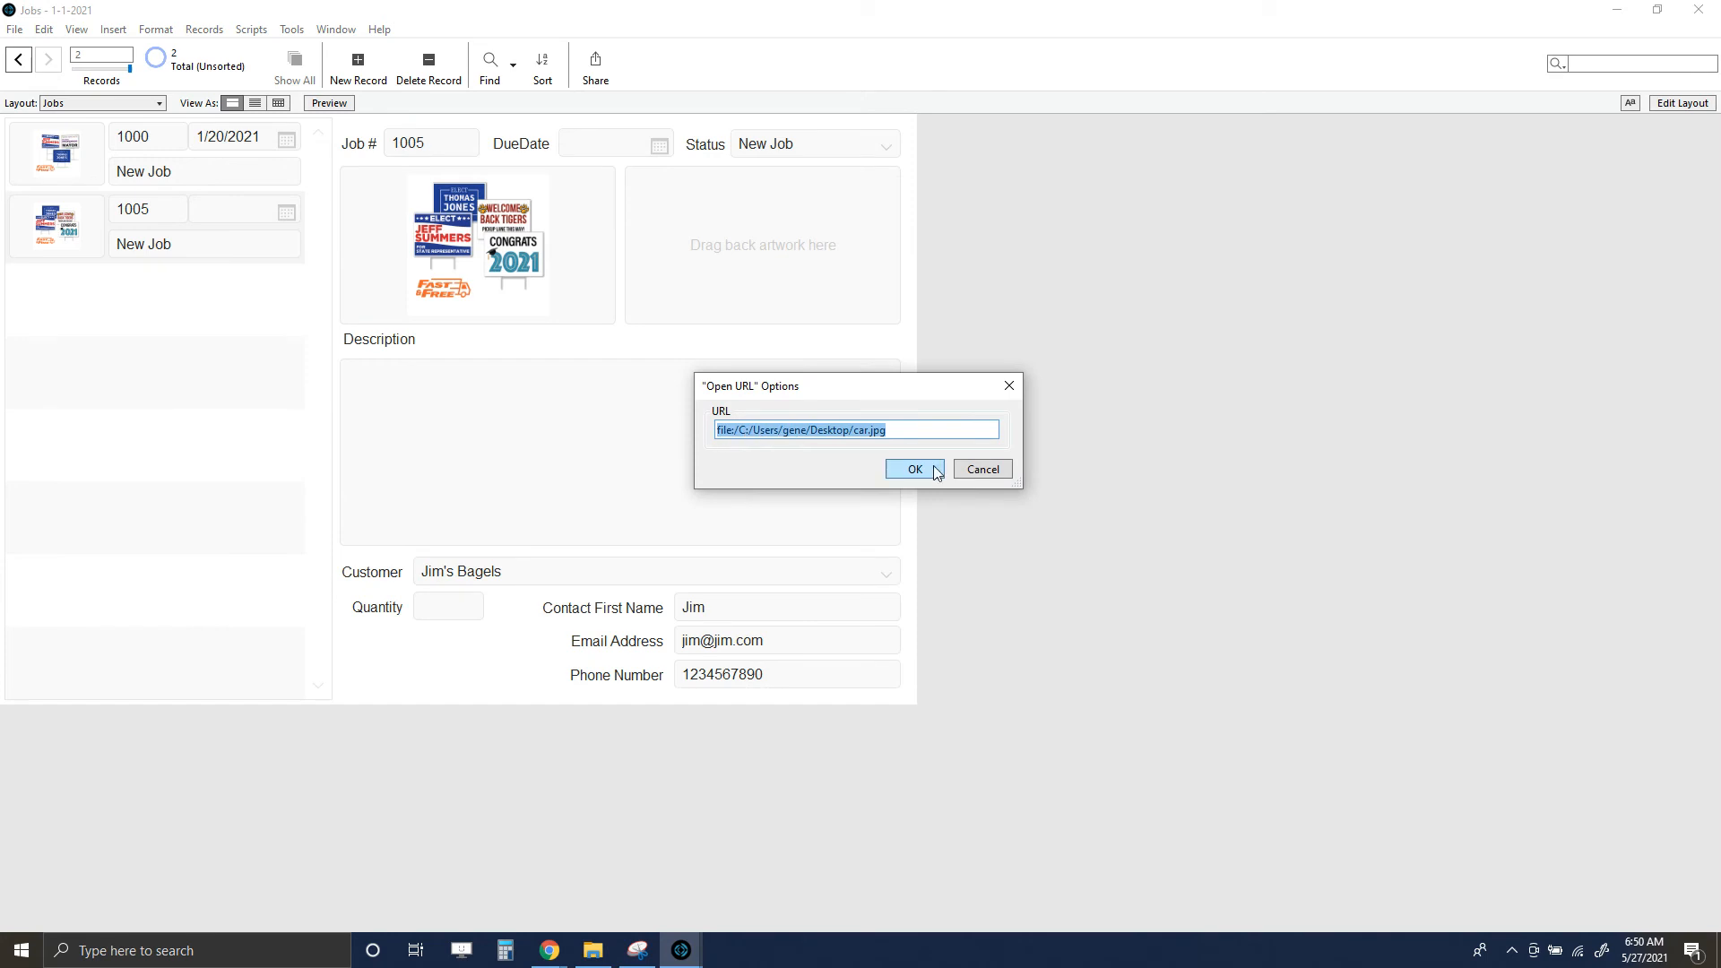
{"action": "left_click", "coordinate": [912, 468]}
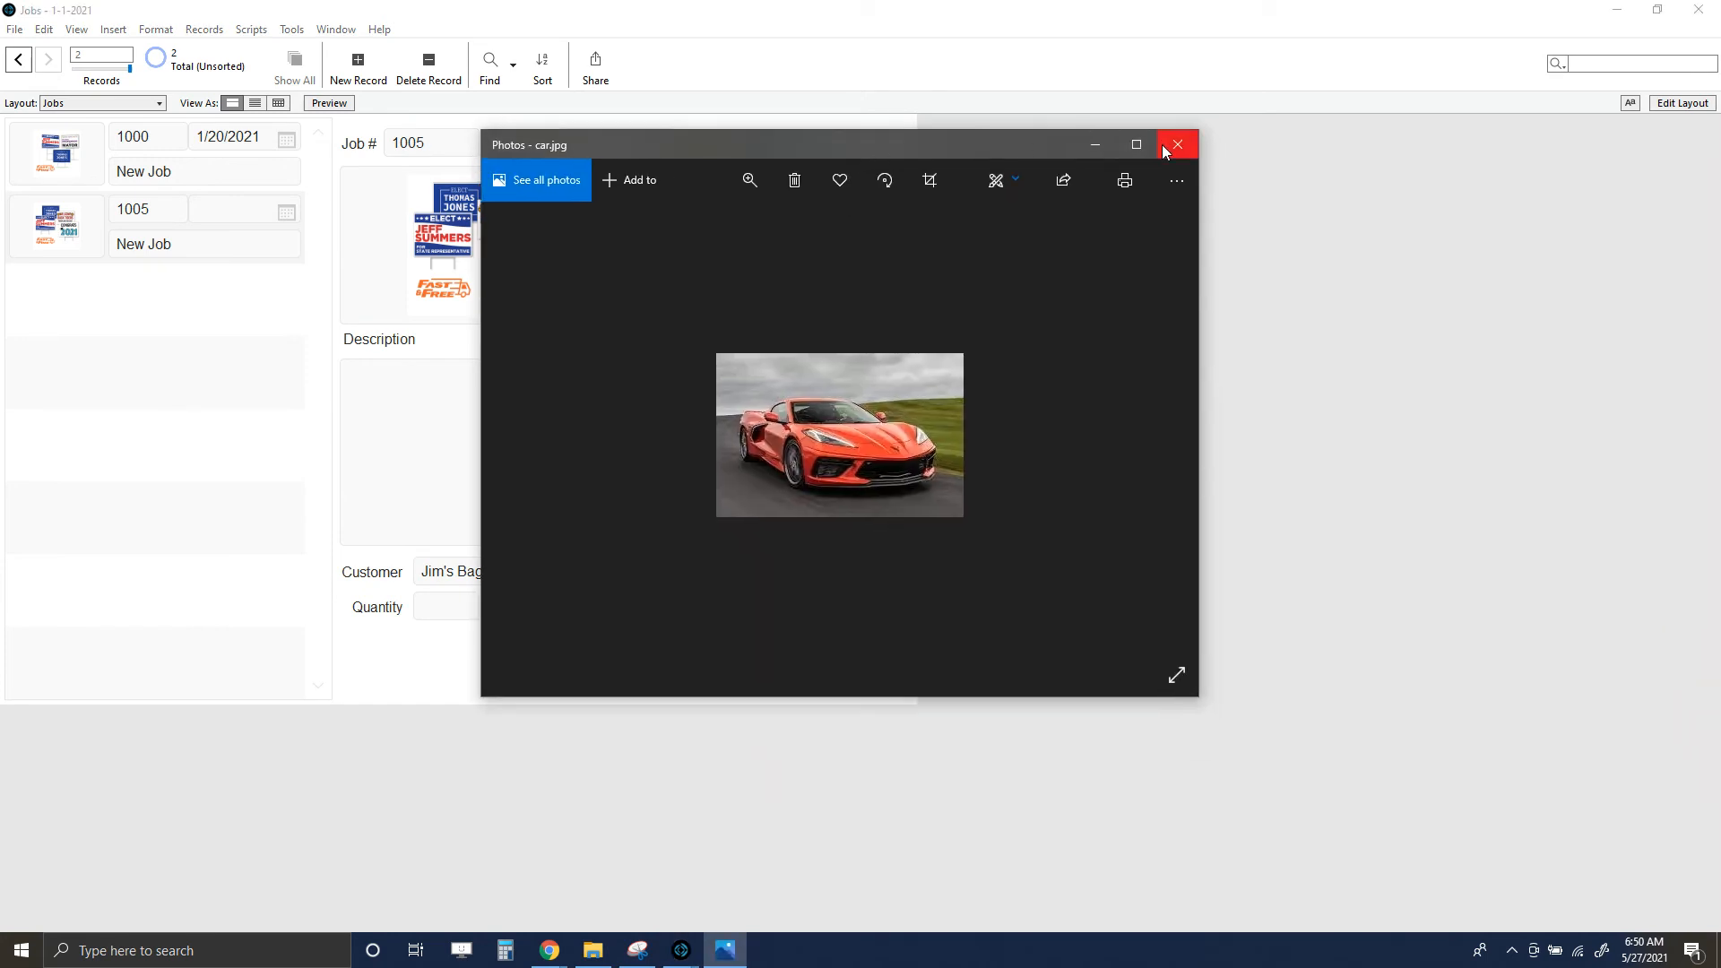
- Close the car photo and return to Test Script in the Script Workspace
{"action": "left_click", "coordinate": [251, 29]}
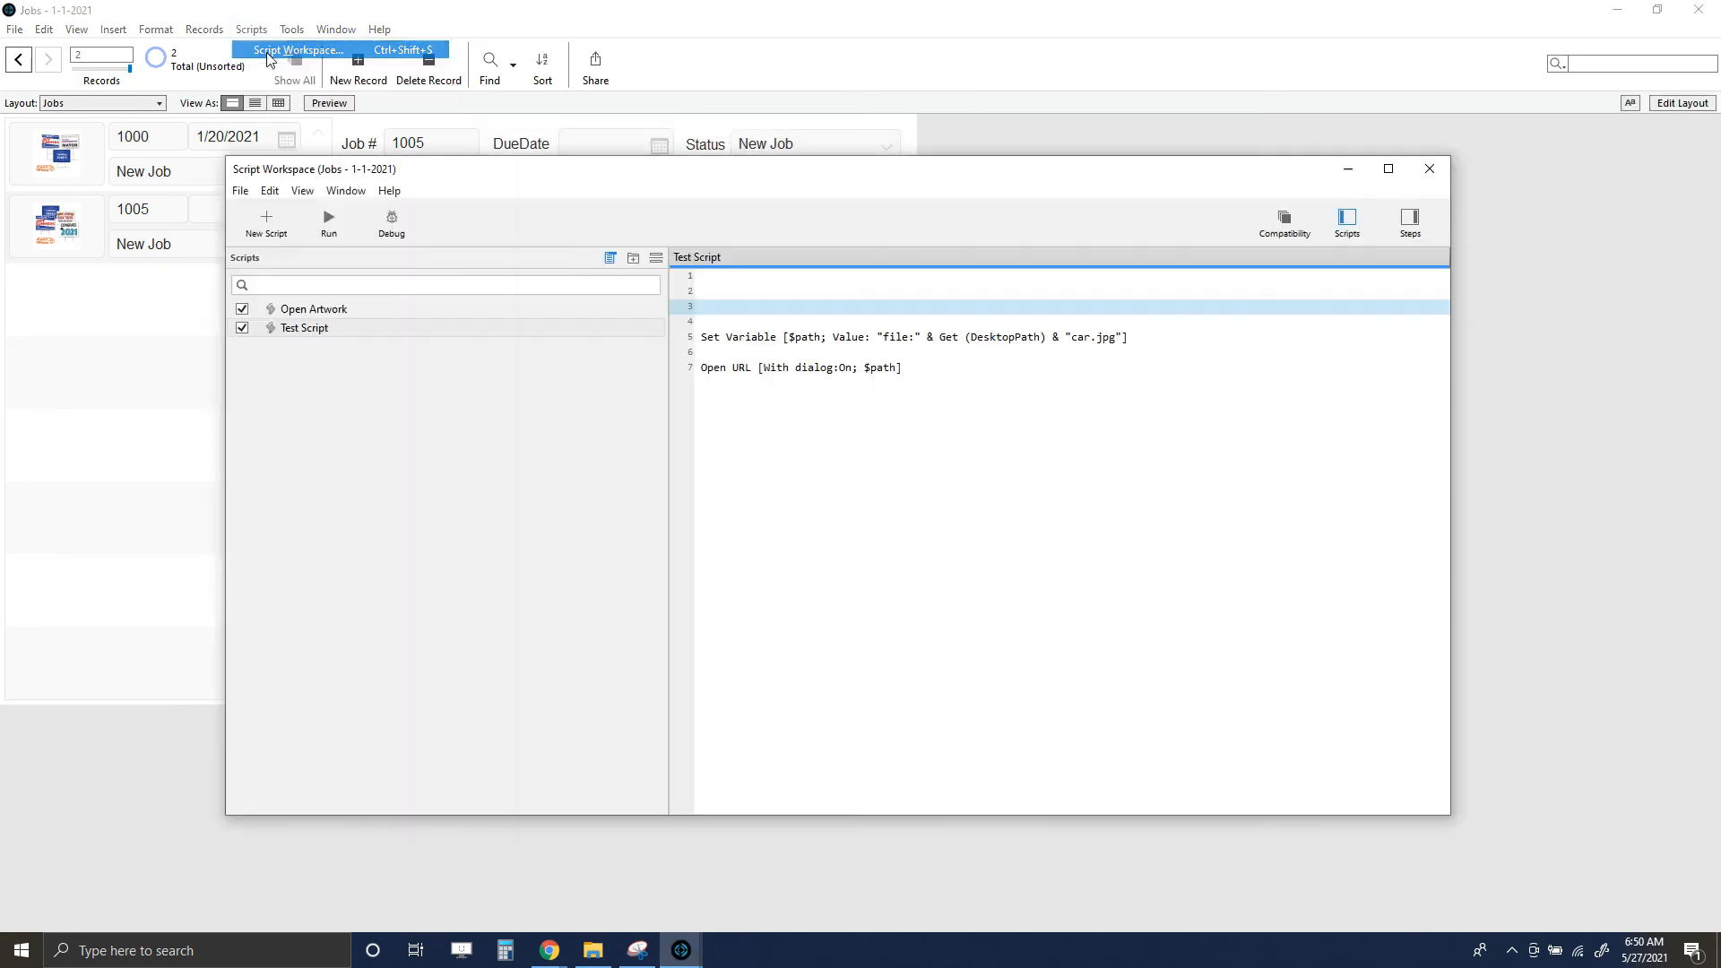
{"action": "left_click", "coordinate": [889, 337]}
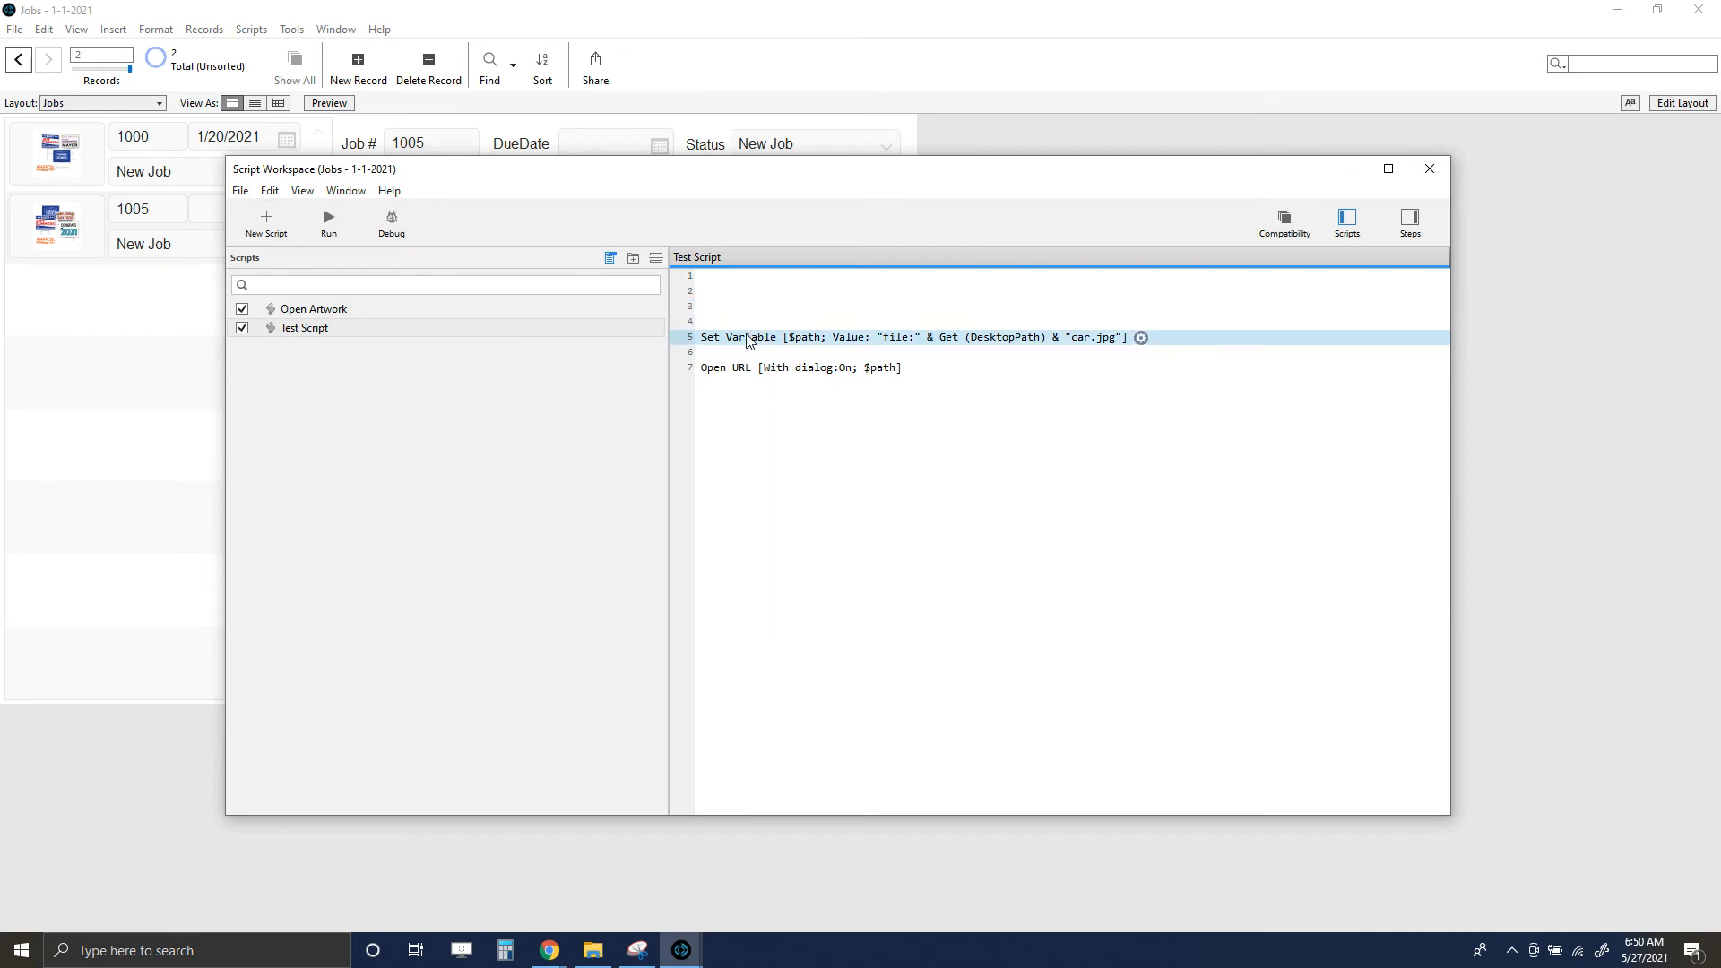
{"action": "mouse_move", "coordinate": [805, 410]}
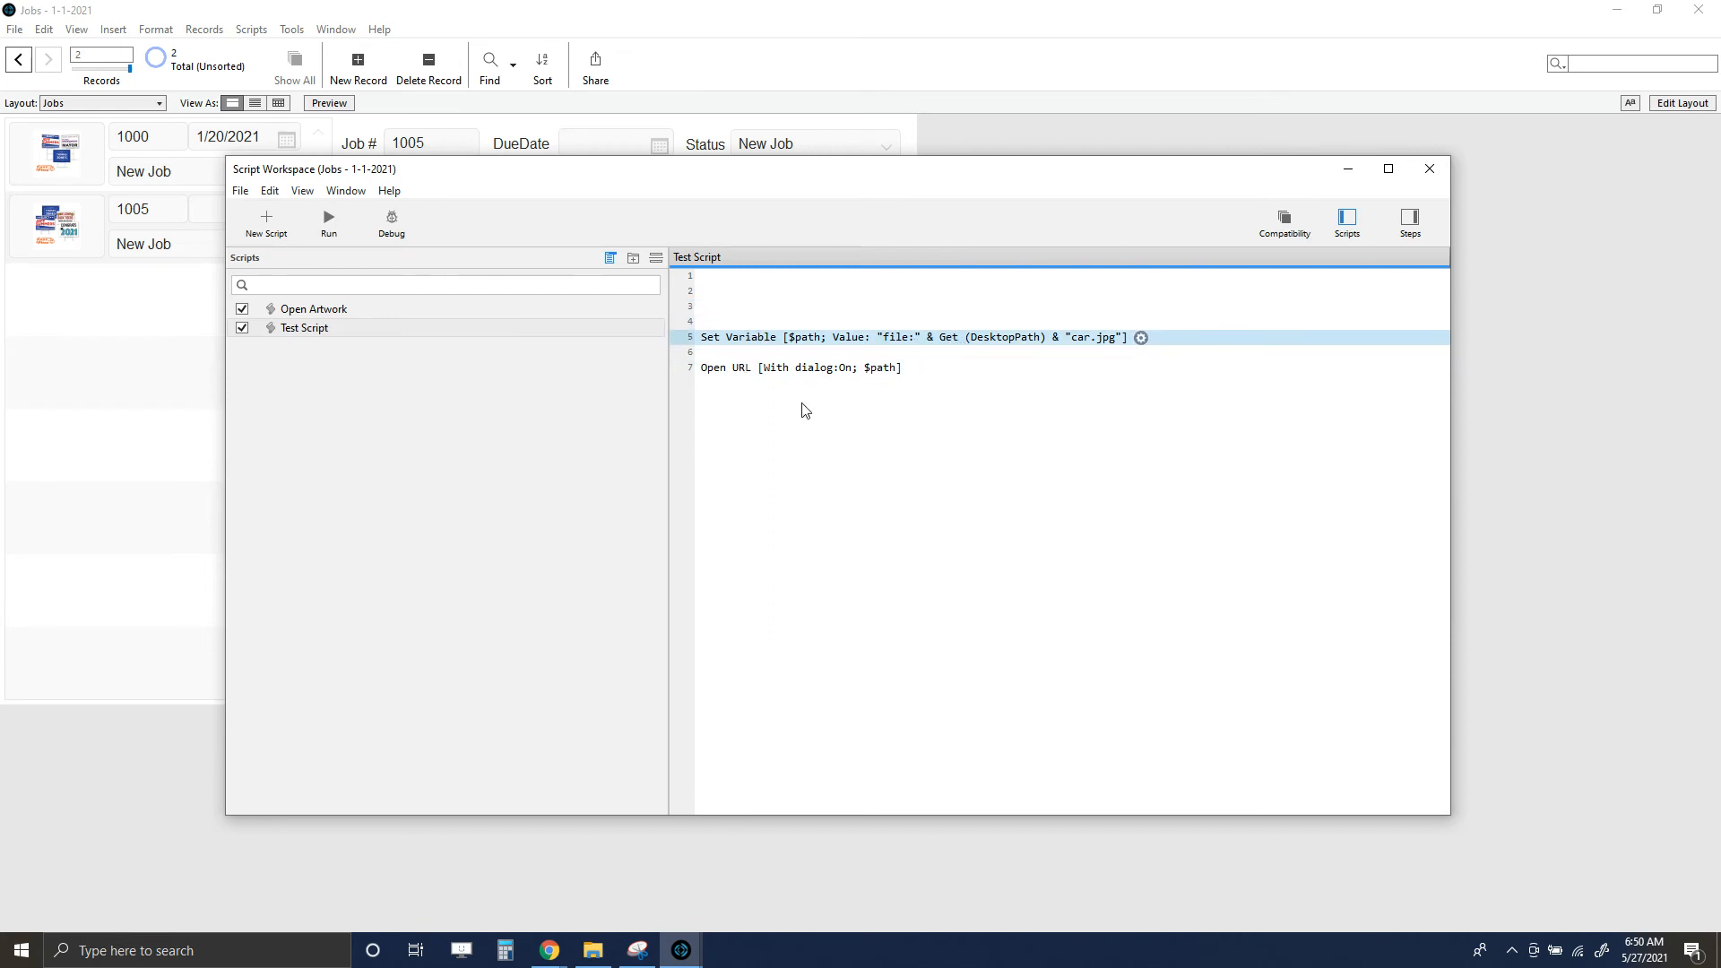
{"action": "left_click", "coordinate": [801, 367]}
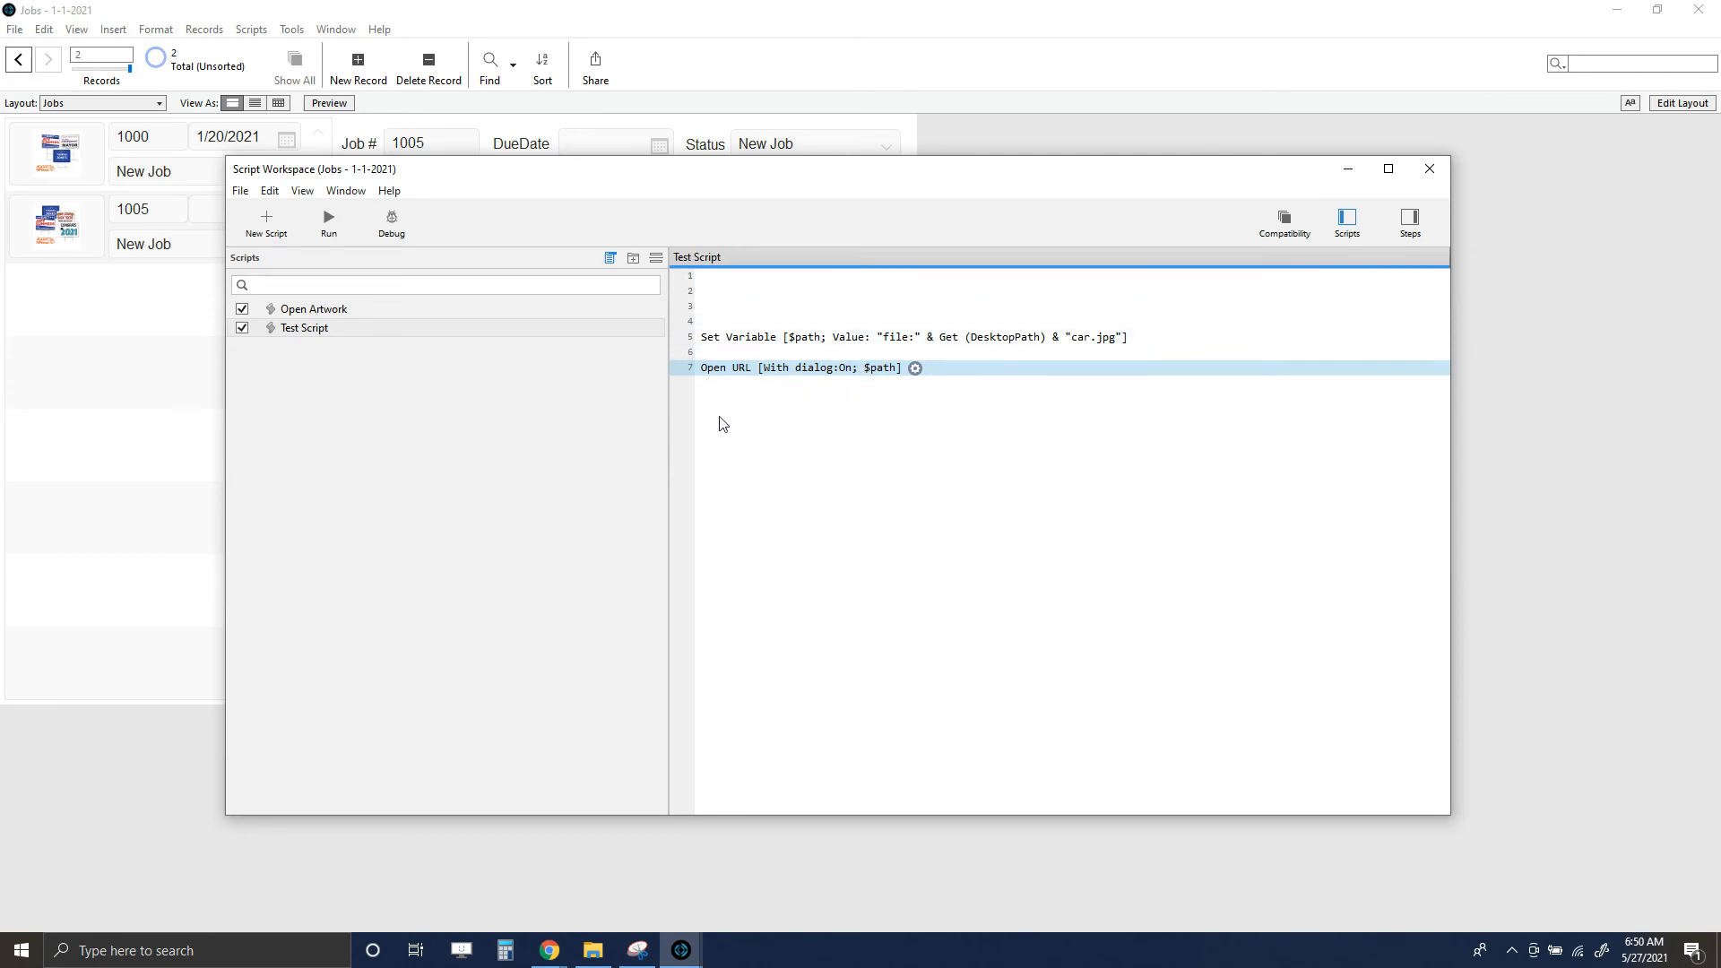
{"action": "mouse_move", "coordinate": [742, 389]}
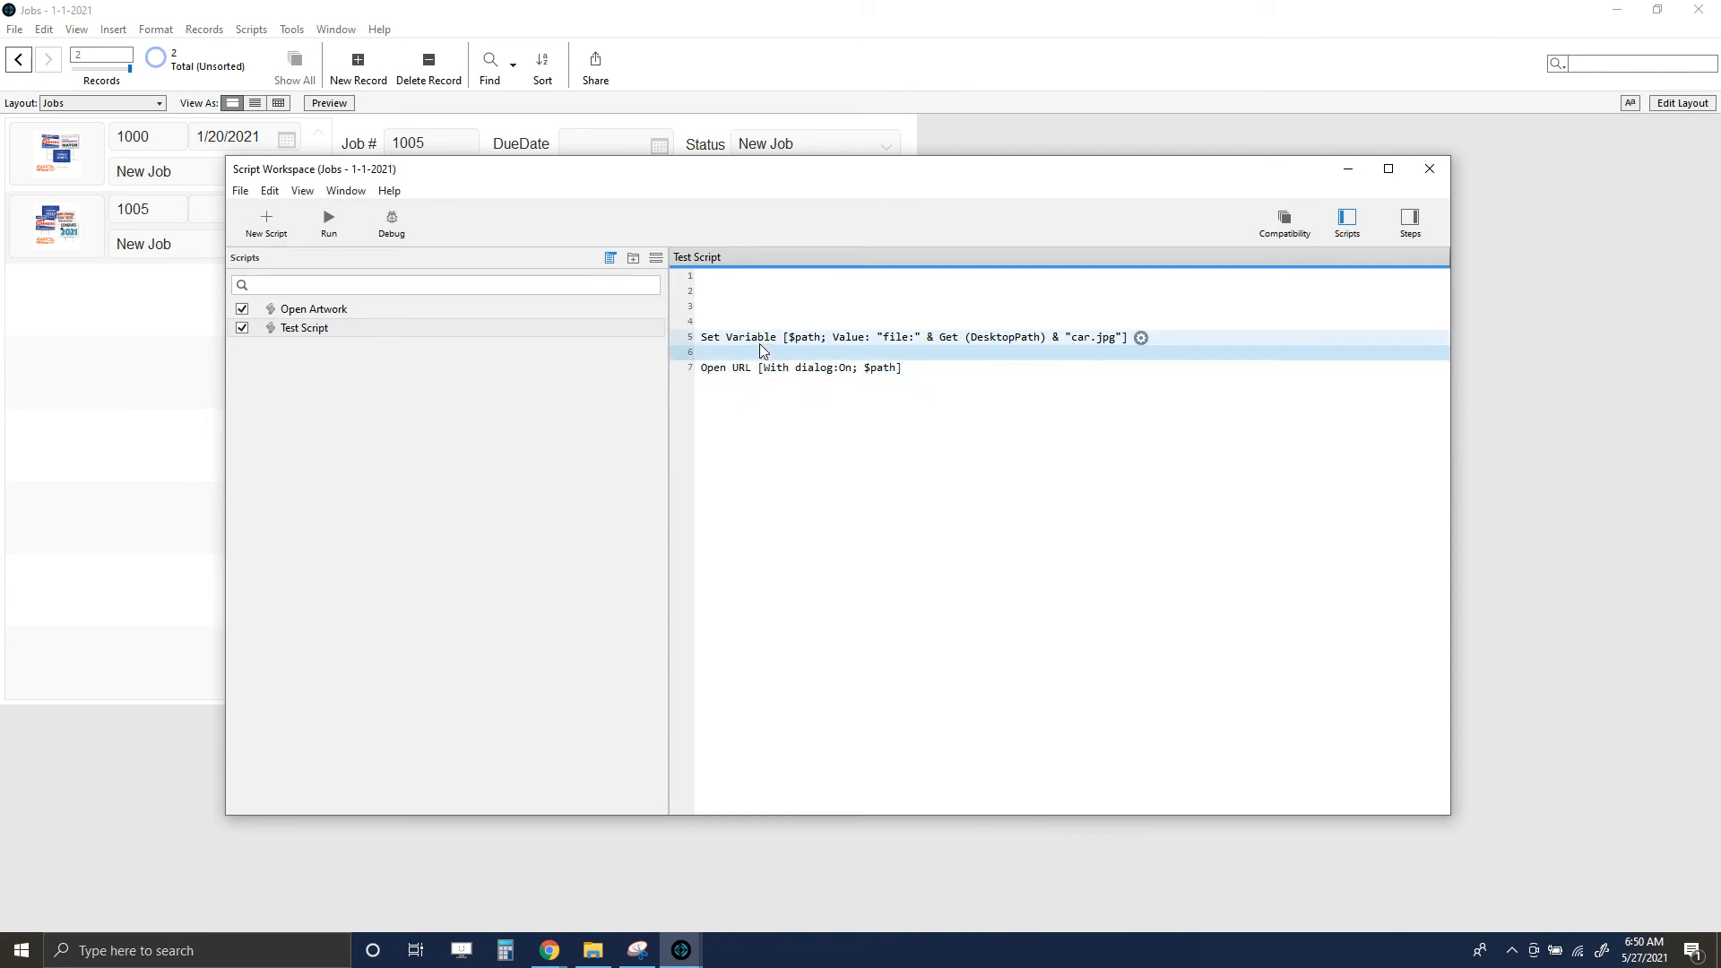
- Change the $path value to "artwork/car.jpg" and rerun Test Script
{"action": "double_click", "coordinate": [916, 337]}
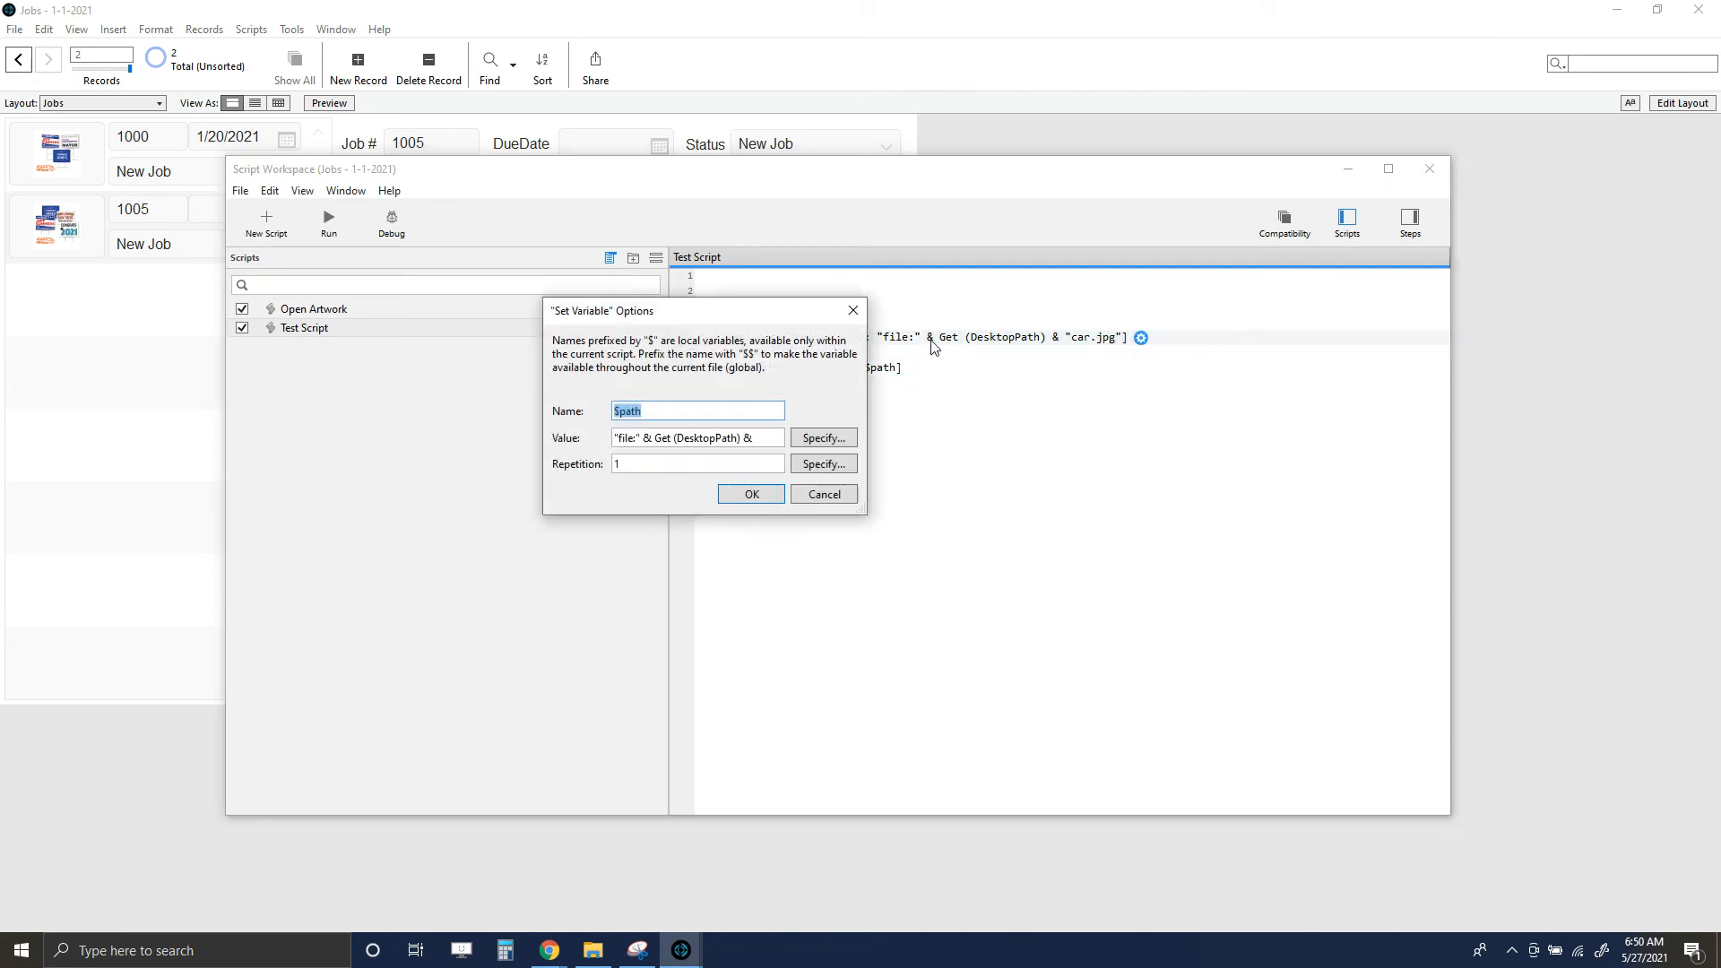
{"action": "left_click", "coordinate": [823, 437]}
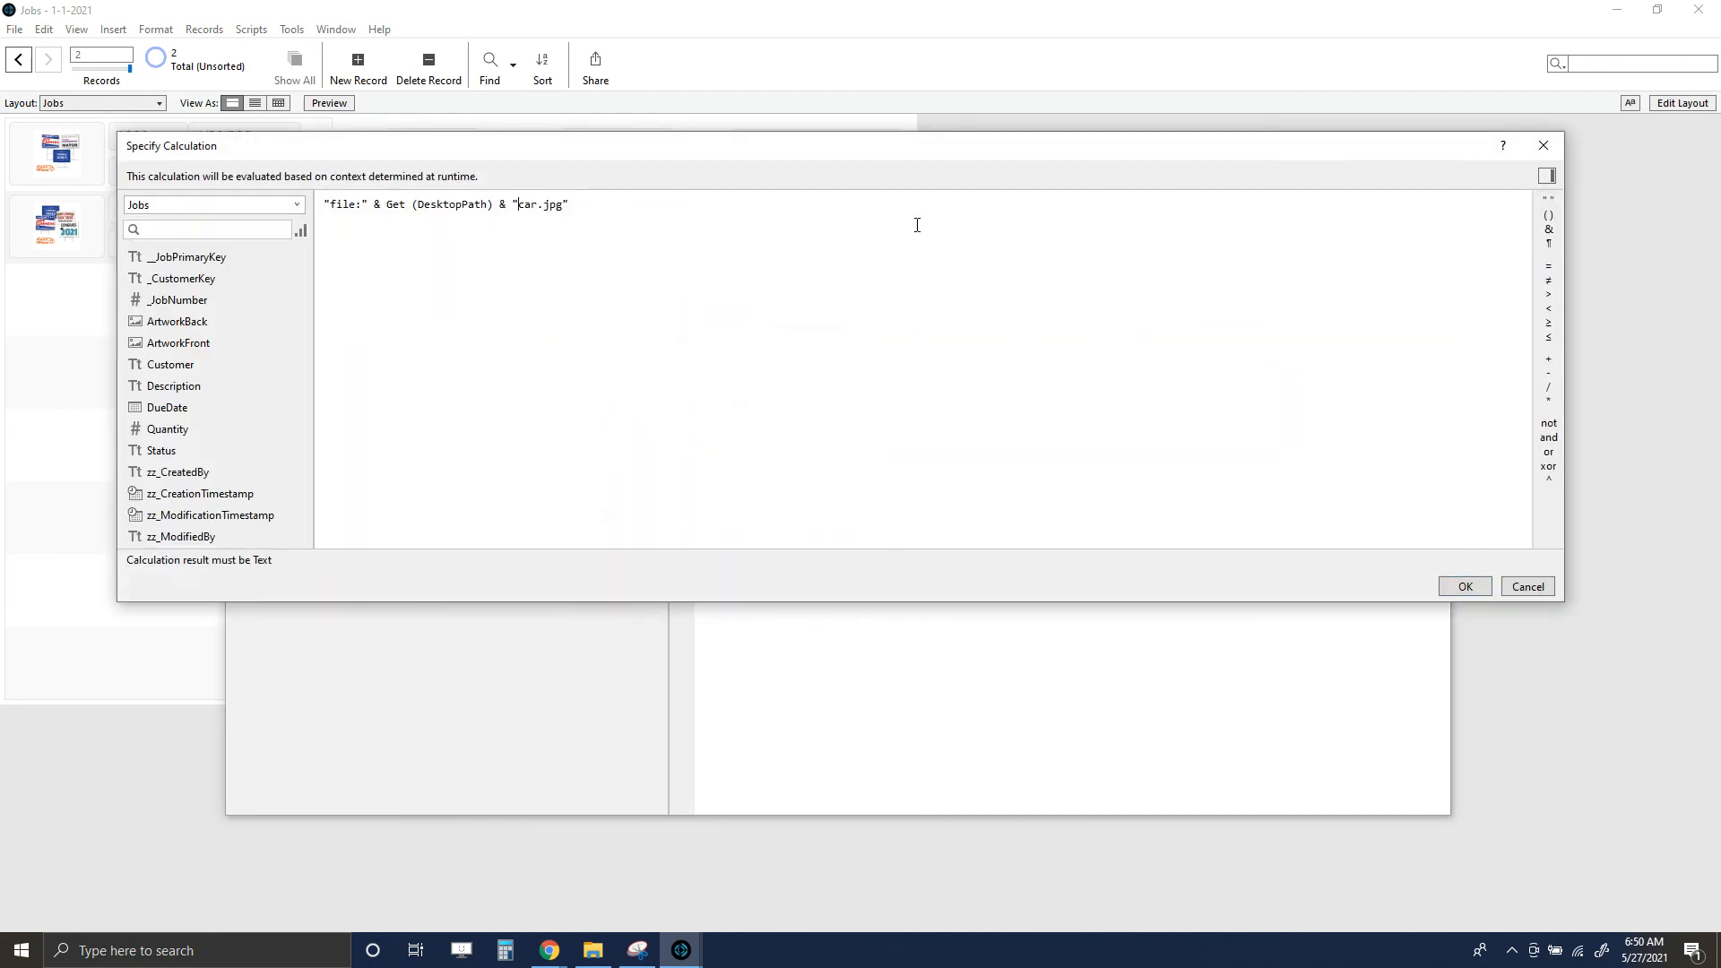
{"action": "type", "text": "artwork"}
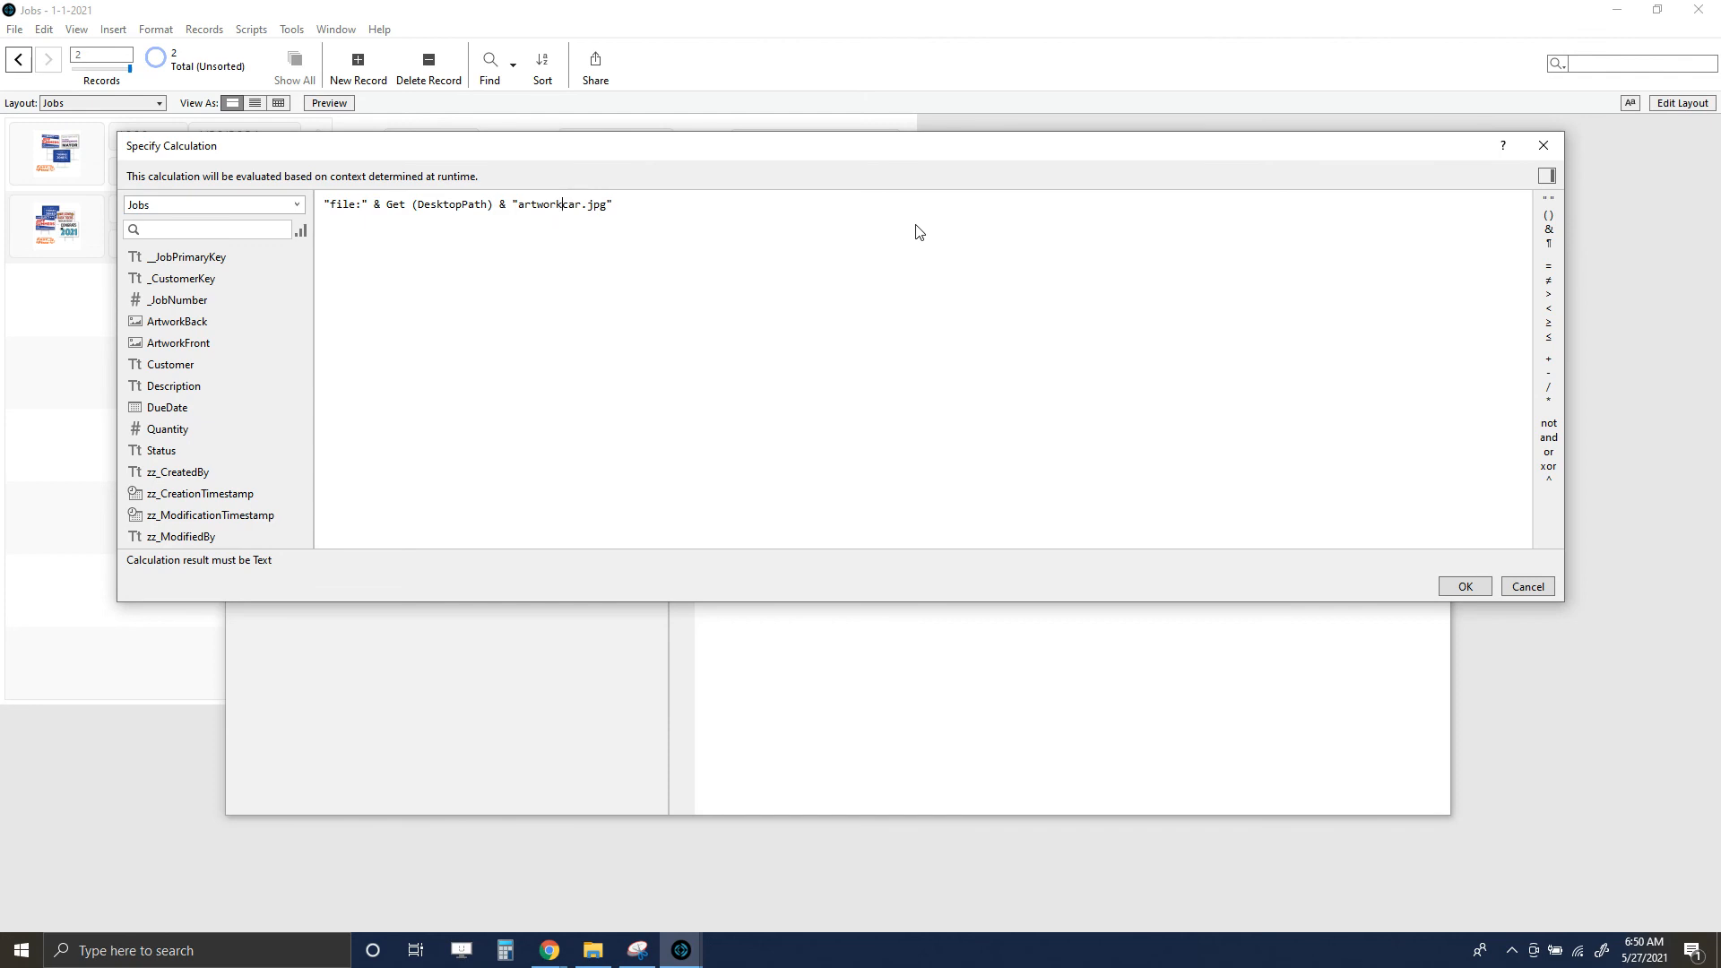
{"action": "type", "text": "/car.jpg\""}
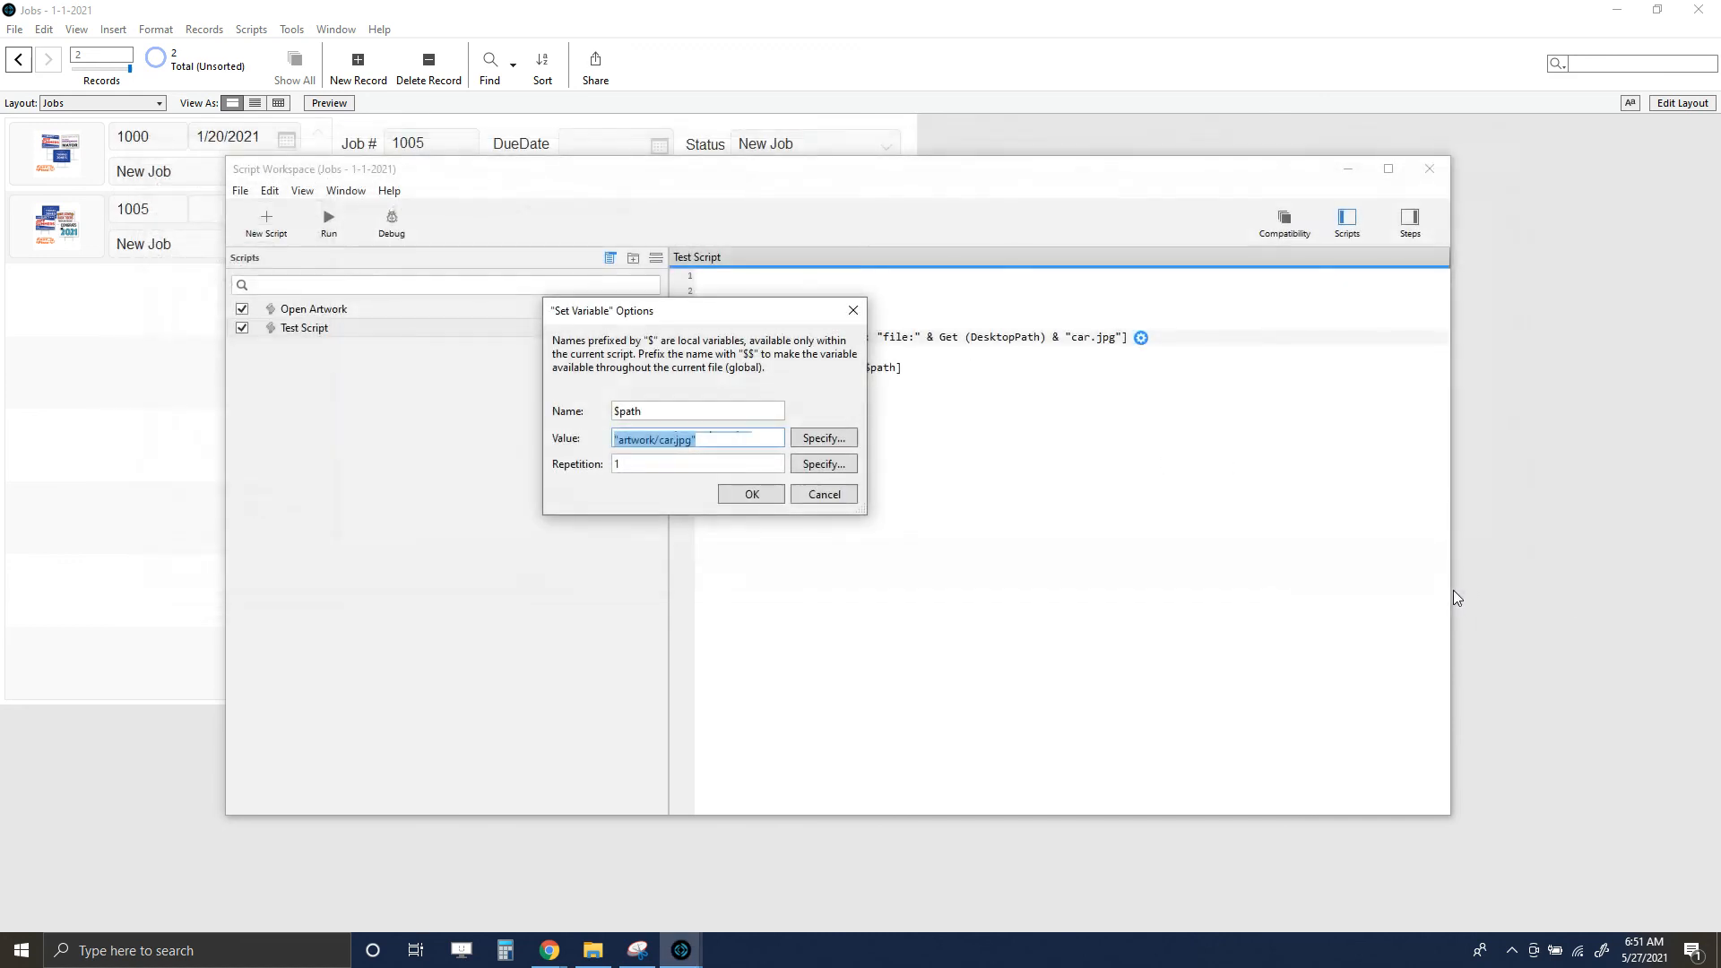
{"action": "left_click", "coordinate": [751, 495]}
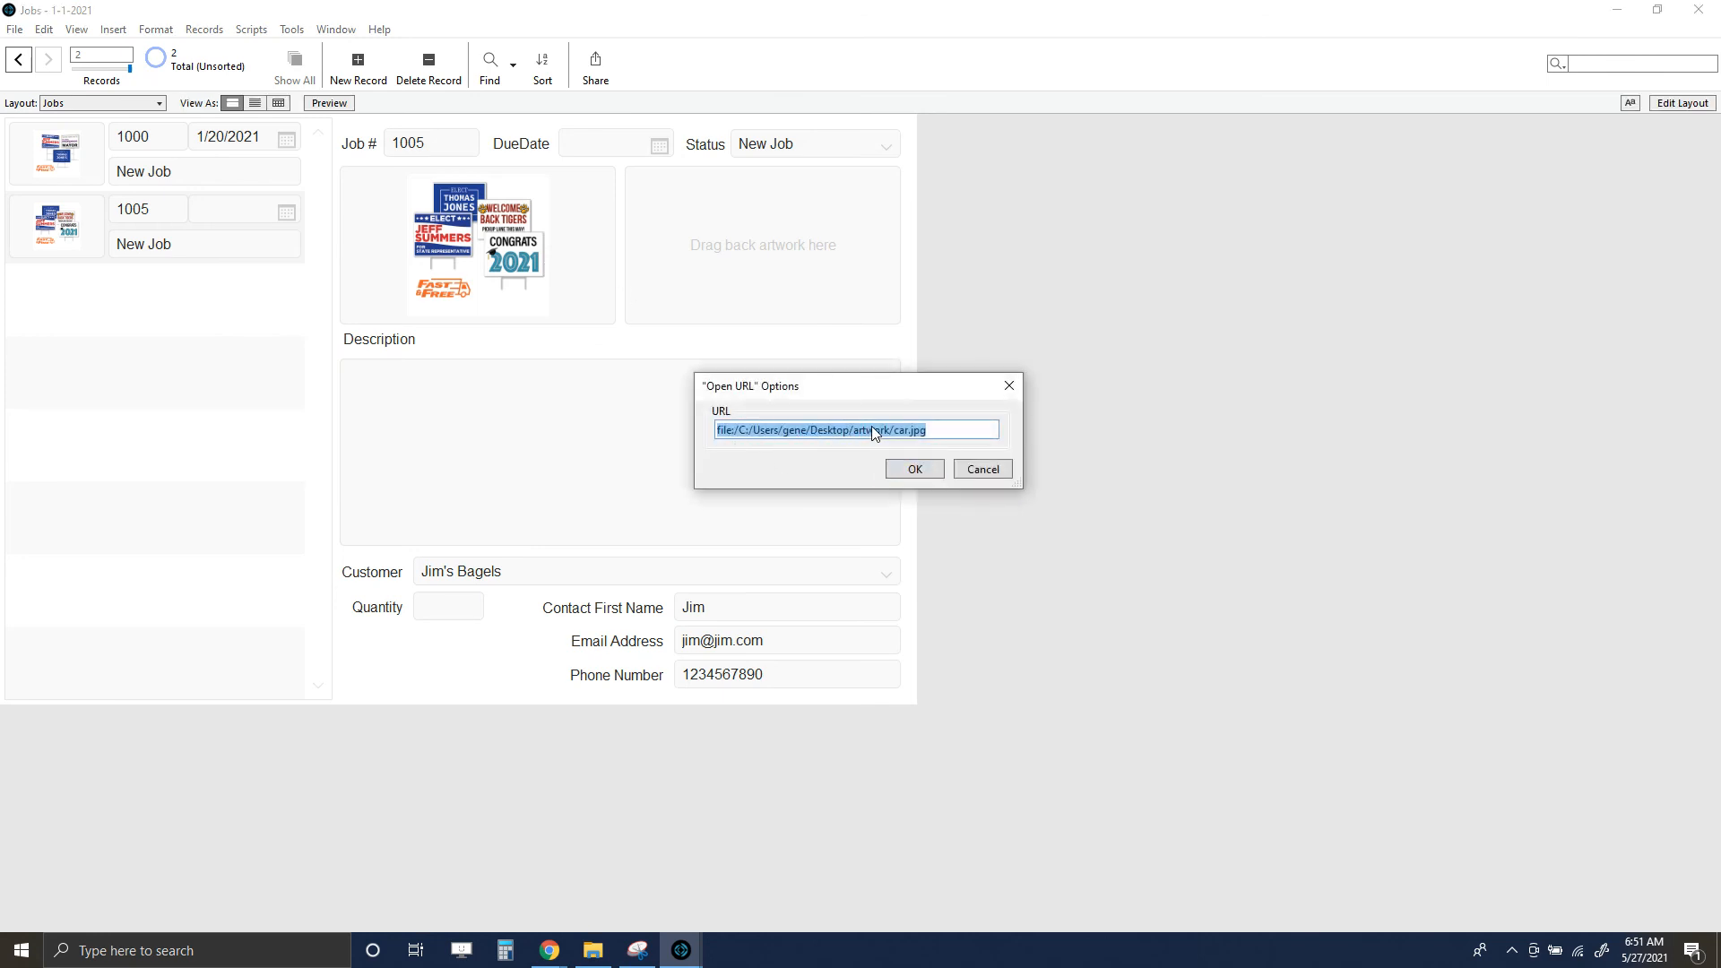
- Confirm the artwork folder URL so car.jpg opens in Photos
{"action": "left_click", "coordinate": [913, 469]}
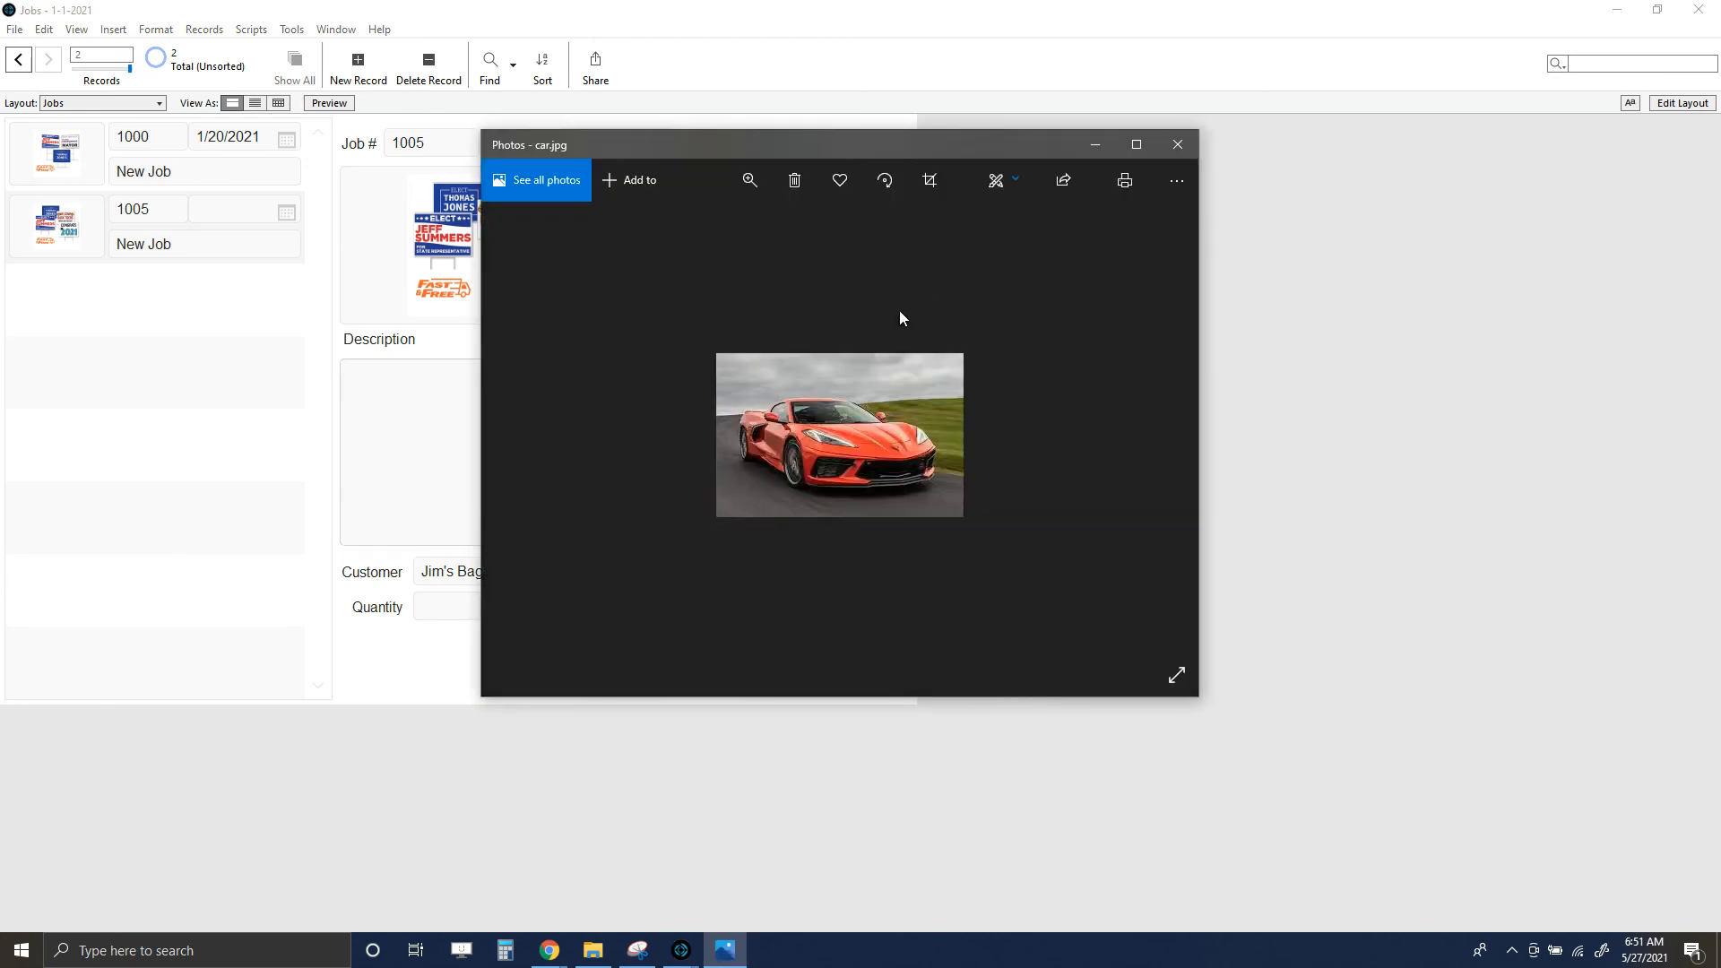
{"action": "mouse_move", "coordinate": [1043, 398]}
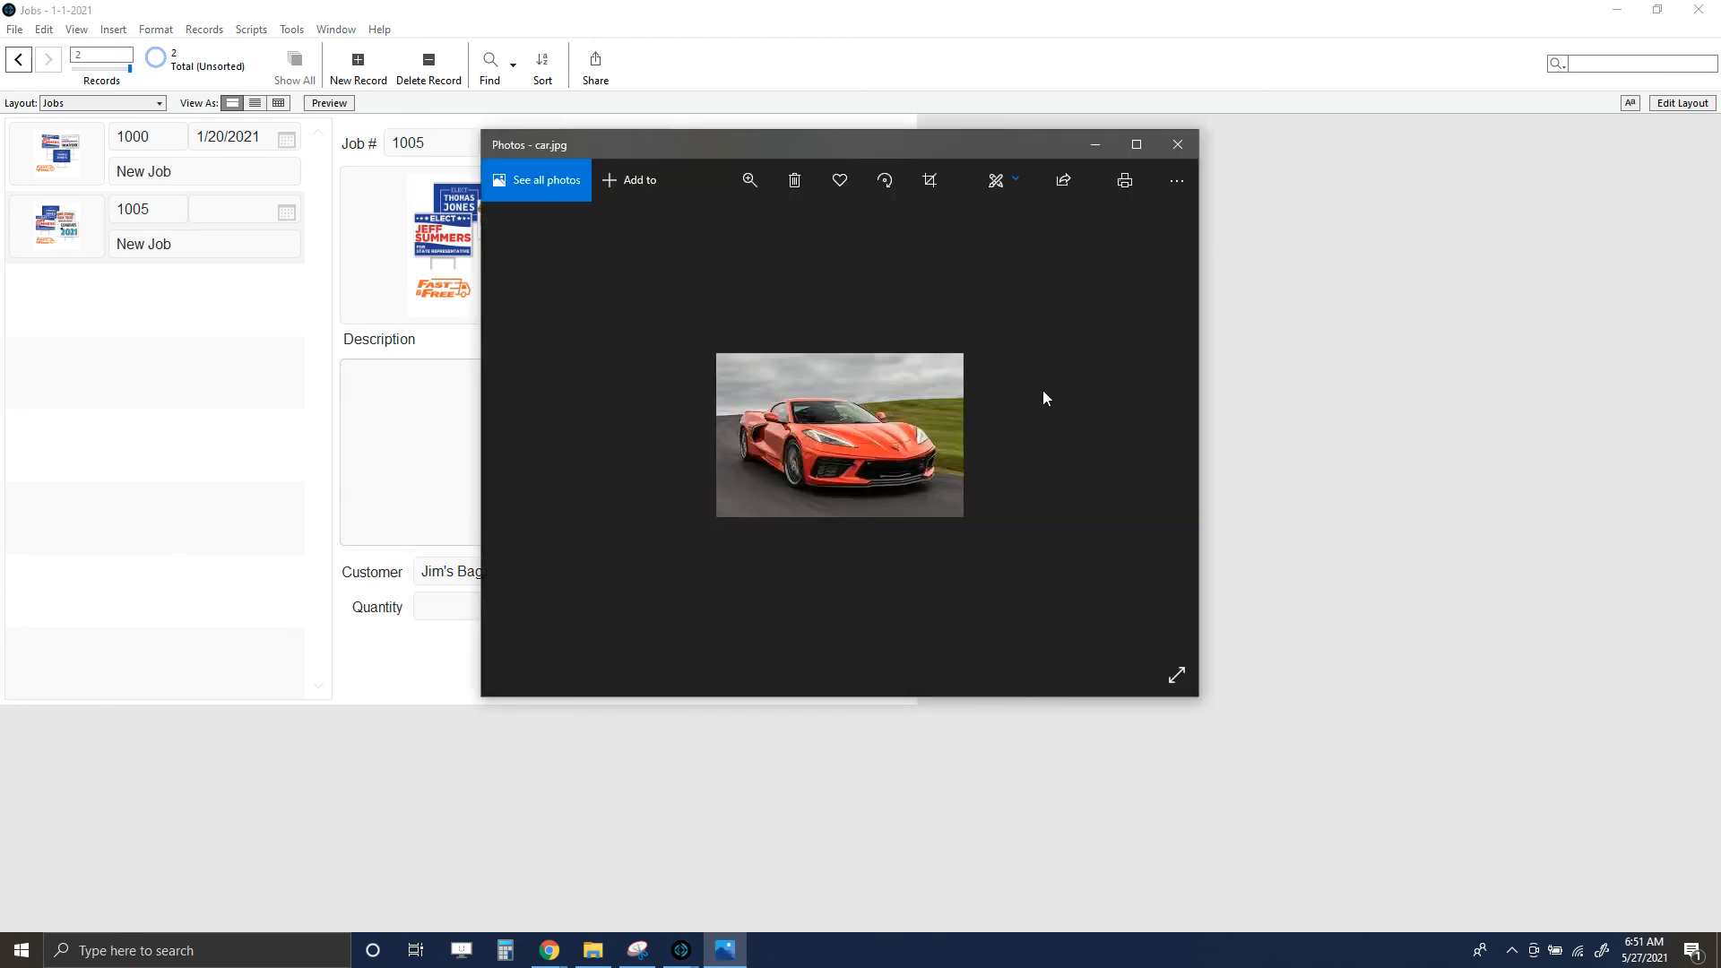